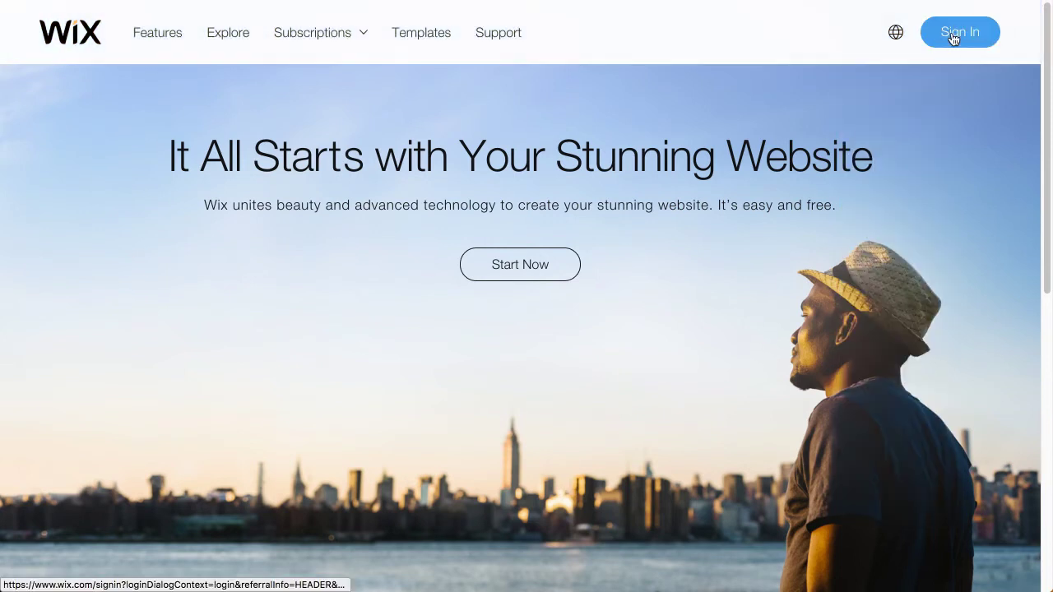
pyautogui.moveTo(964, 120)
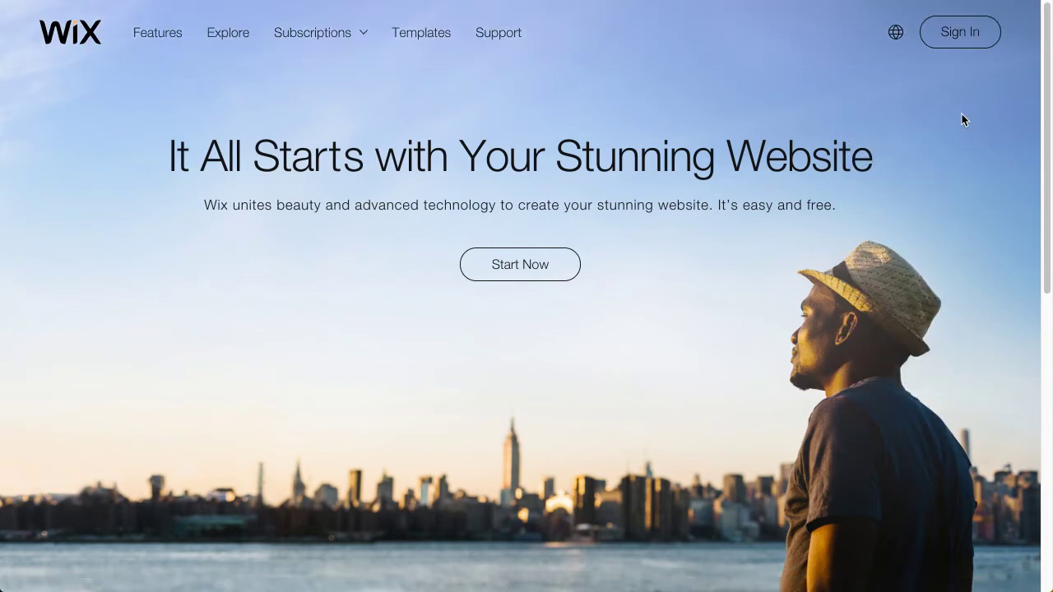
pyautogui.moveTo(951, 76)
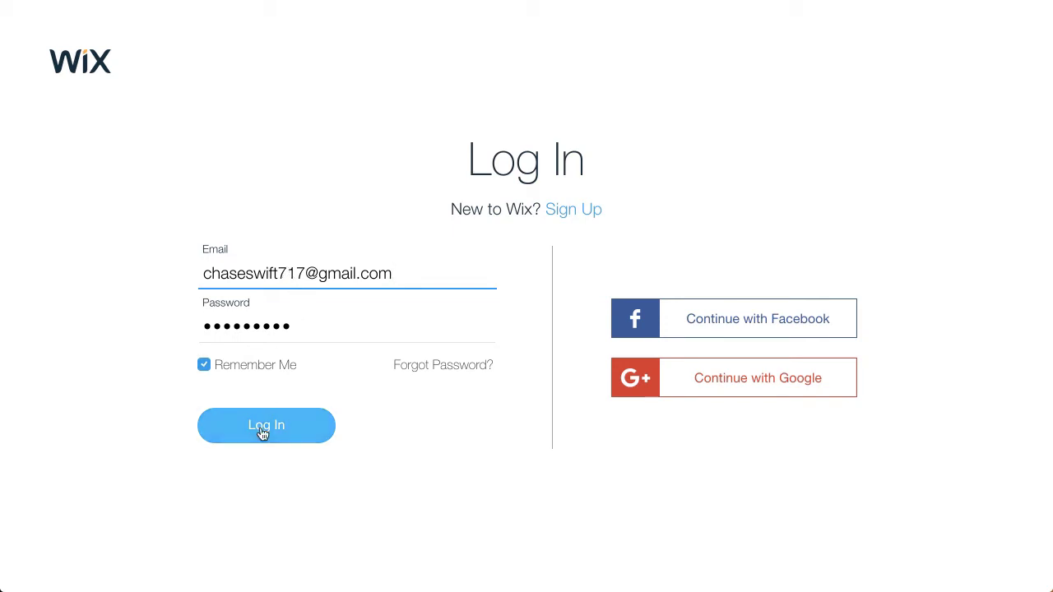
# - Log in and scroll through the My Sites list showing steve, jeff, home and mike
pyautogui.click(266, 424)
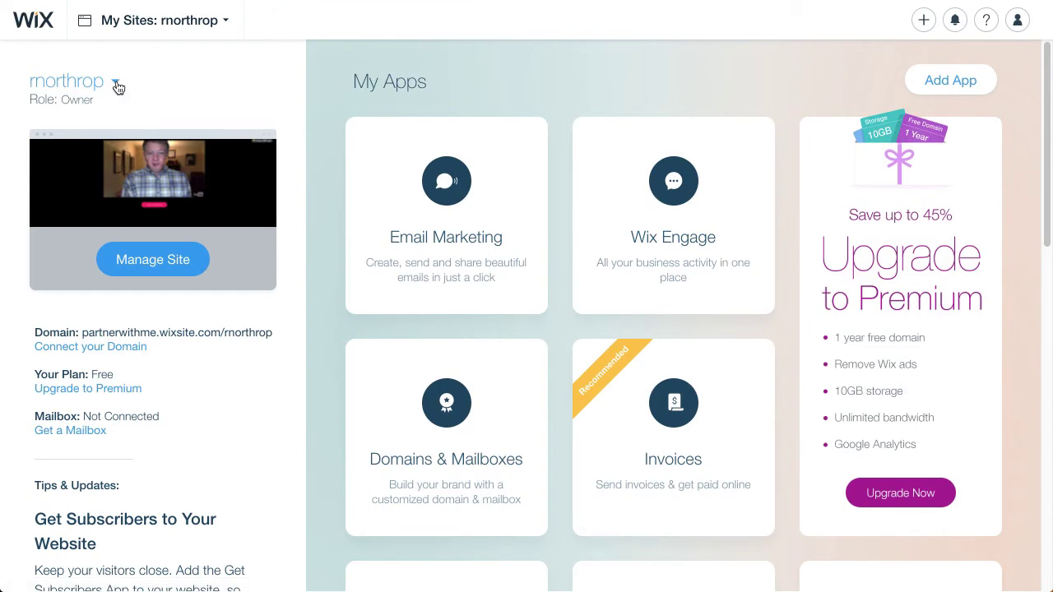
pyautogui.click(119, 85)
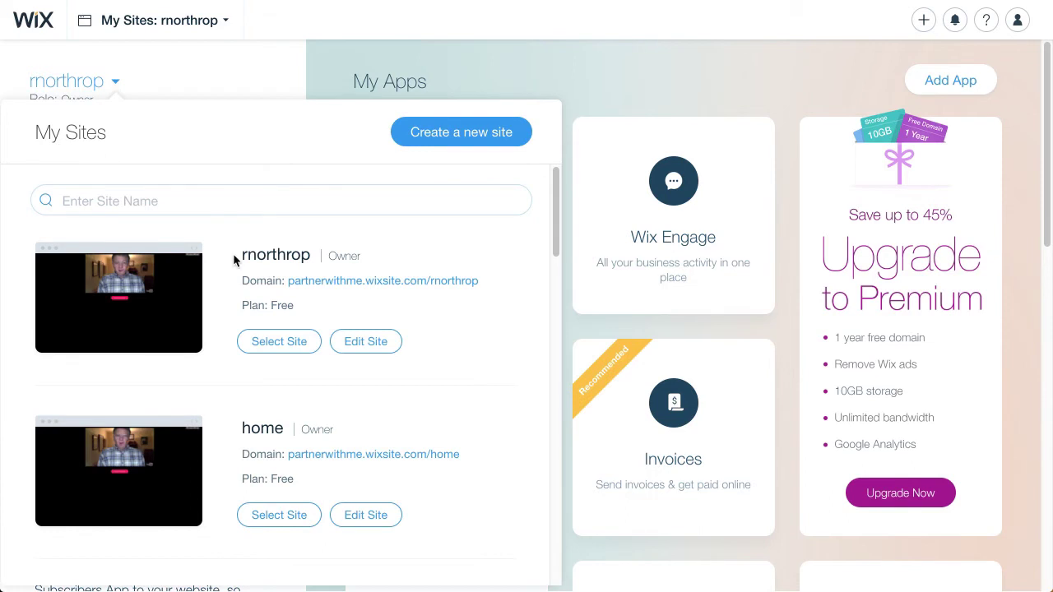
pyautogui.scroll(-3)
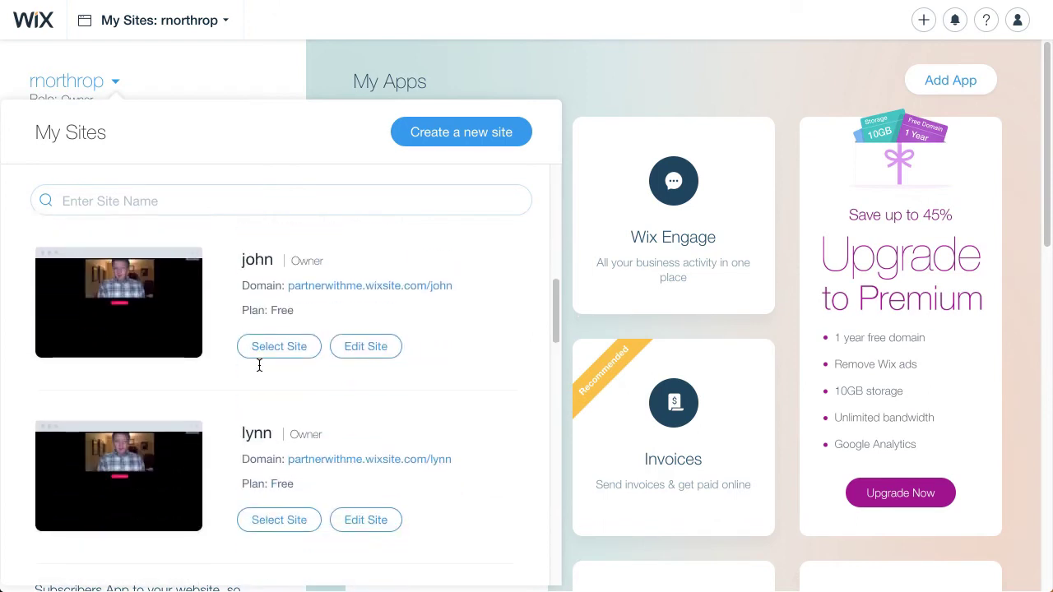
pyautogui.scroll(-3)
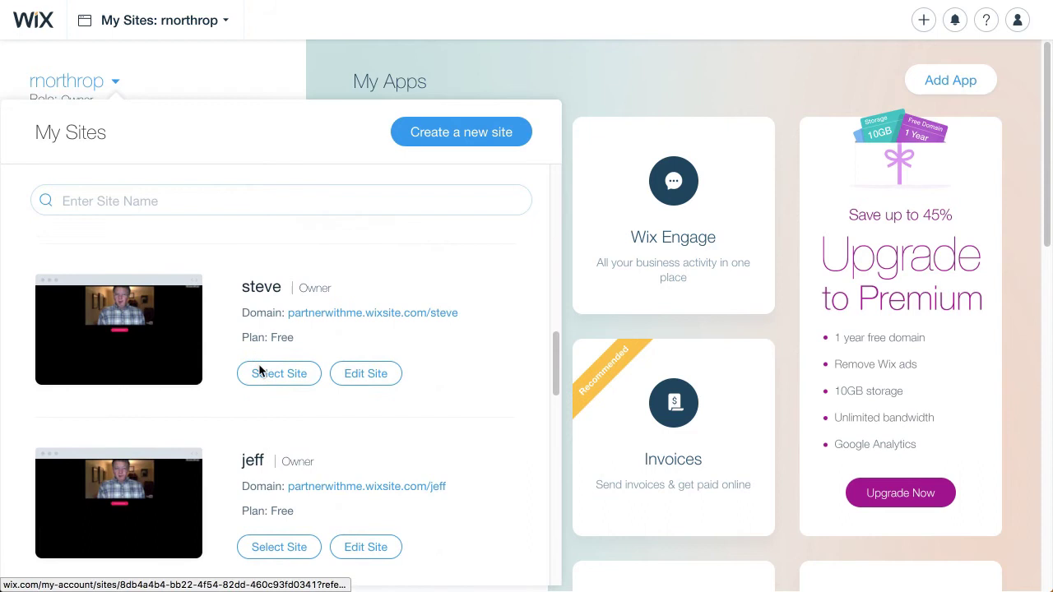
pyautogui.scroll(-3)
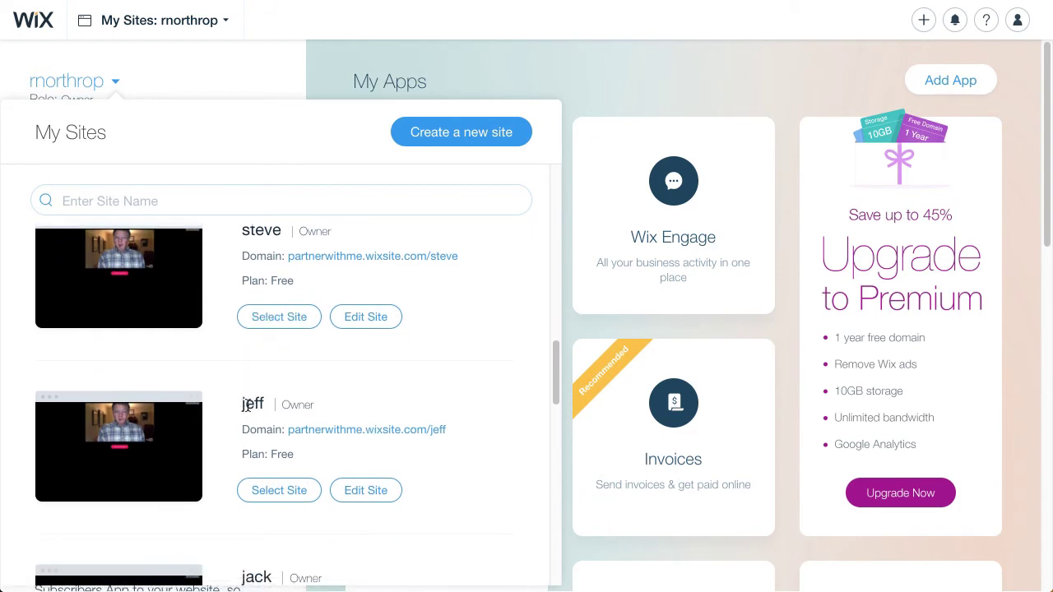
pyautogui.moveTo(241, 411)
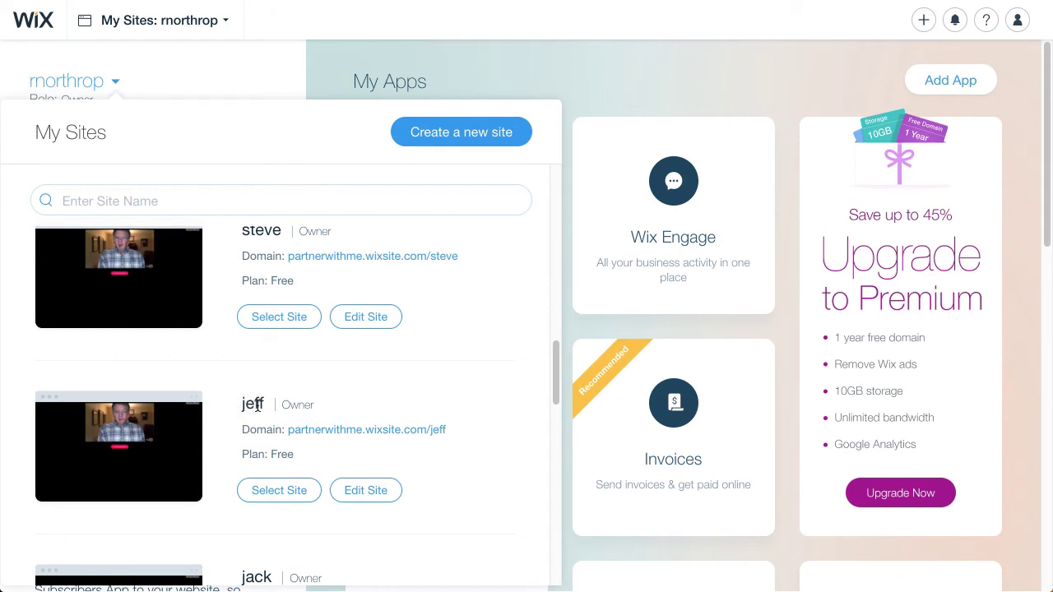
pyautogui.moveTo(240, 411)
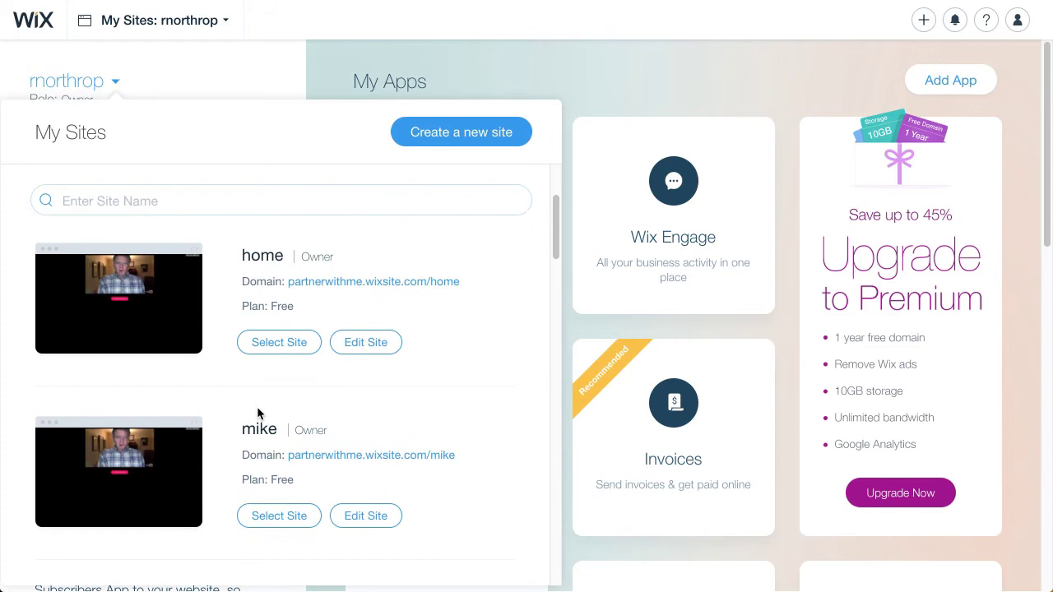
pyautogui.scroll(-3)
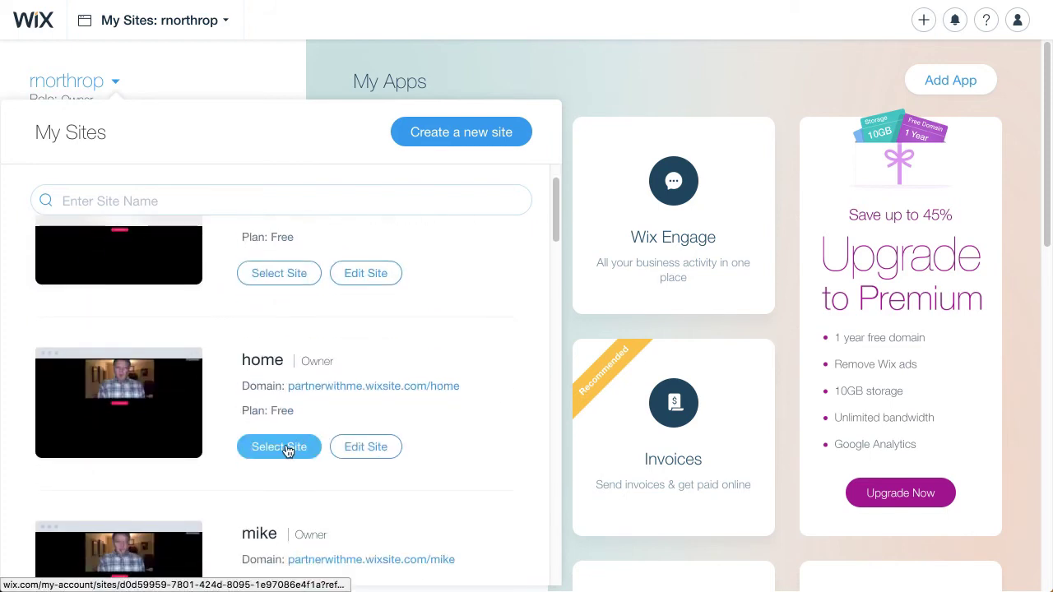
# - Select the 'home' site, manage it and start Transfer Site from Site Actions
pyautogui.click(279, 447)
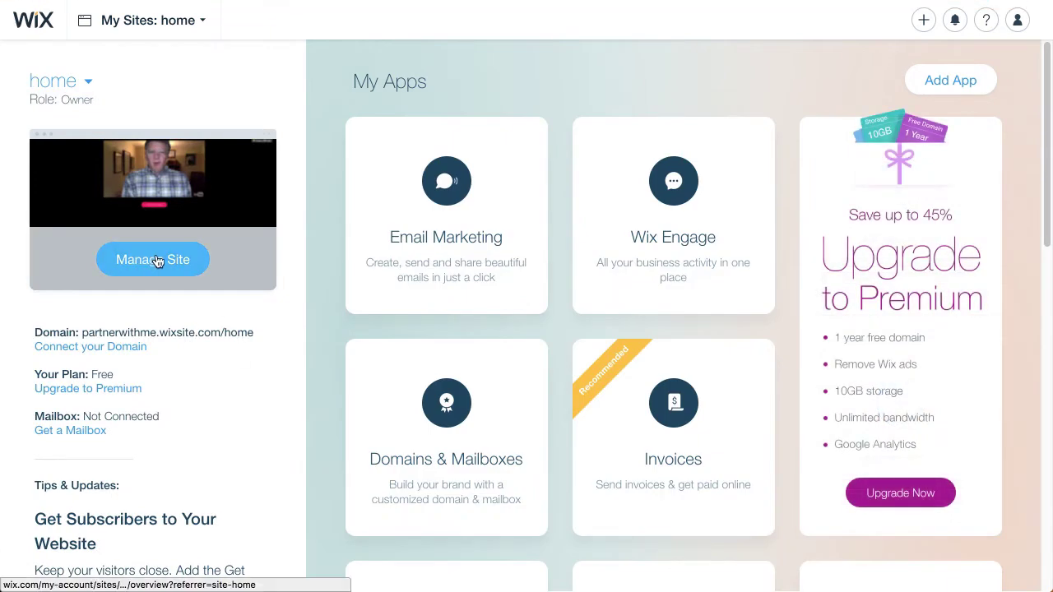
pyautogui.click(151, 260)
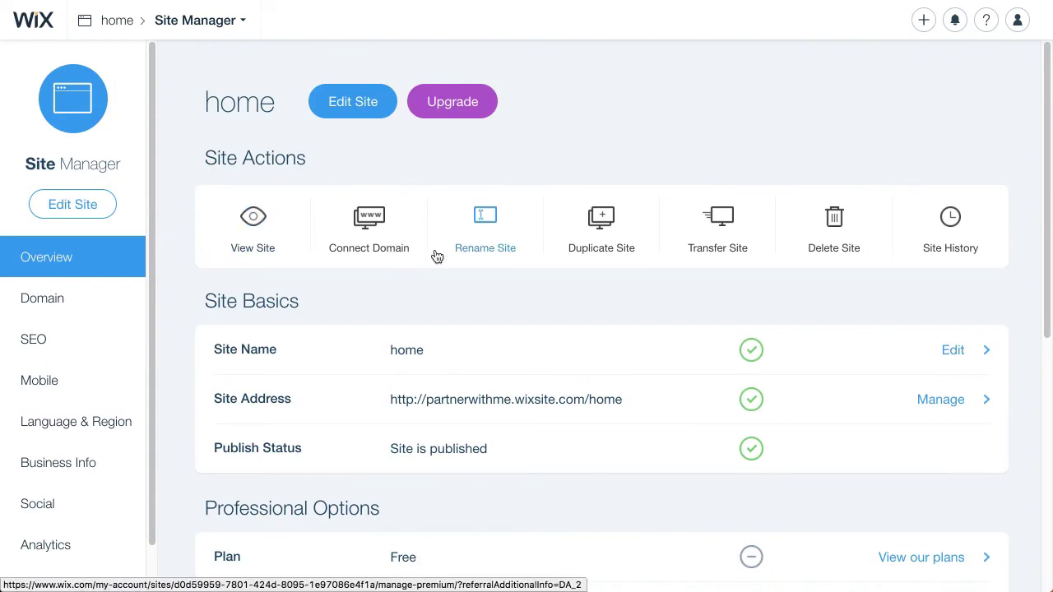
pyautogui.moveTo(717, 227)
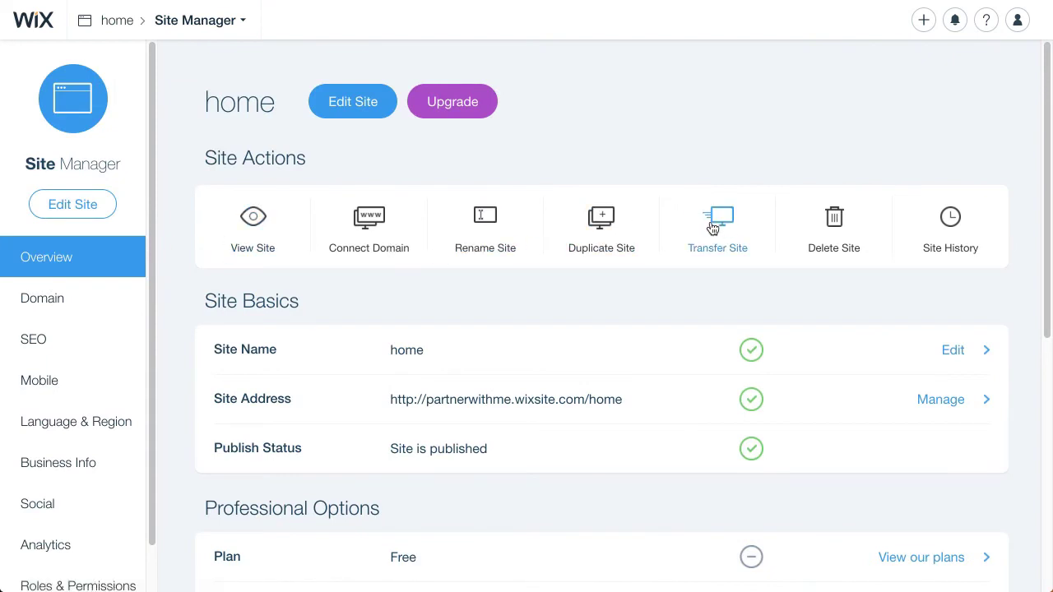
pyautogui.moveTo(717, 217)
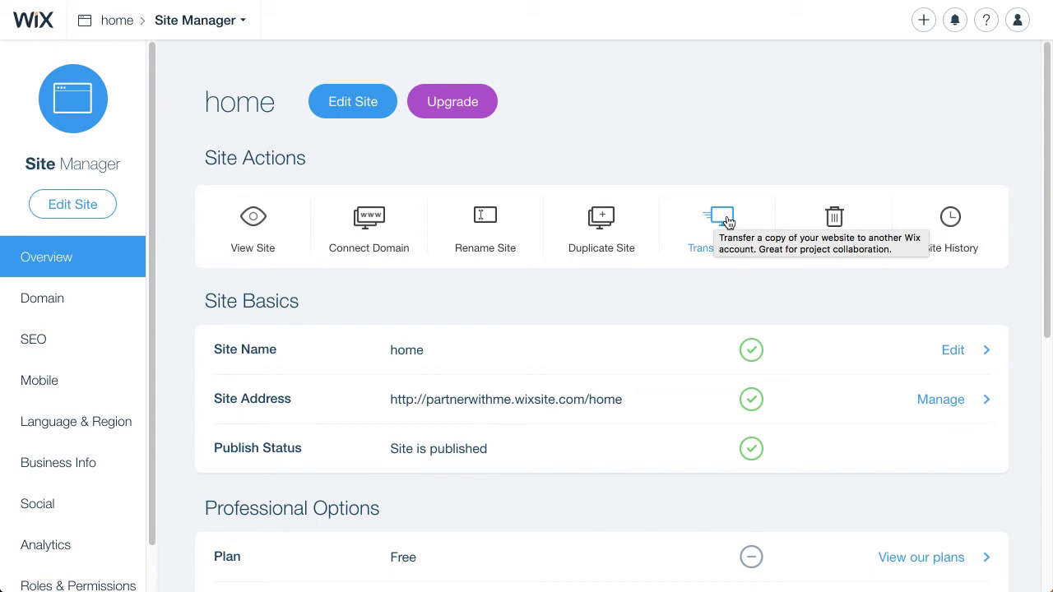
pyautogui.moveTo(240, 102)
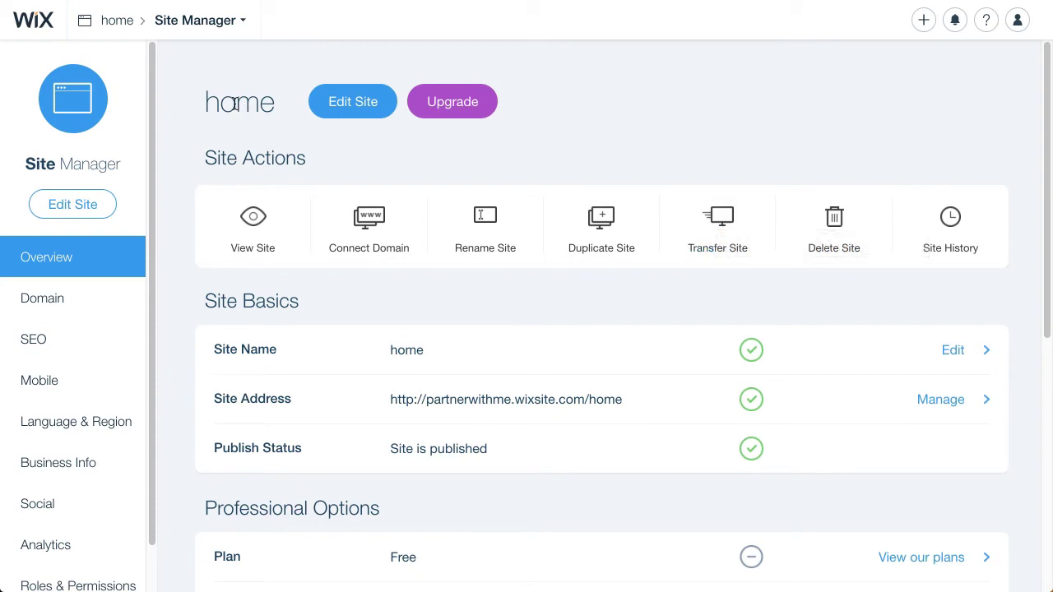
pyautogui.doubleClick(241, 102)
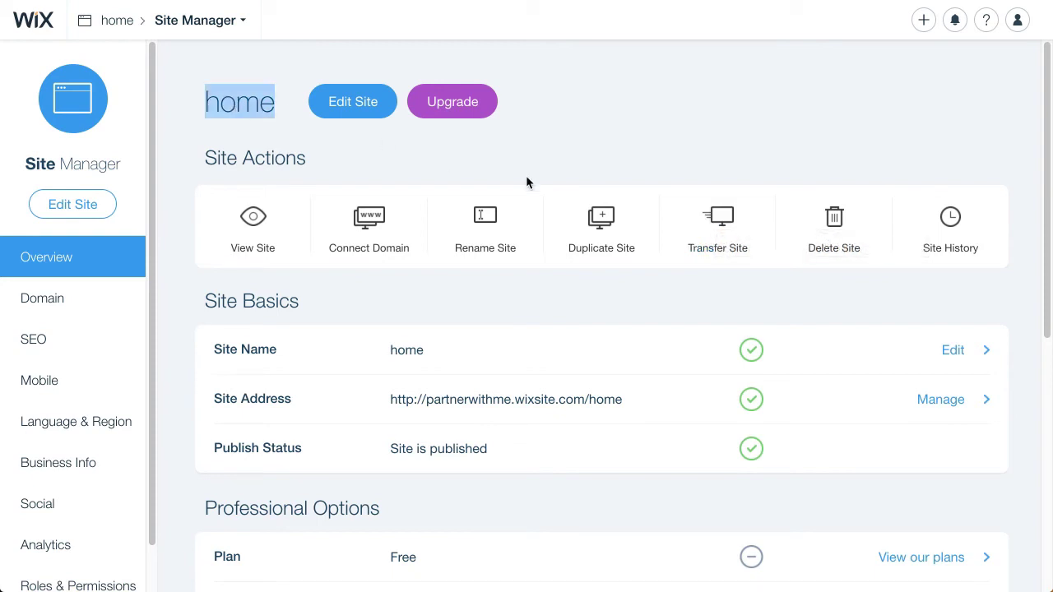
pyautogui.moveTo(403, 151)
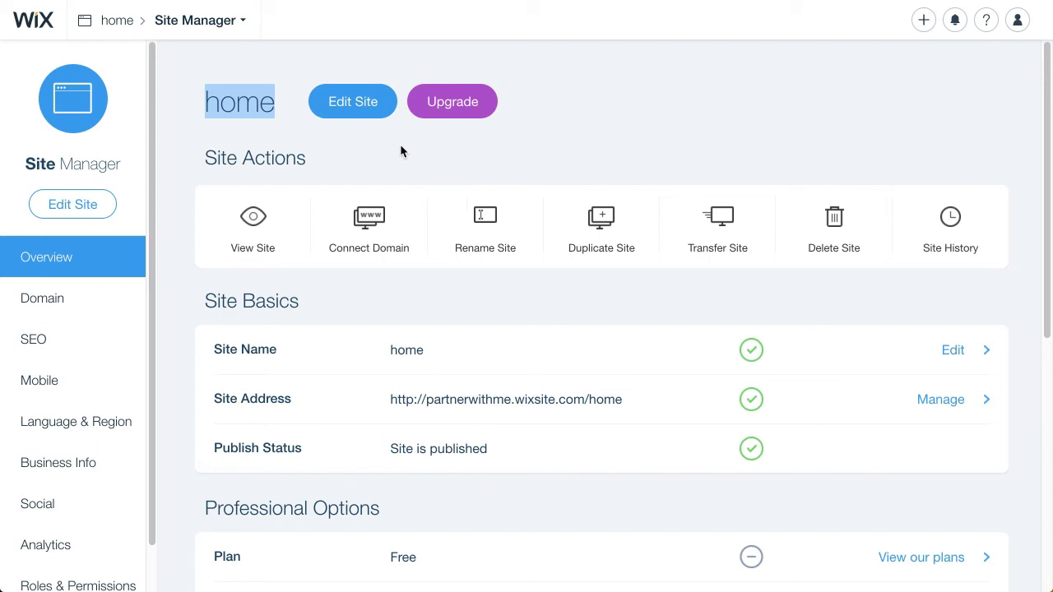
pyautogui.moveTo(547, 162)
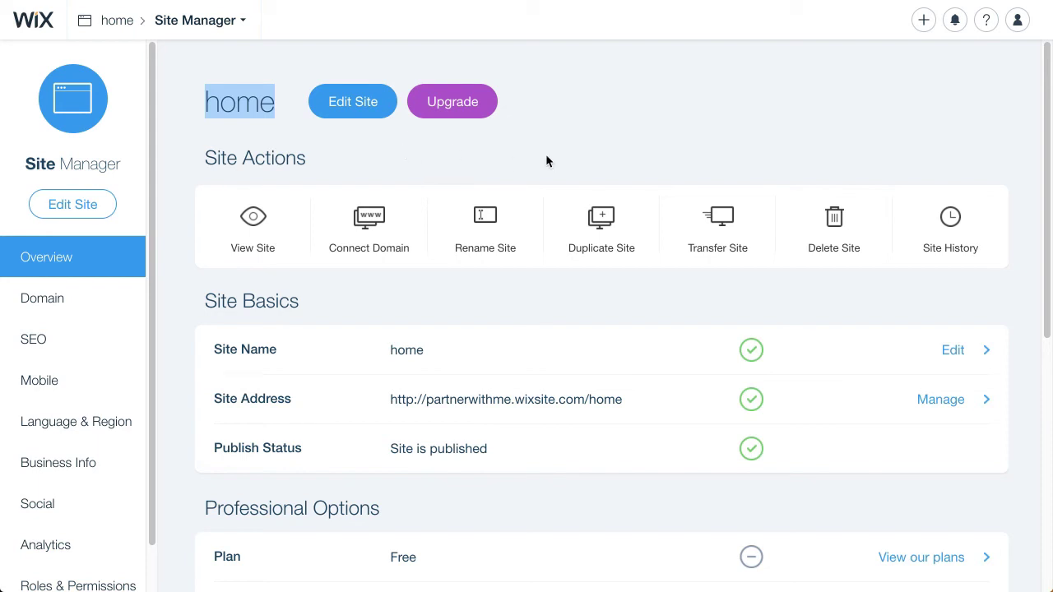
pyautogui.click(718, 227)
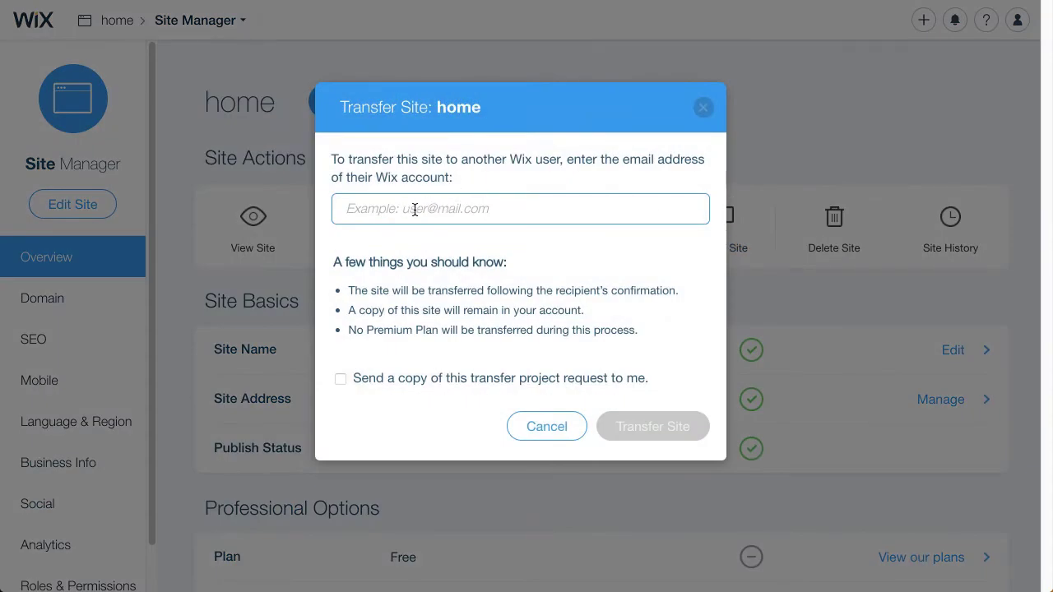
pyautogui.click(651, 426)
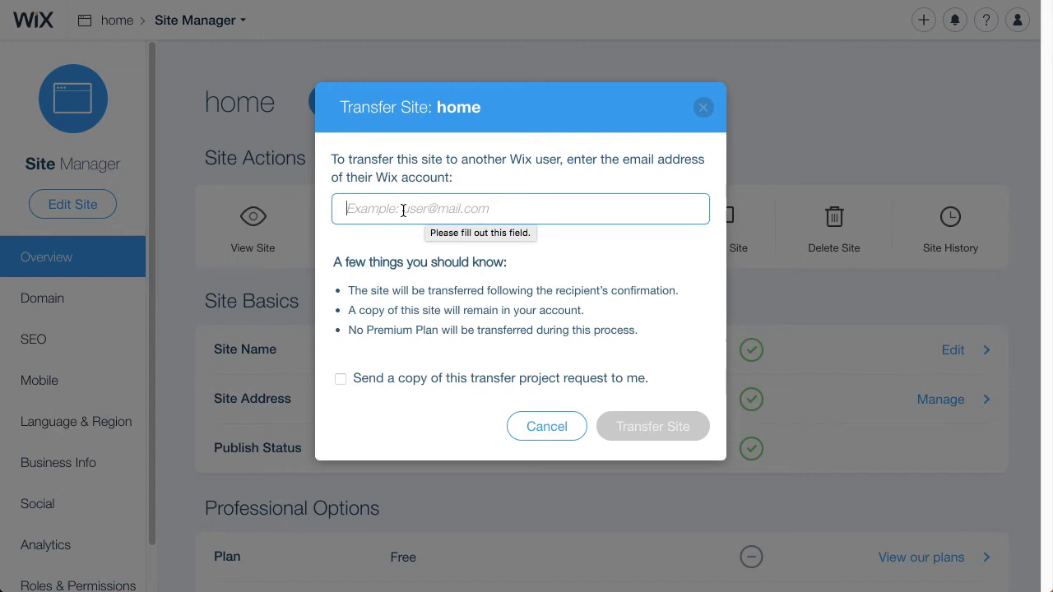
pyautogui.doubleClick(520, 158)
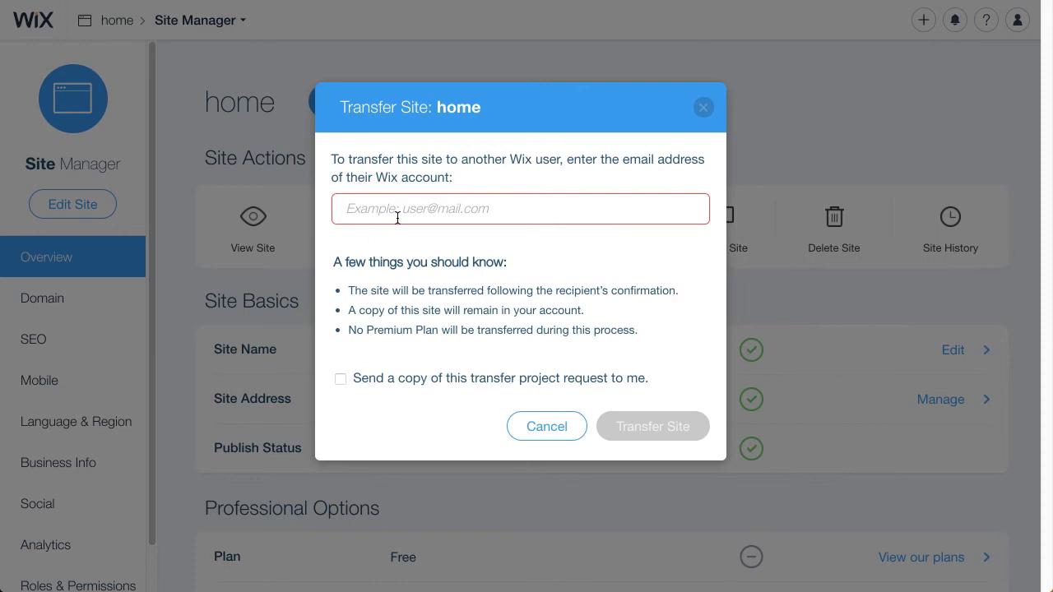
pyautogui.click(520, 207)
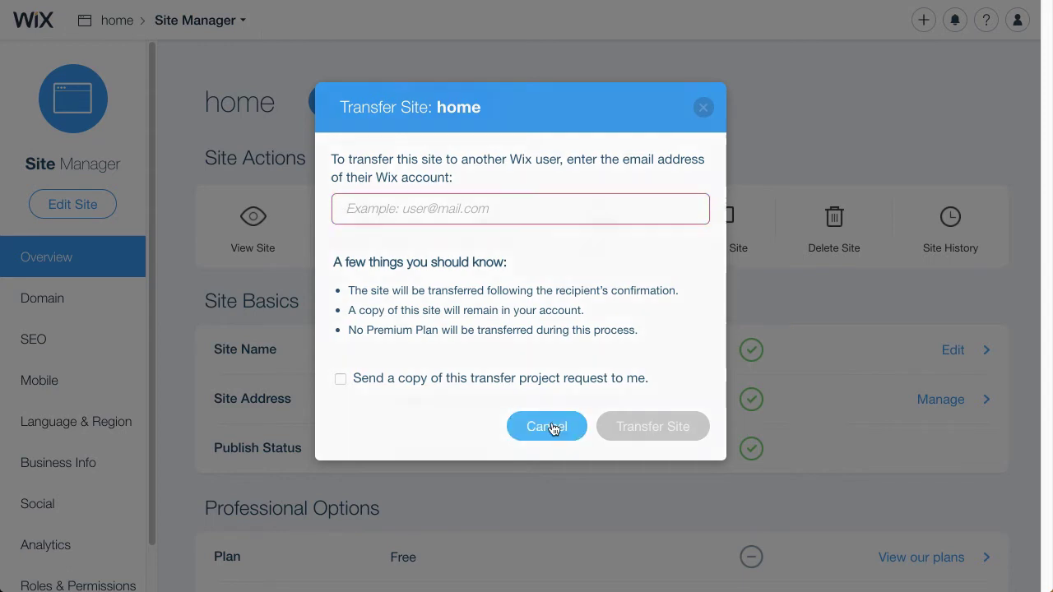
# - Cancel the Transfer Site request and return to the home Site Manager overview
pyautogui.click(546, 426)
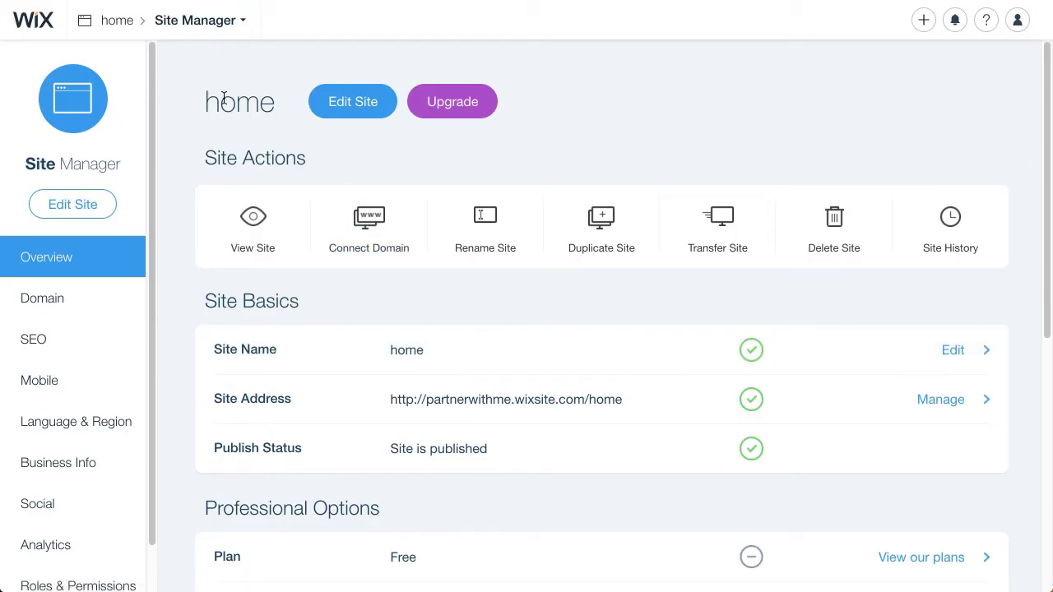
pyautogui.doubleClick(240, 102)
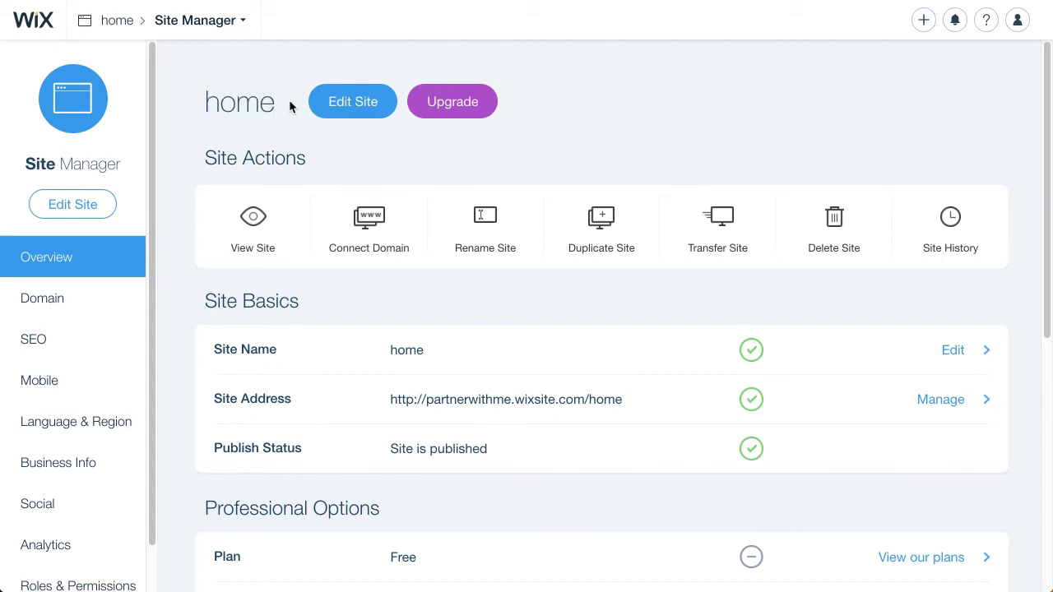
pyautogui.moveTo(483, 222)
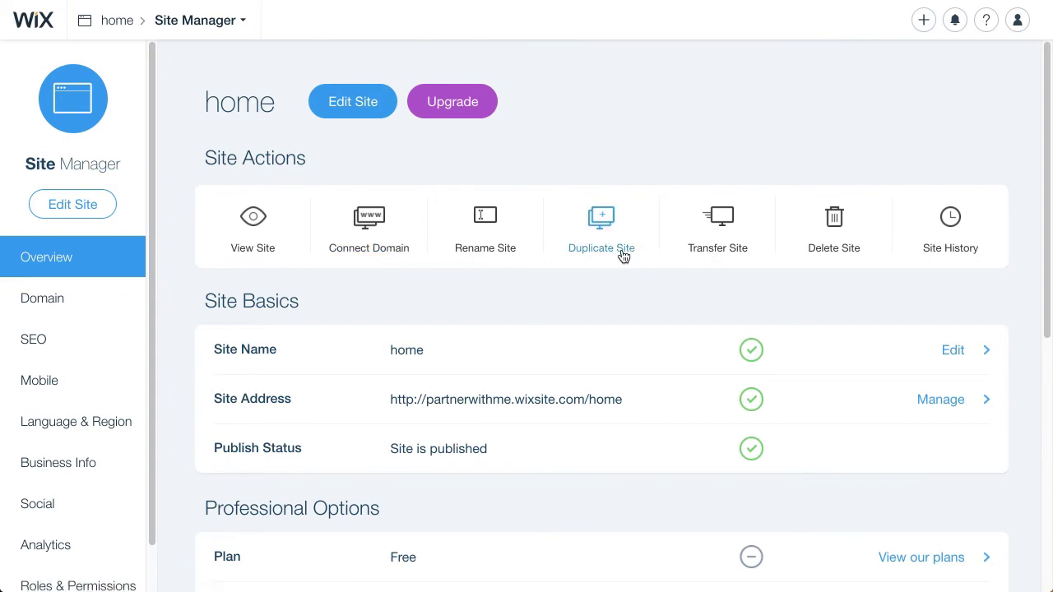
pyautogui.moveTo(602, 227)
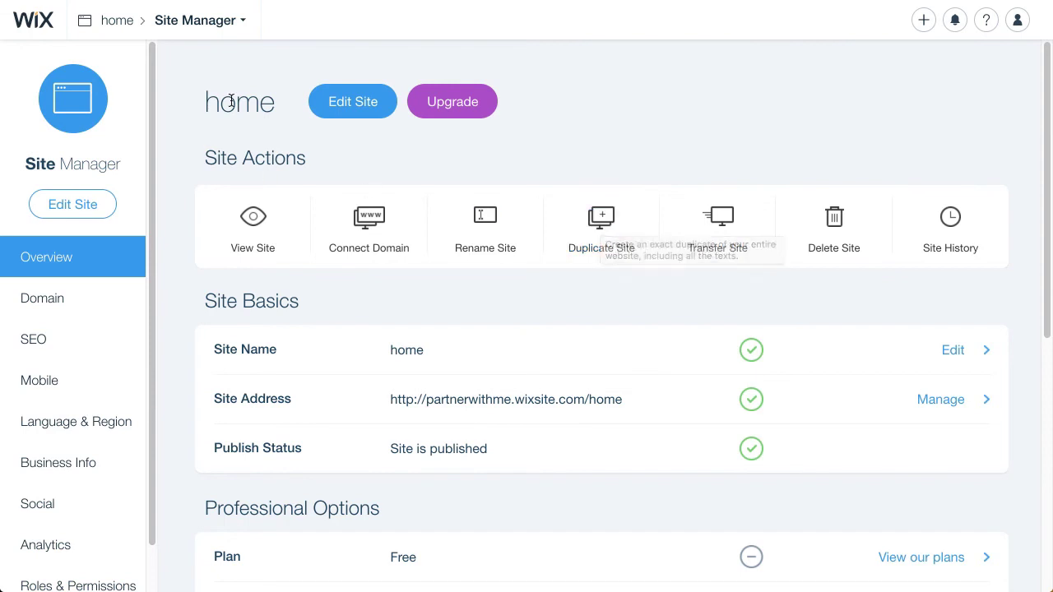
pyautogui.doubleClick(240, 102)
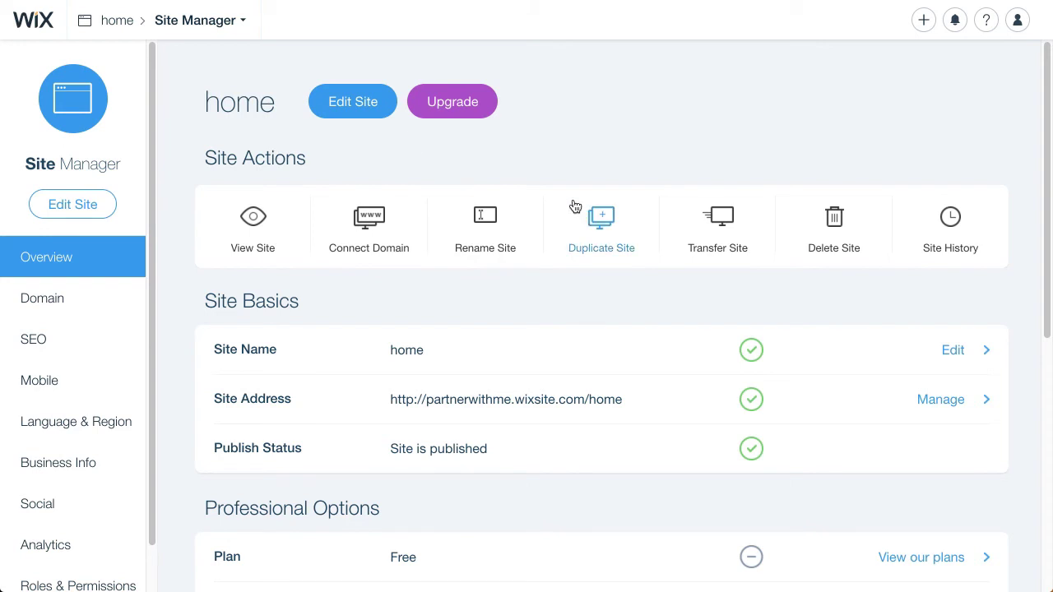
pyautogui.moveTo(603, 223)
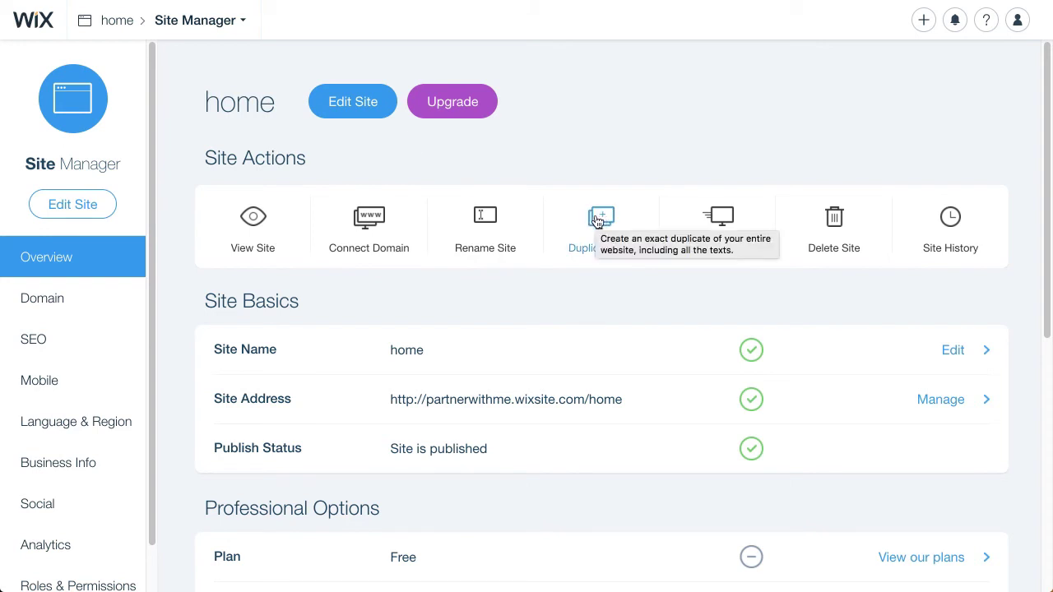
pyautogui.moveTo(599, 222)
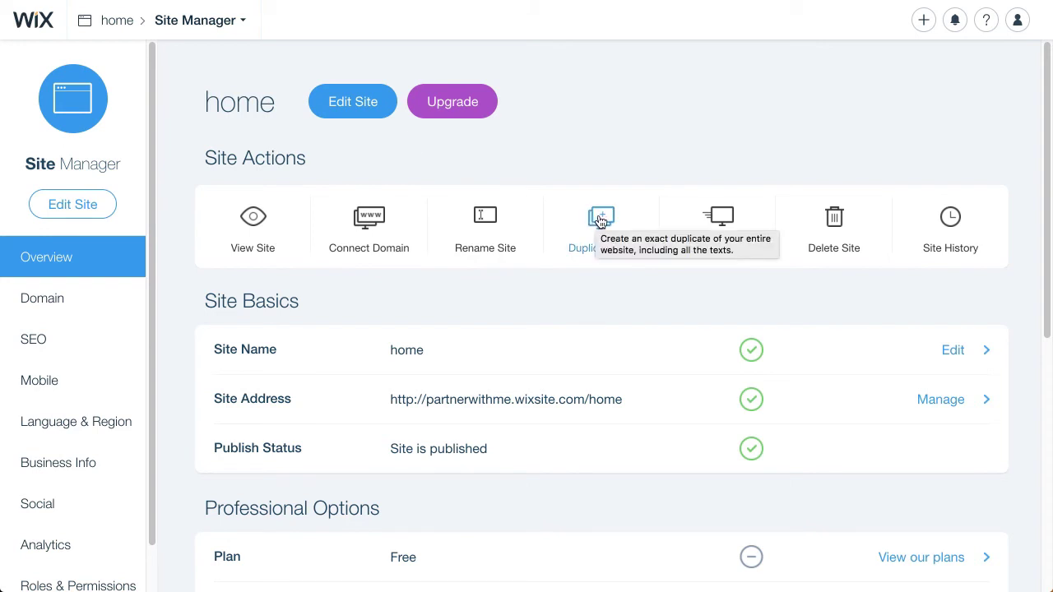
# - Start Duplicate Site for 'home' and name the copy 'joseph'
pyautogui.click(601, 227)
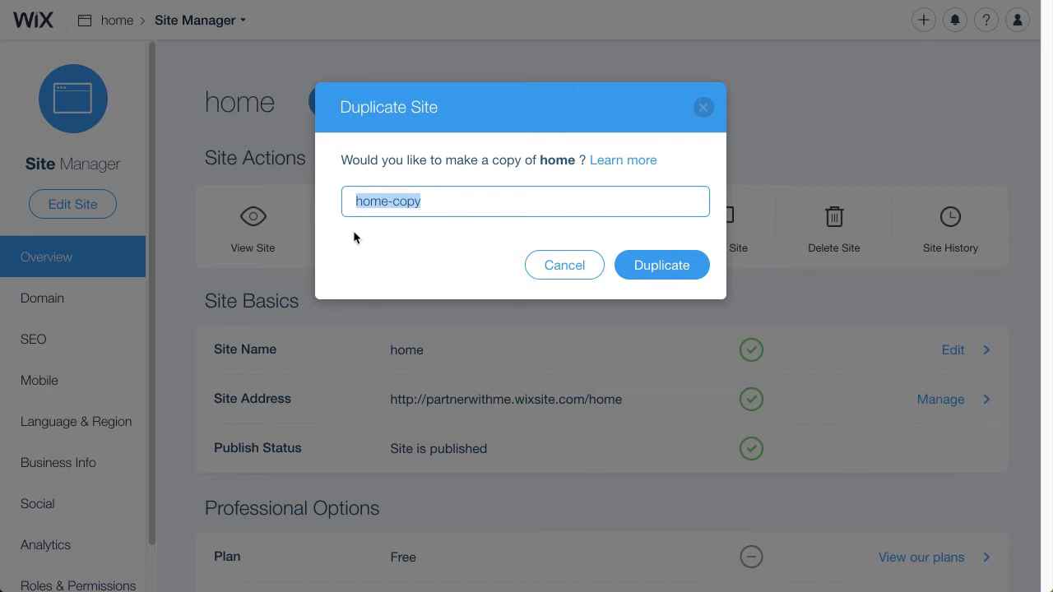
pyautogui.write('josep')
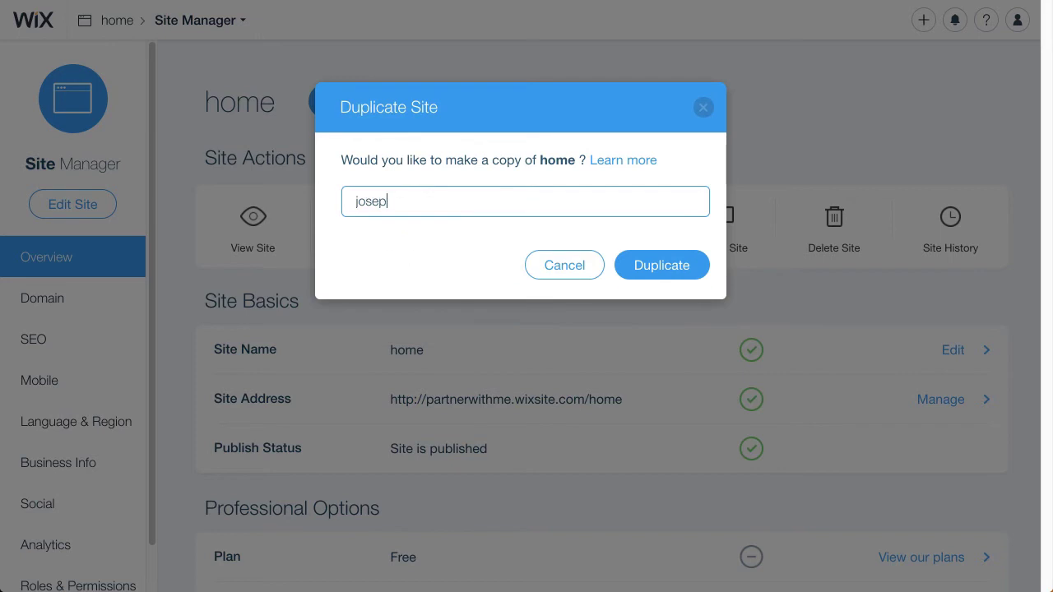
pyautogui.write('h')
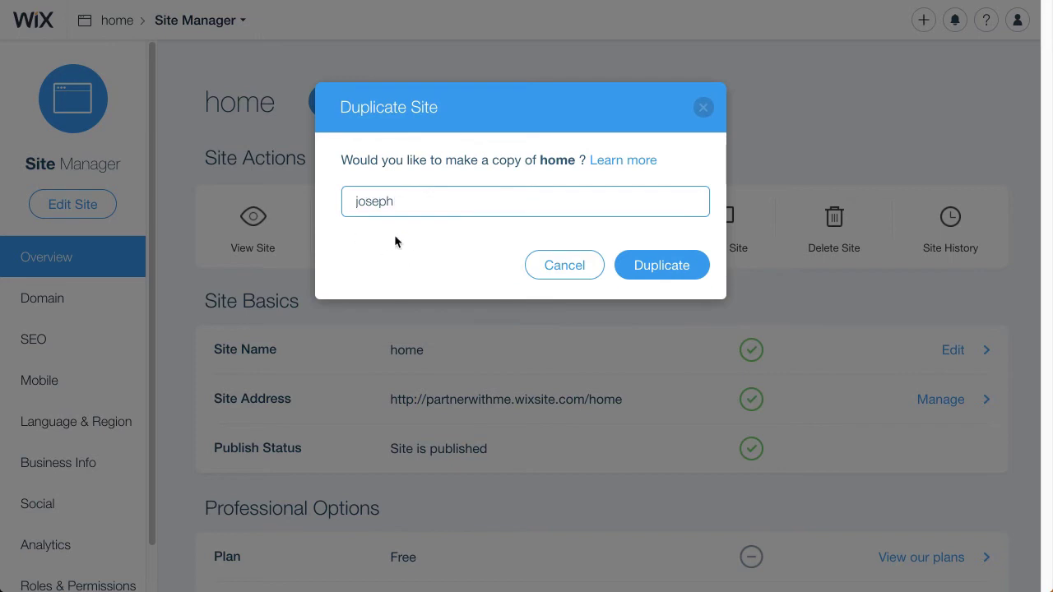
pyautogui.moveTo(418, 224)
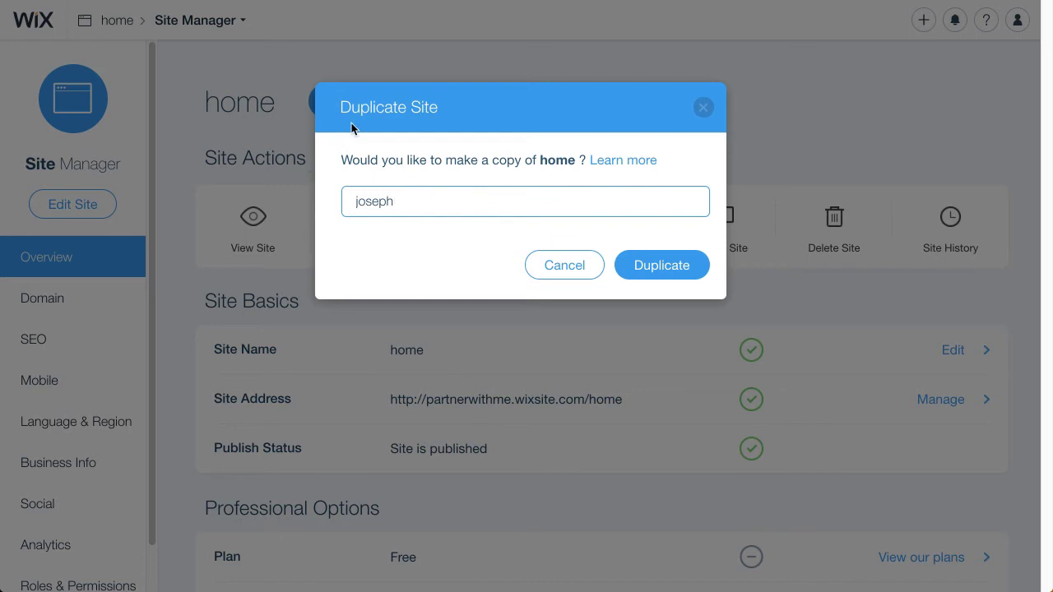
pyautogui.moveTo(386, 150)
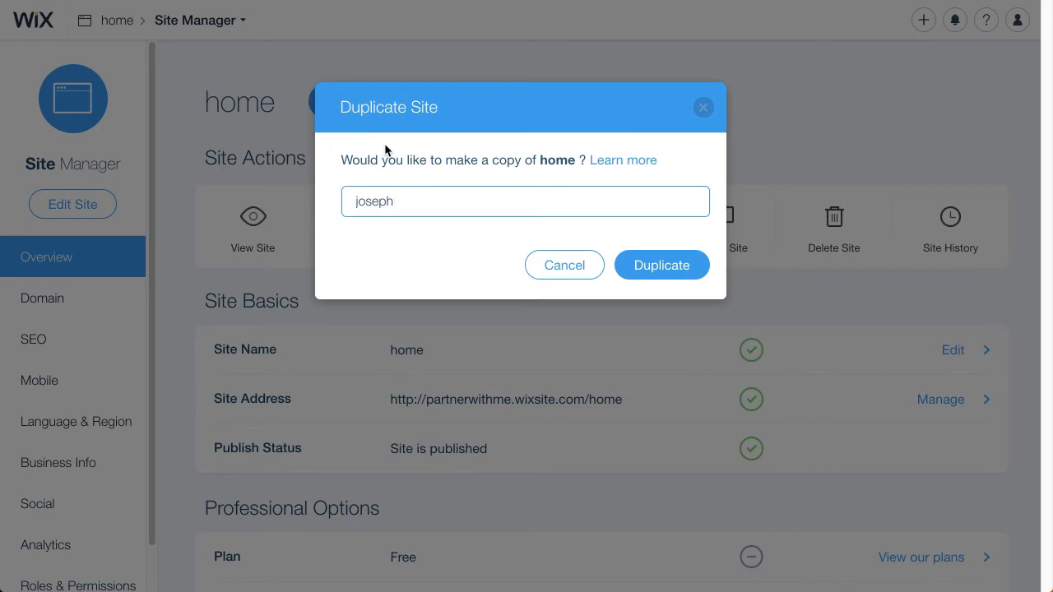
pyautogui.moveTo(392, 164)
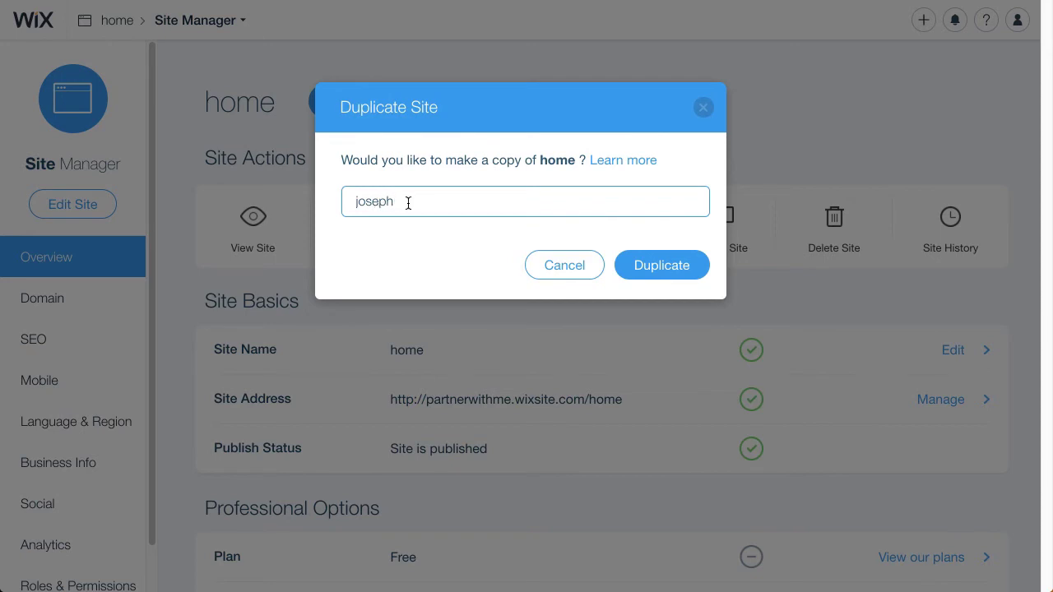
pyautogui.moveTo(596, 225)
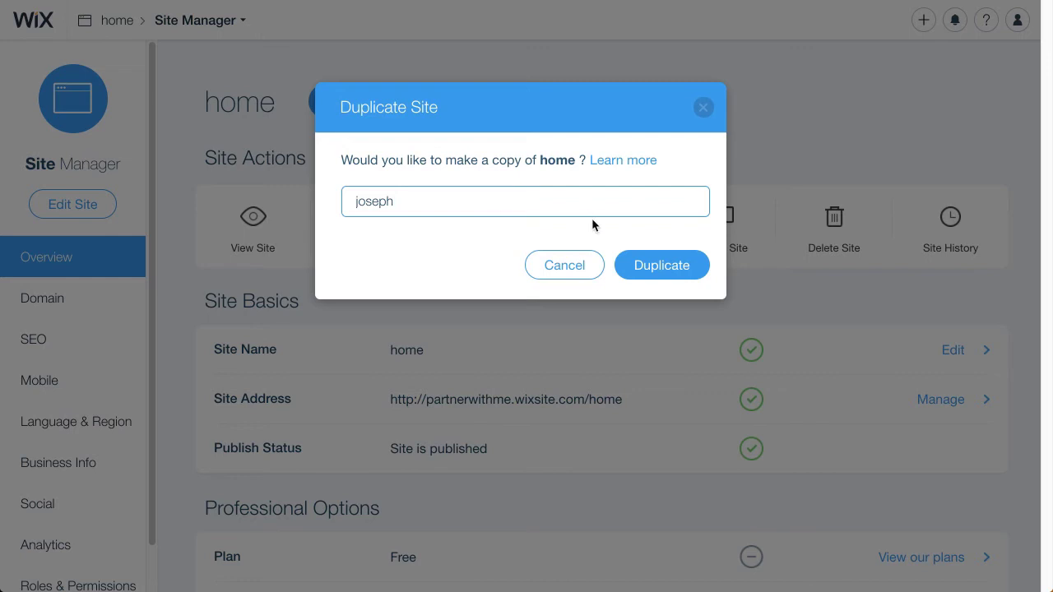
pyautogui.moveTo(661, 265)
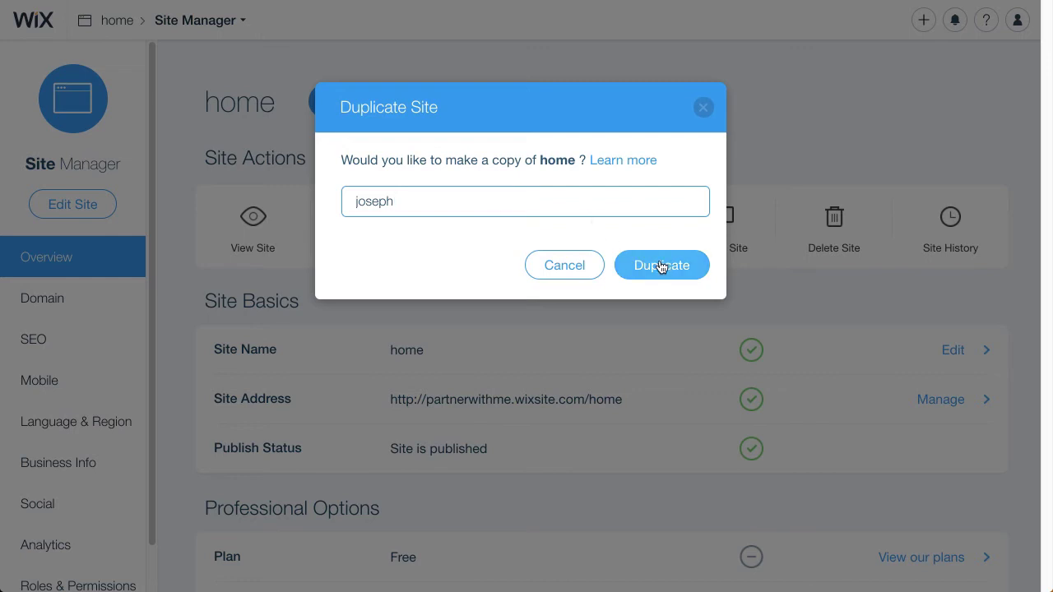
# - Duplicate the site as 'joseph' and check out the new site's dashboard
pyautogui.click(661, 265)
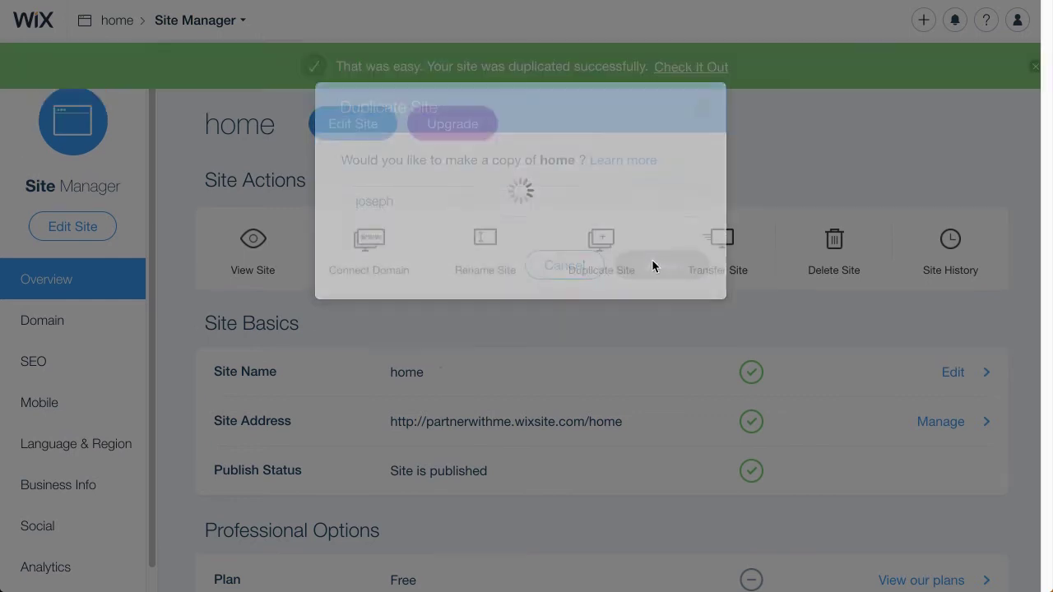
pyautogui.click(564, 265)
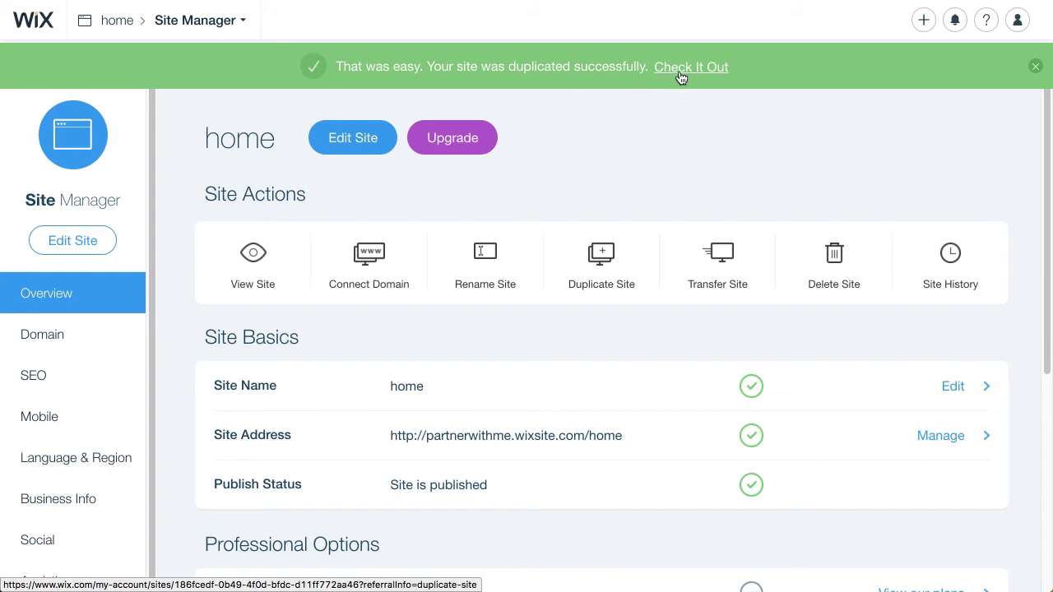
pyautogui.moveTo(690, 69)
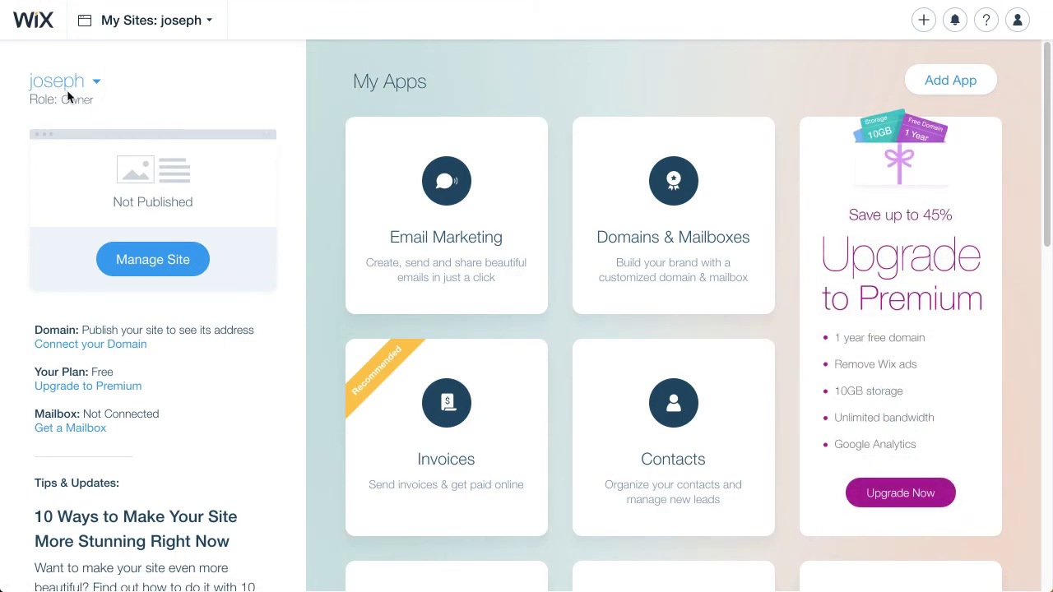
pyautogui.moveTo(151, 201)
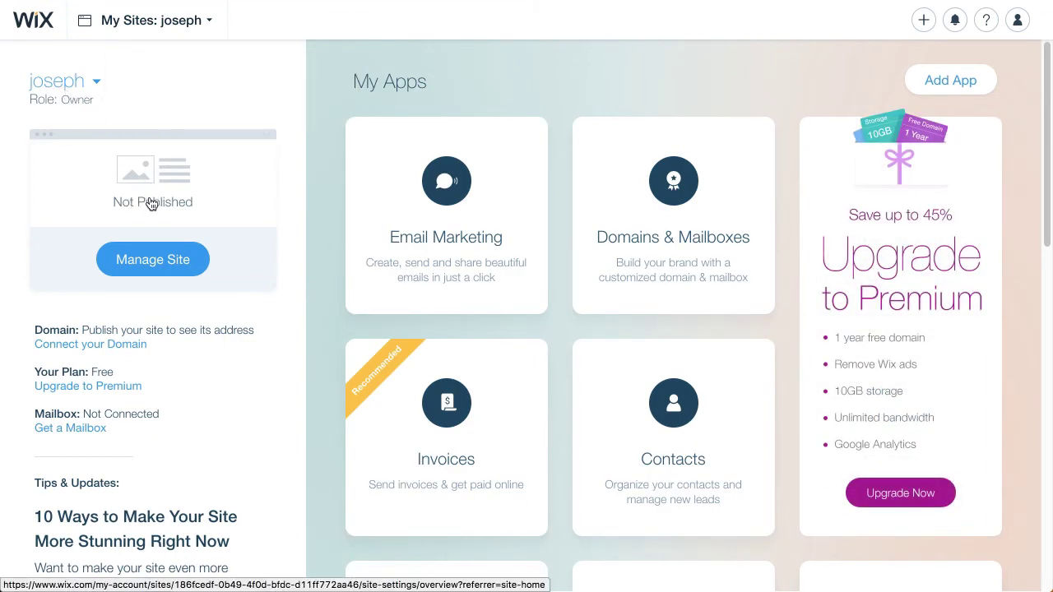
pyautogui.moveTo(148, 214)
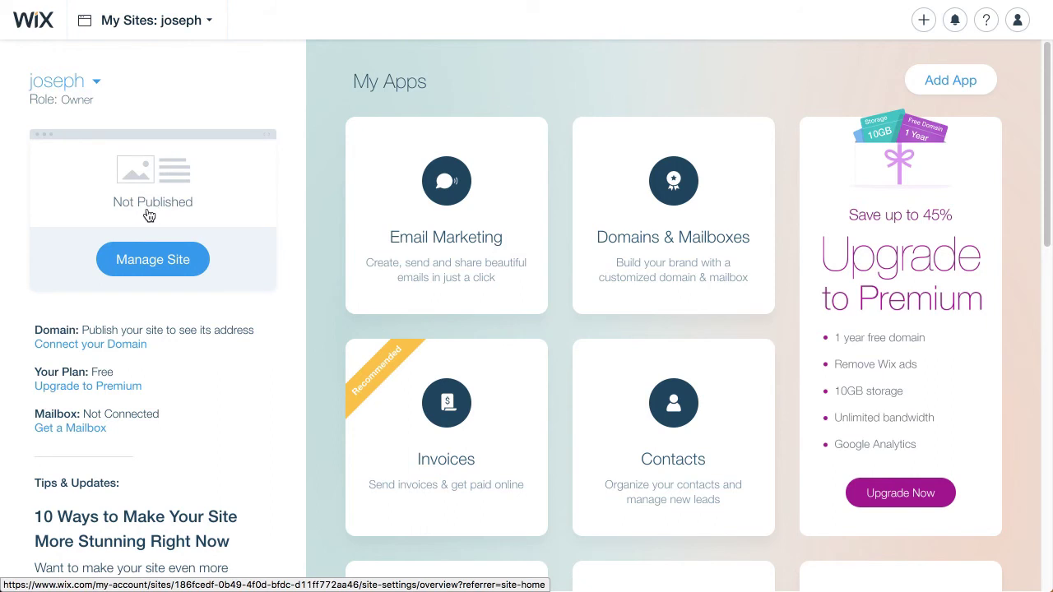
pyautogui.moveTo(161, 221)
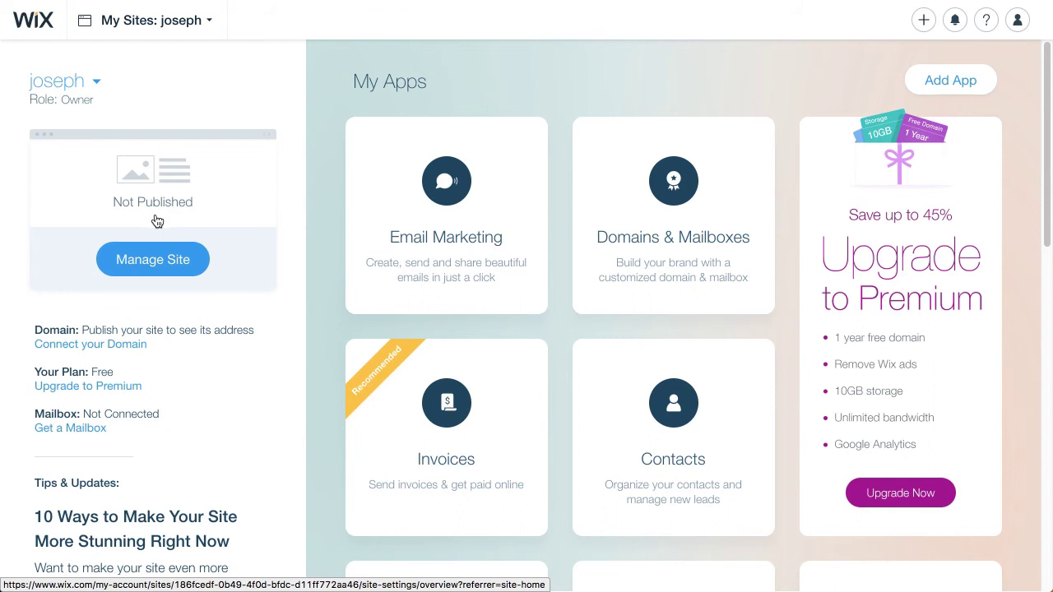
# - Manage the 'joseph' site and launch it in the Wix Editor on its HOME page
pyautogui.click(151, 260)
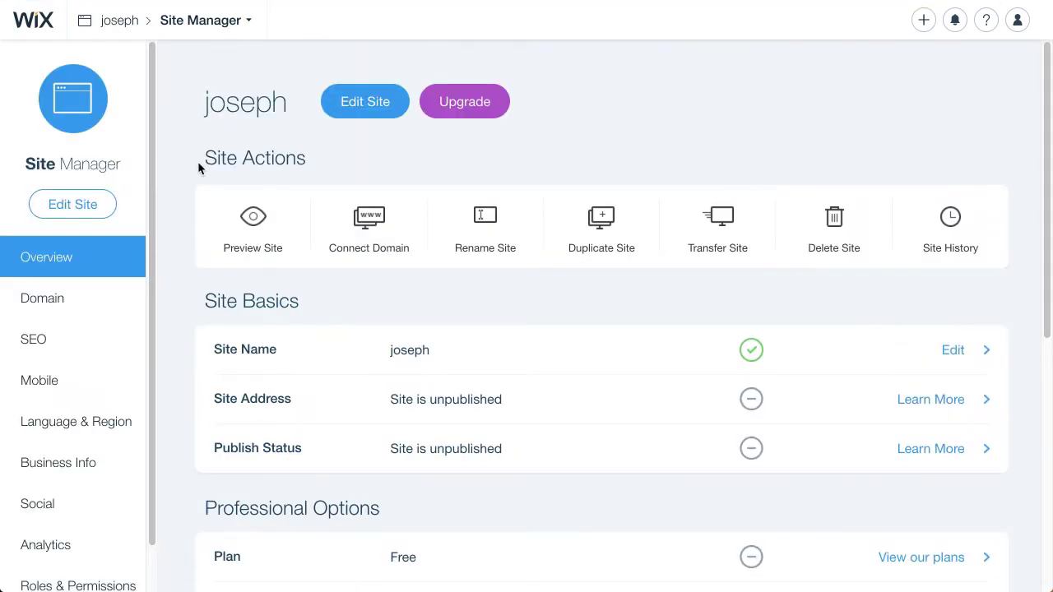
pyautogui.doubleClick(244, 102)
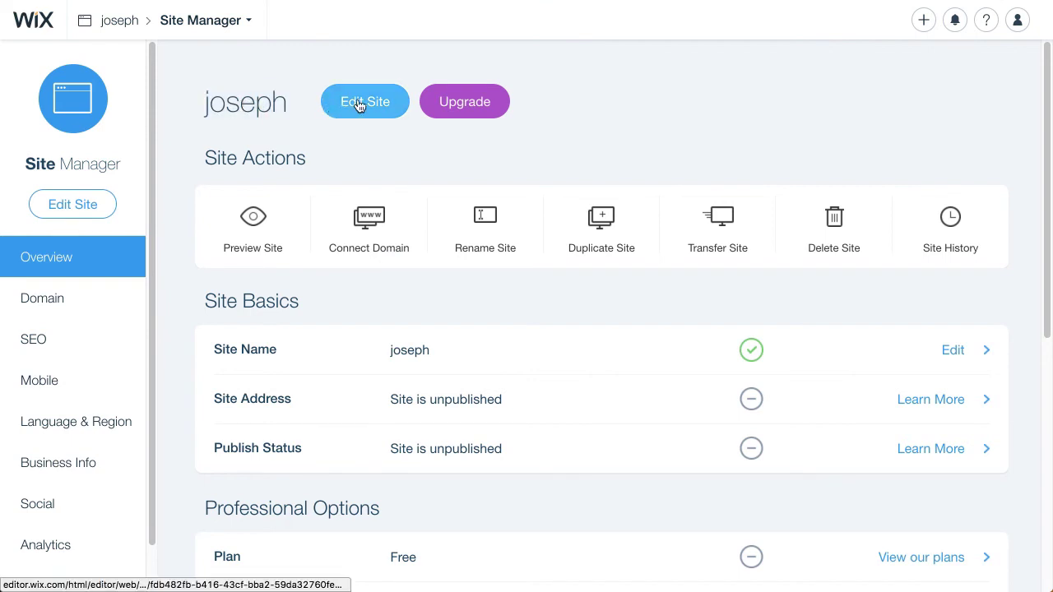
pyautogui.click(365, 102)
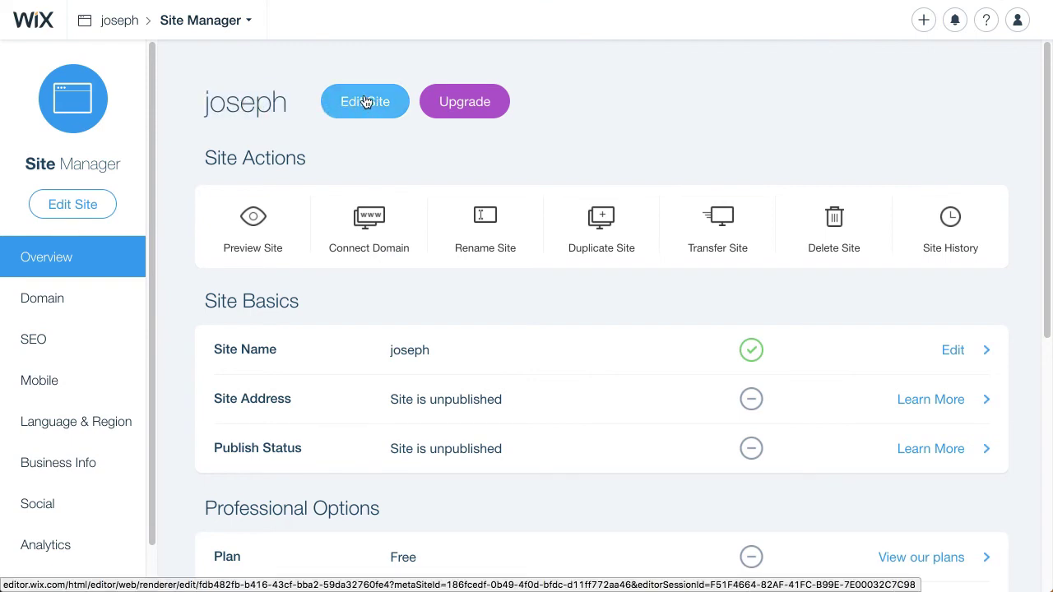
pyautogui.click(366, 102)
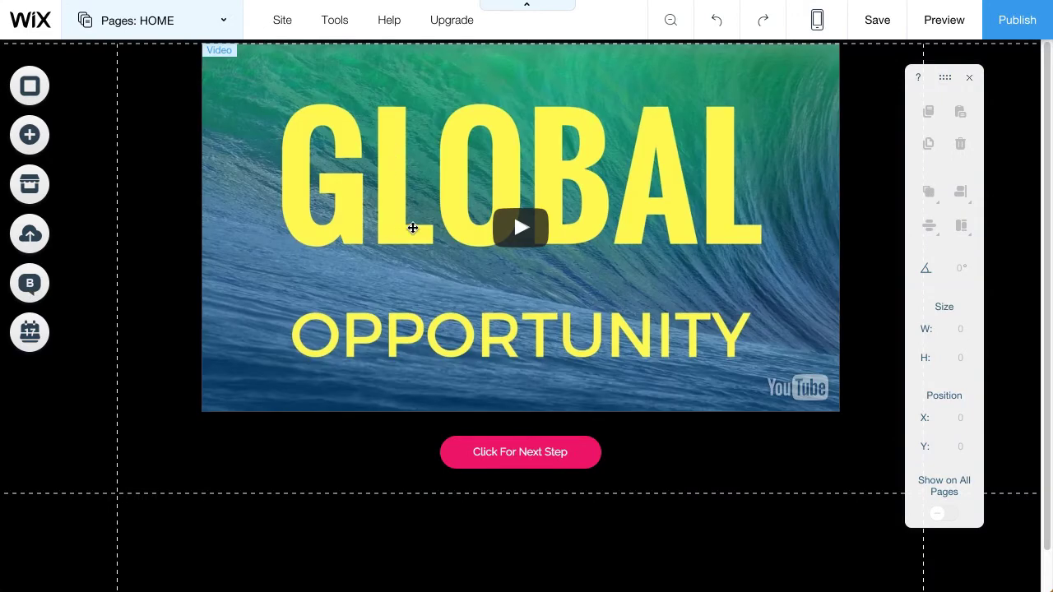
pyautogui.moveTo(484, 253)
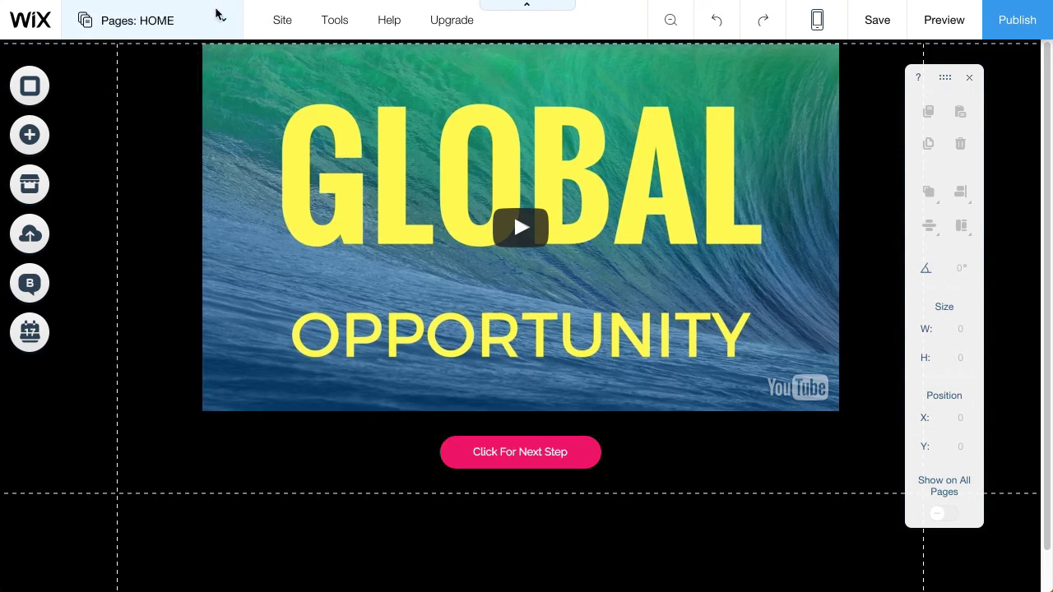
# - Show the Pages list and go to the 'next step' page with its Bitcoin videos
pyautogui.click(136, 20)
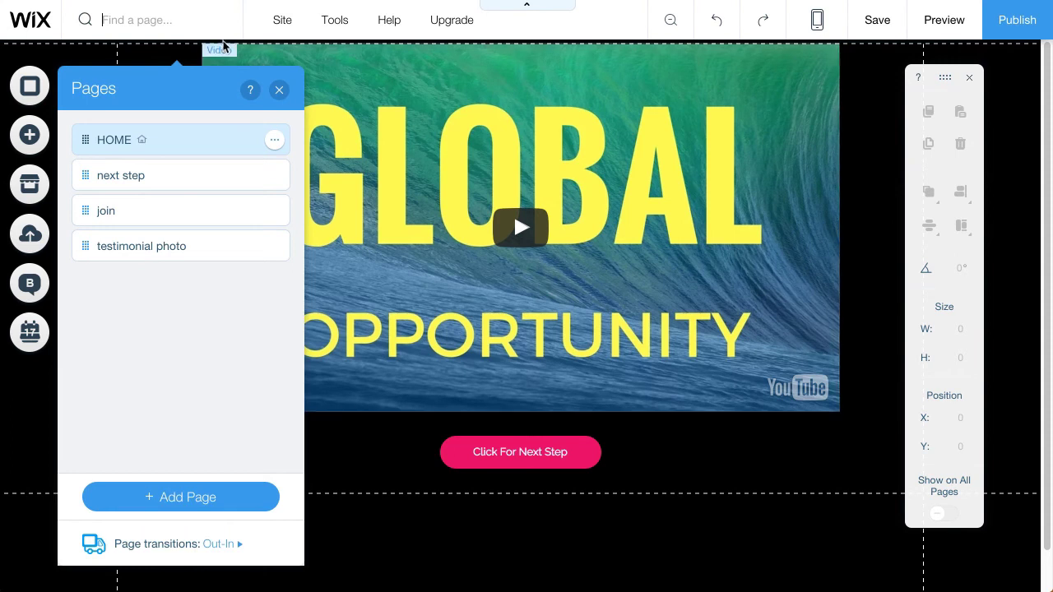
pyautogui.moveTo(188, 99)
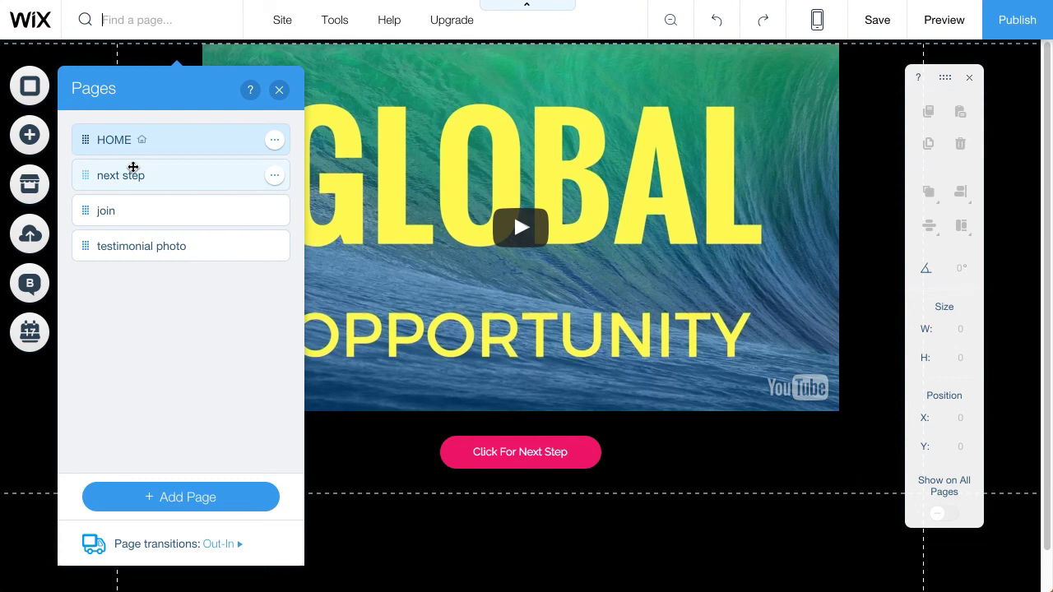
pyautogui.moveTo(194, 178)
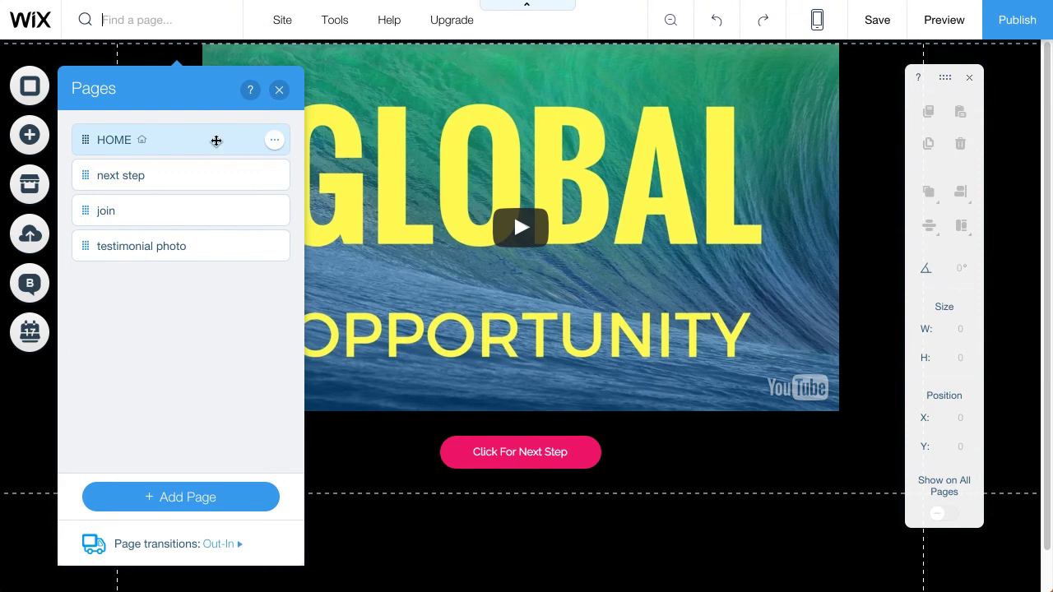
pyautogui.moveTo(217, 175)
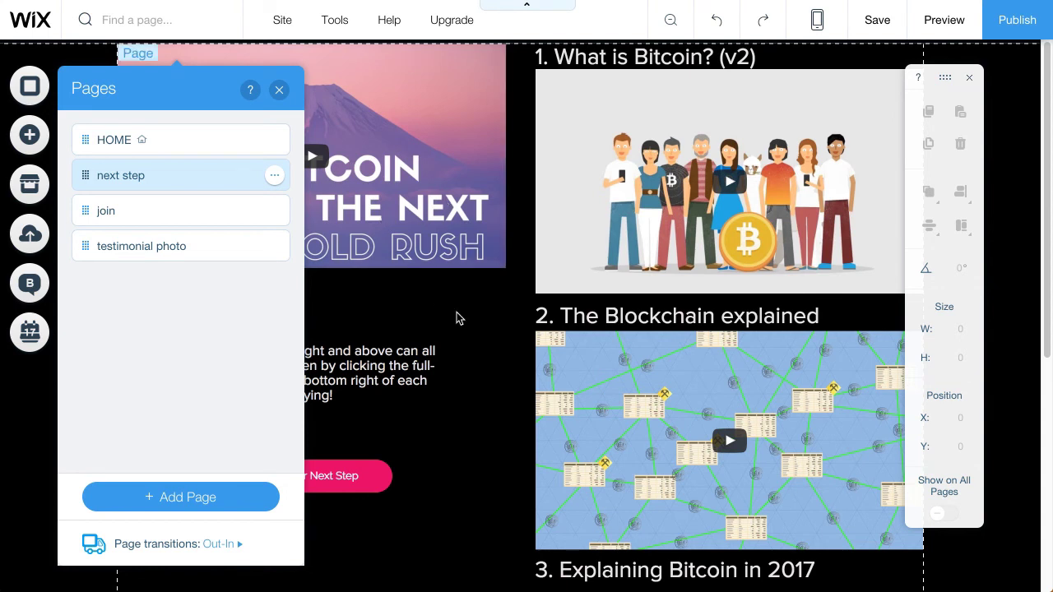
pyautogui.moveTo(504, 304)
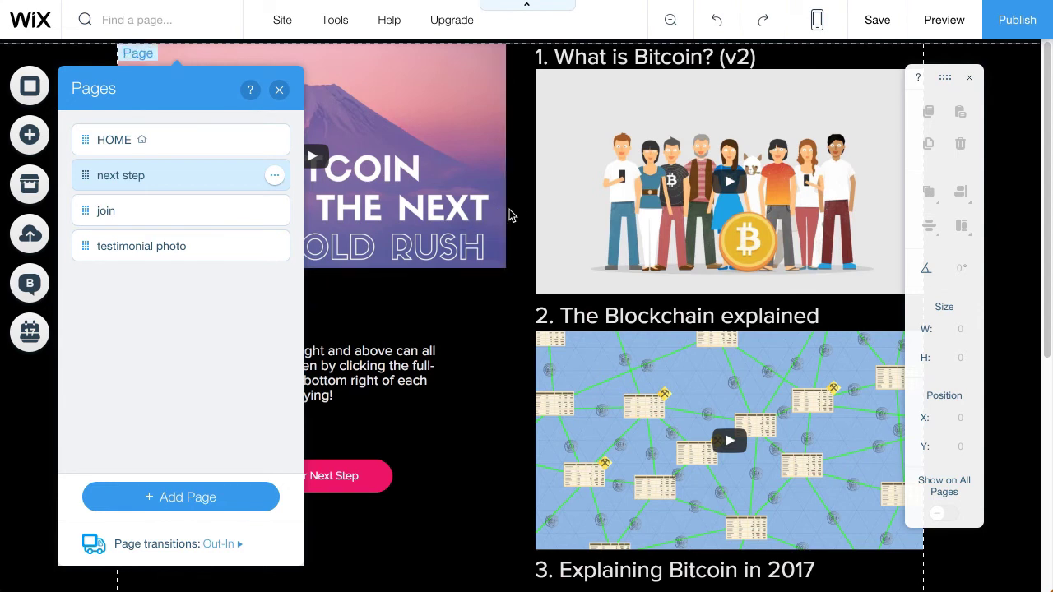
pyautogui.moveTo(506, 214)
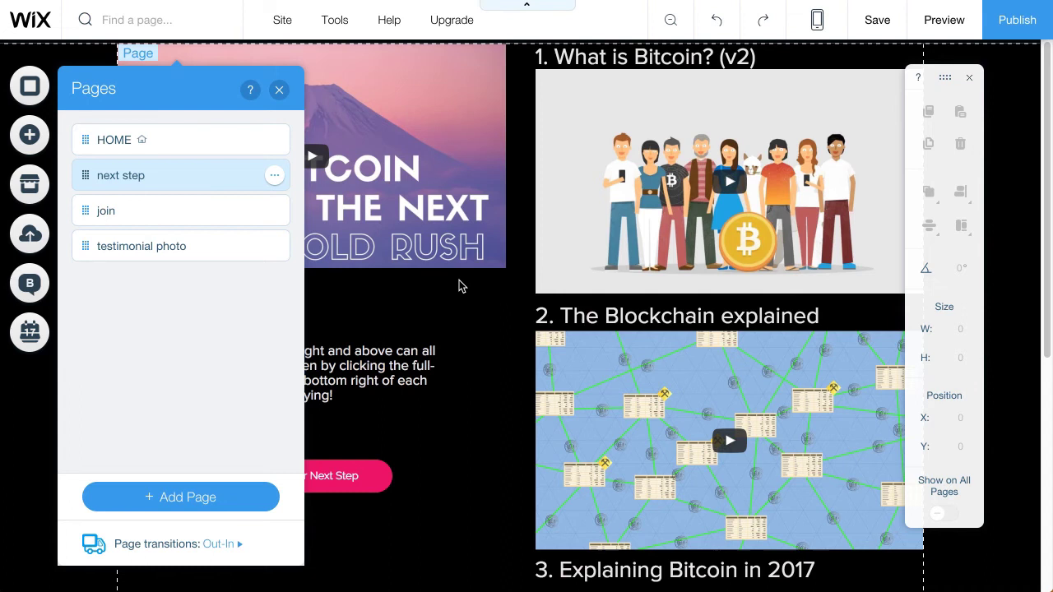
pyautogui.moveTo(461, 277)
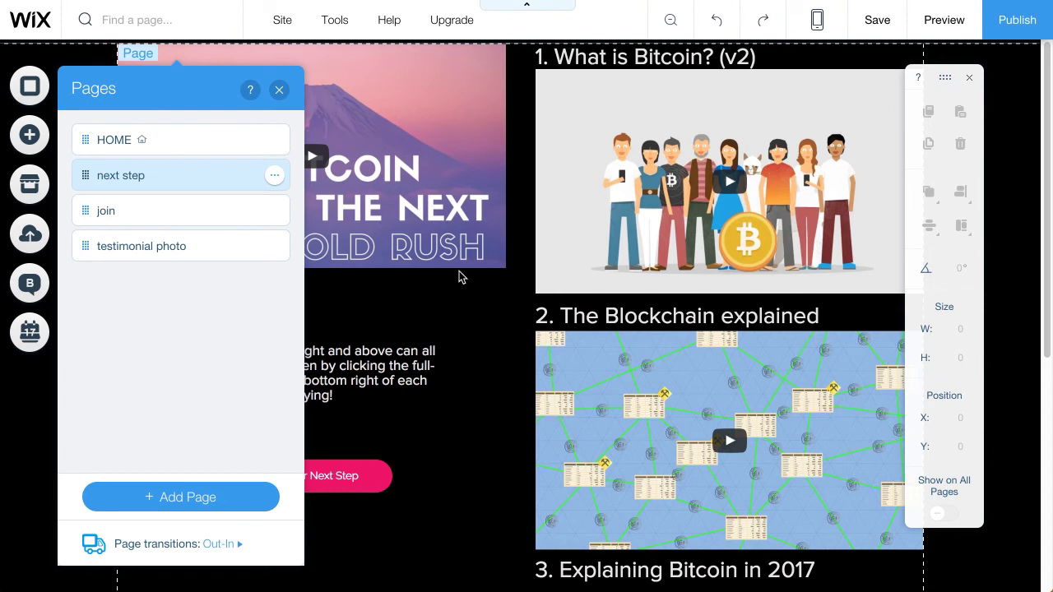
pyautogui.moveTo(450, 296)
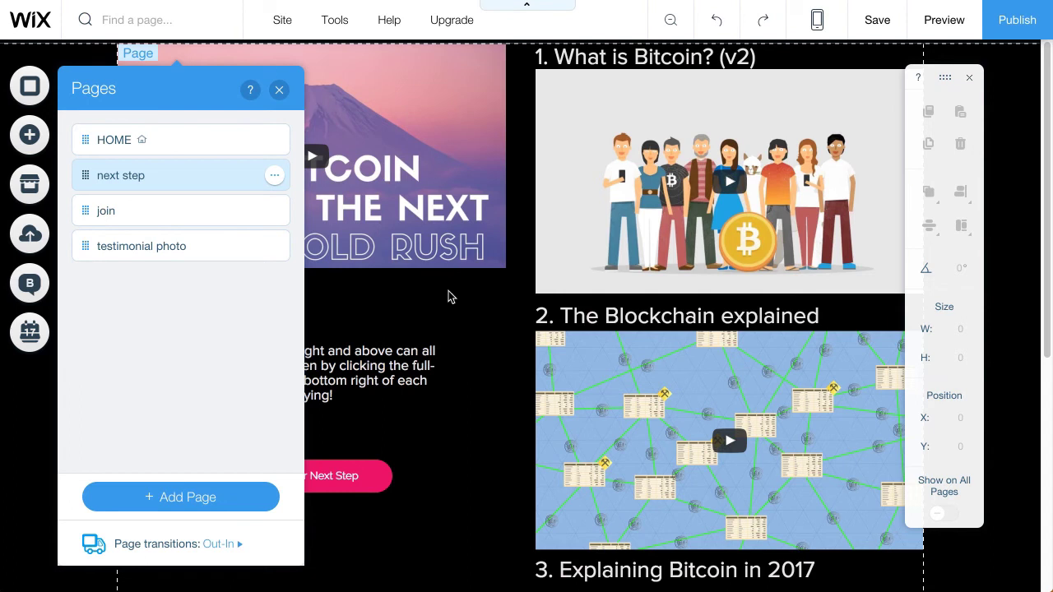
pyautogui.scroll(-3)
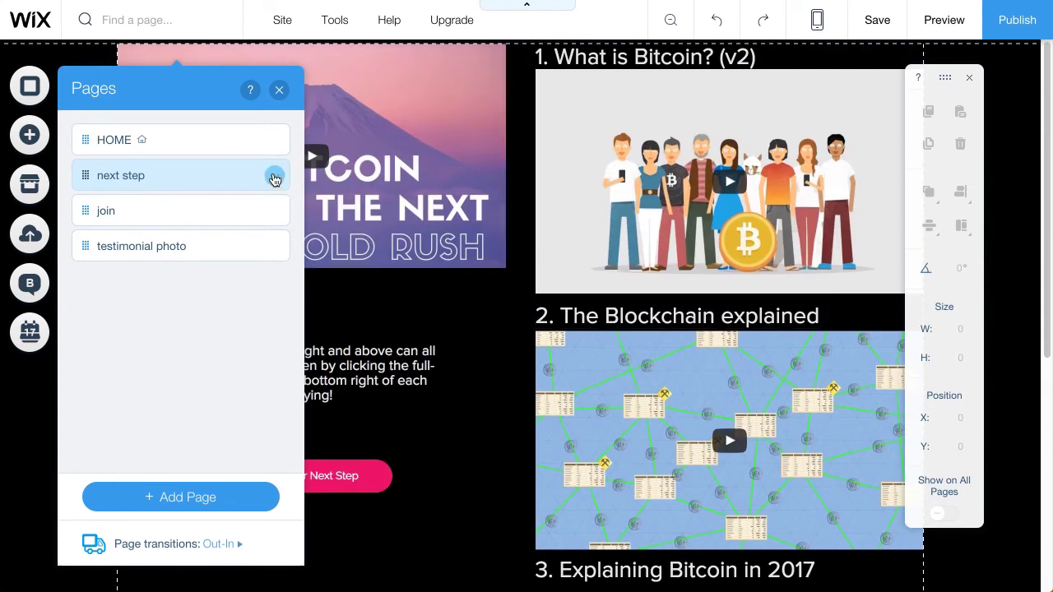
# - Review the 'next step' page SEO settings (URL ending 'next') and confirm Done
pyautogui.click(275, 175)
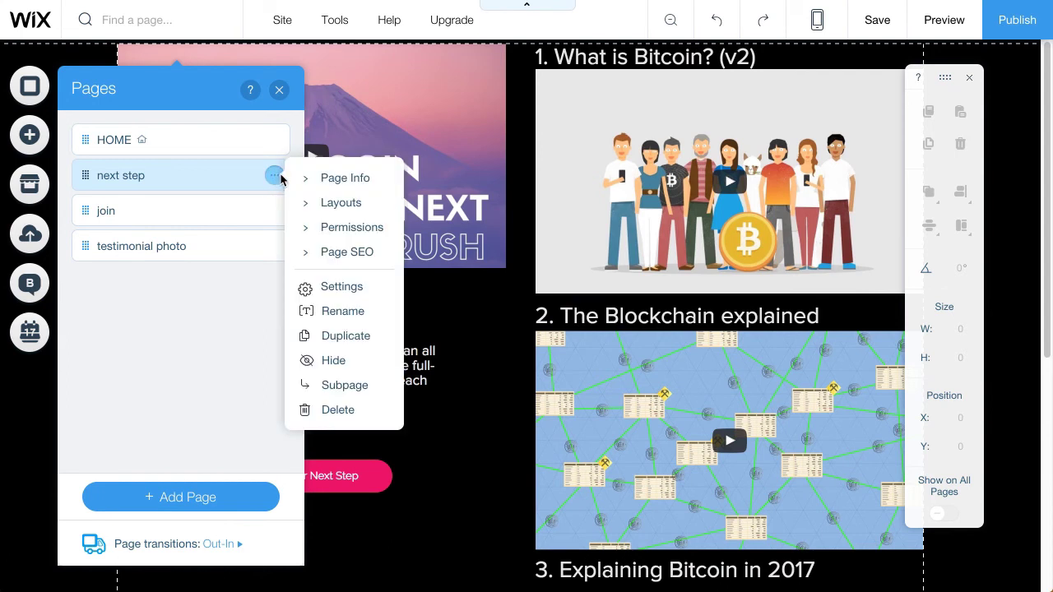
pyautogui.moveTo(345, 251)
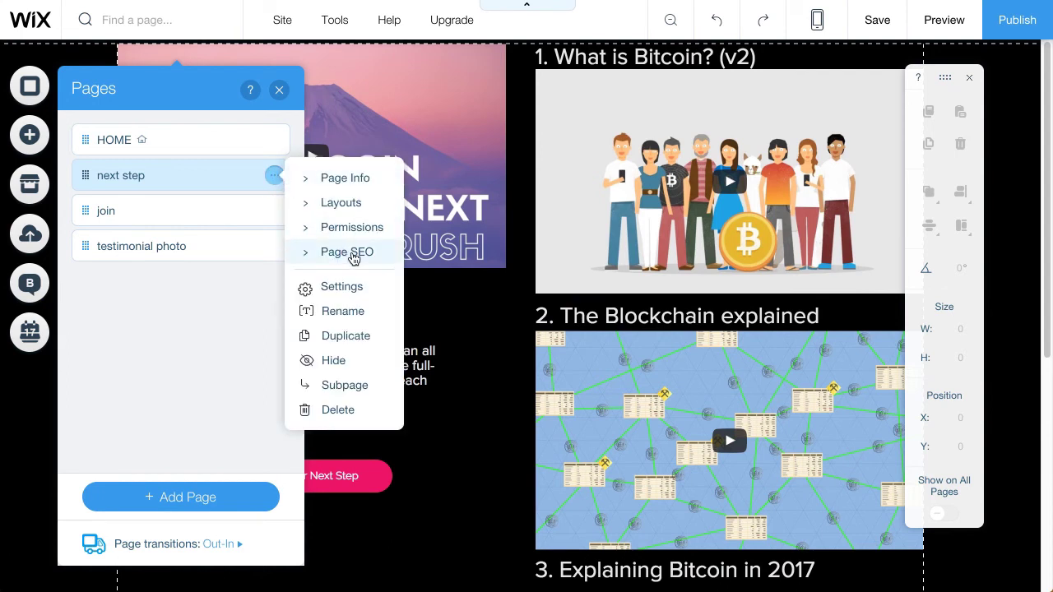
pyautogui.moveTo(354, 256)
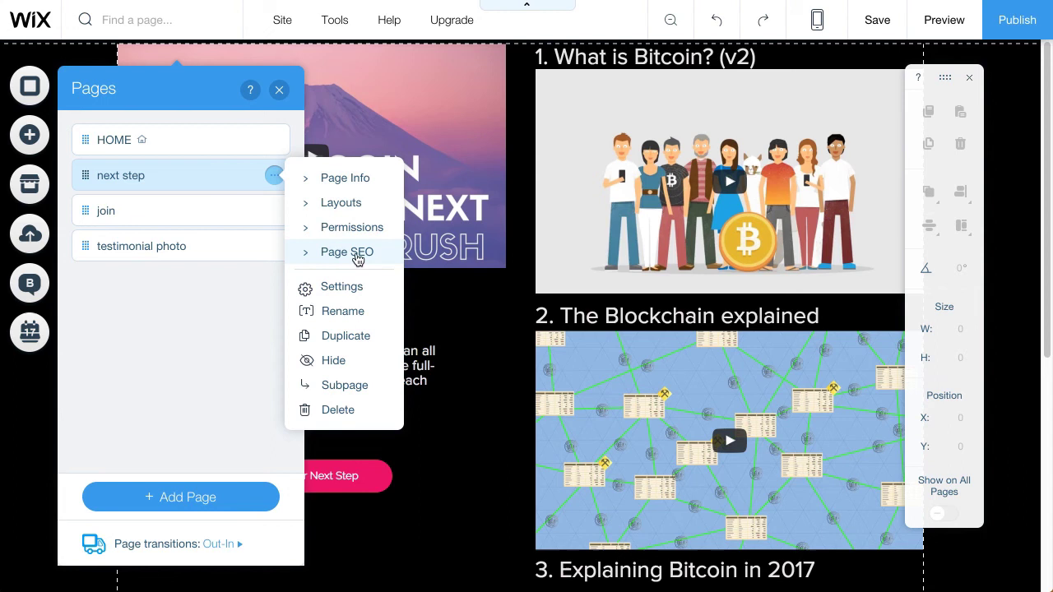
pyautogui.click(345, 252)
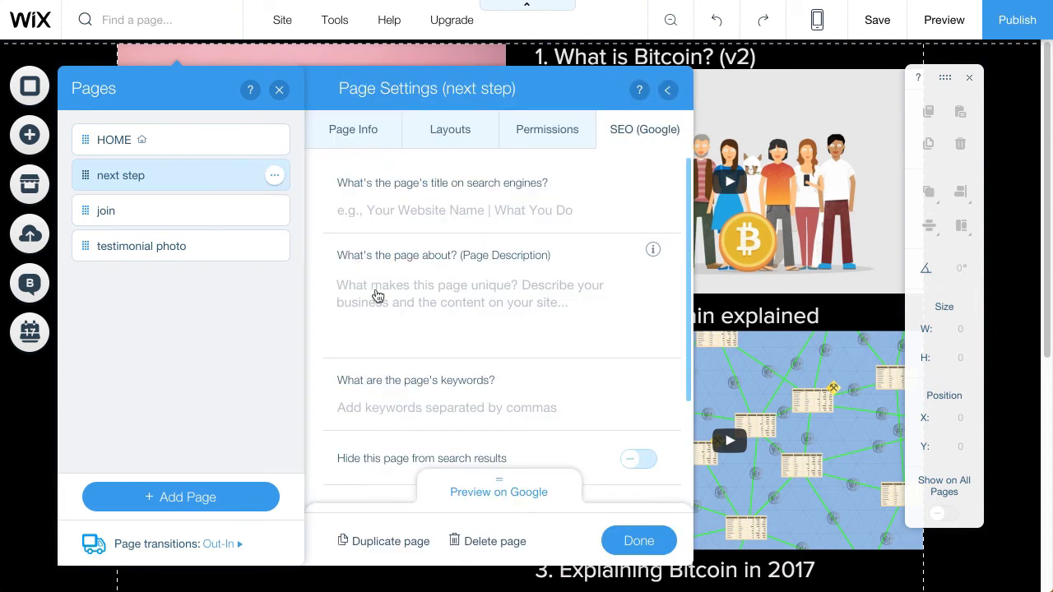
pyautogui.scroll(-3)
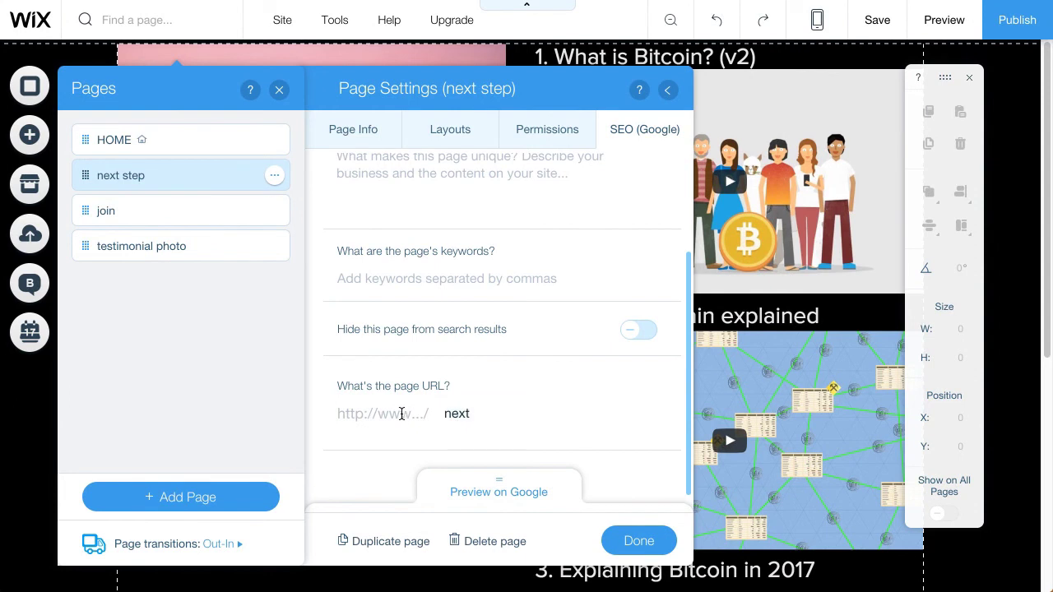
pyautogui.click(458, 413)
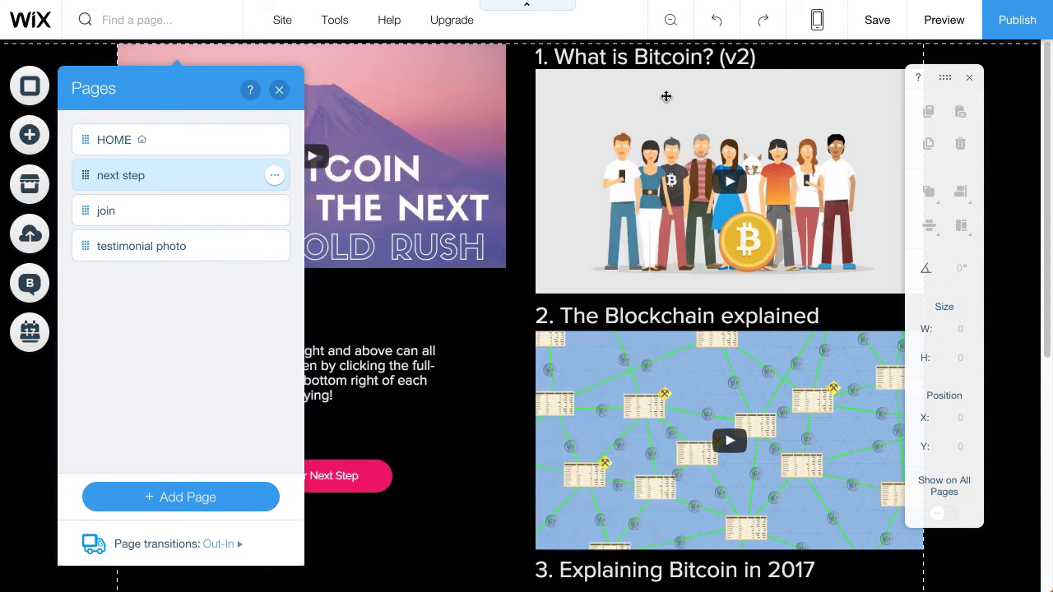
pyautogui.moveTo(207, 204)
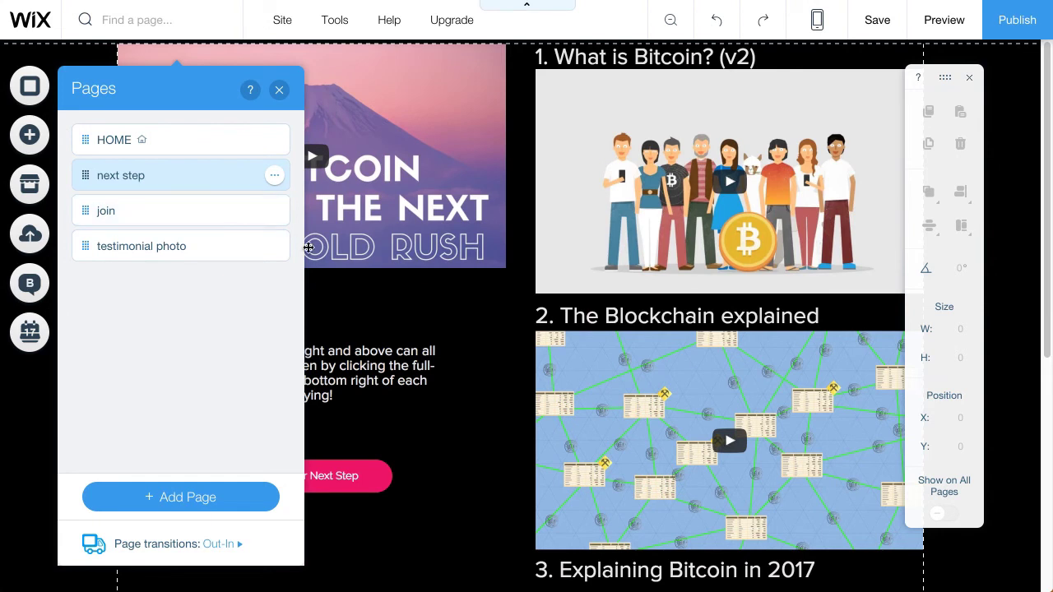
pyautogui.moveTo(276, 279)
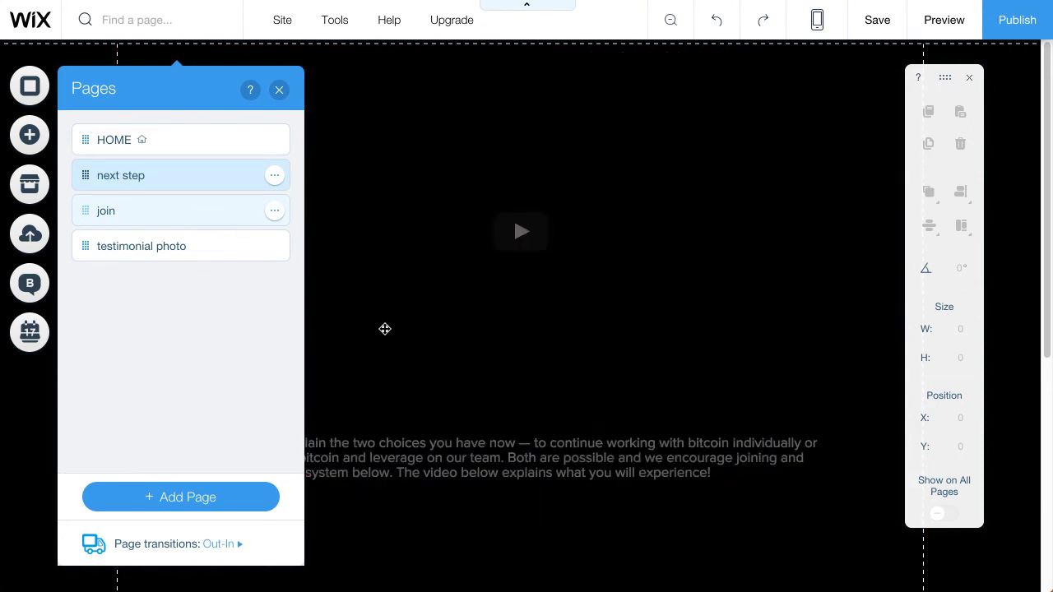
# - Go to the 'join' page and bring the Click To Join The Bitcoin Revolution button into view
pyautogui.click(105, 210)
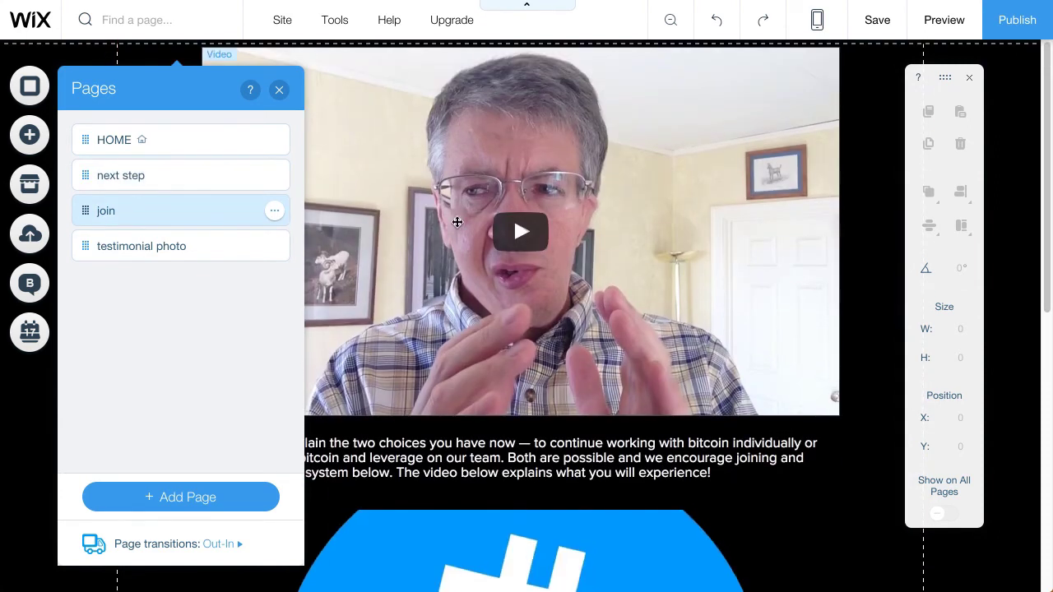
pyautogui.scroll(-3)
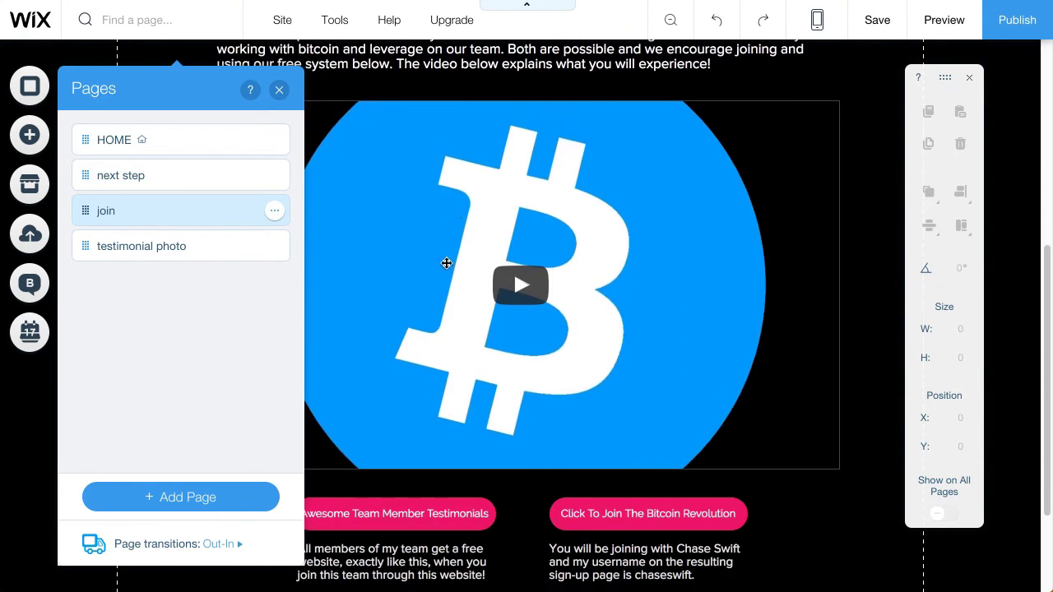
pyautogui.scroll(-3)
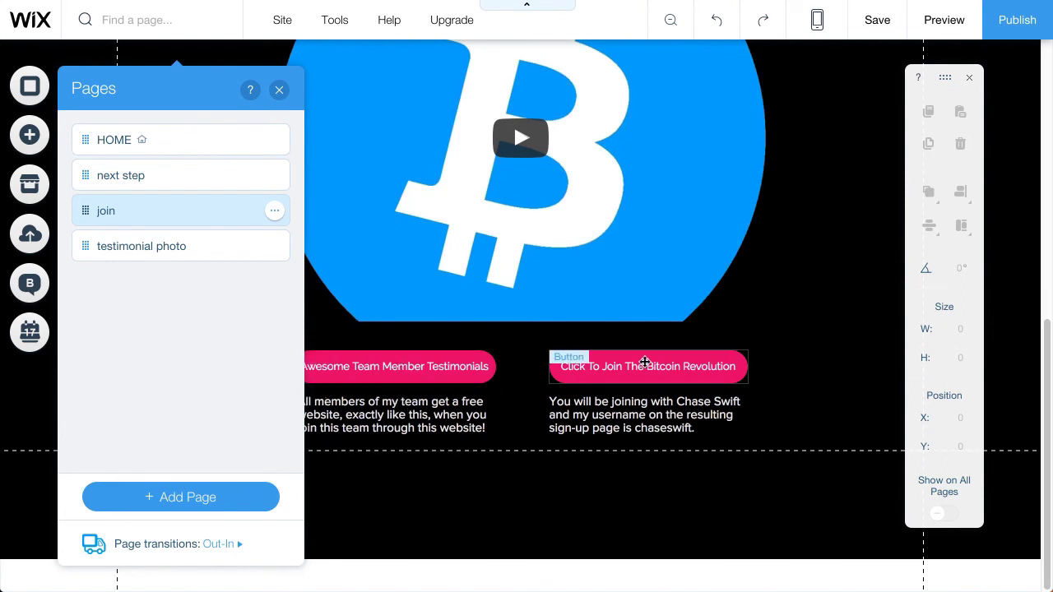
pyautogui.moveTo(595, 368)
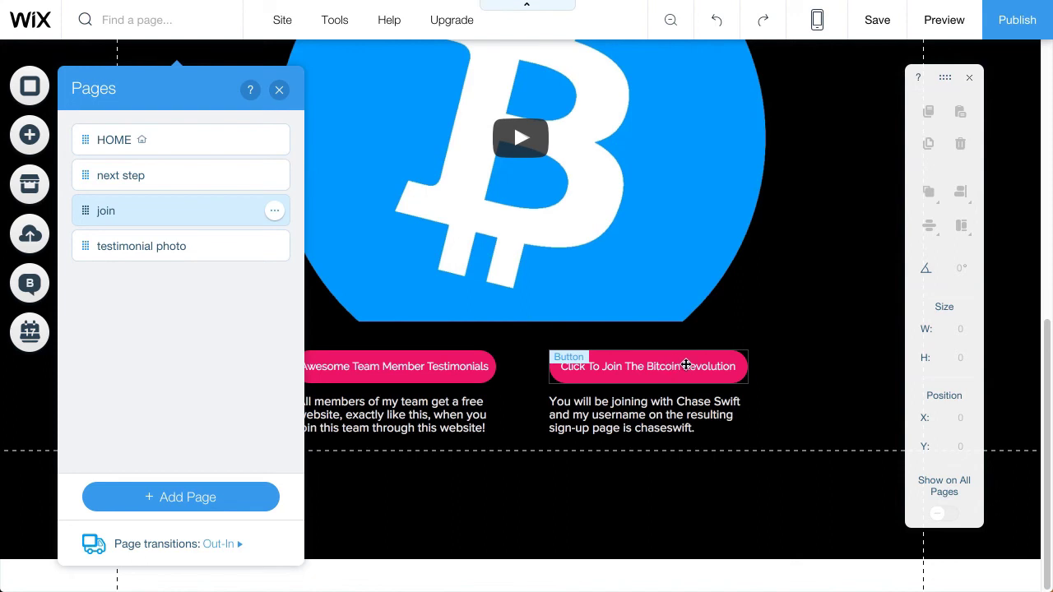
pyautogui.moveTo(680, 363)
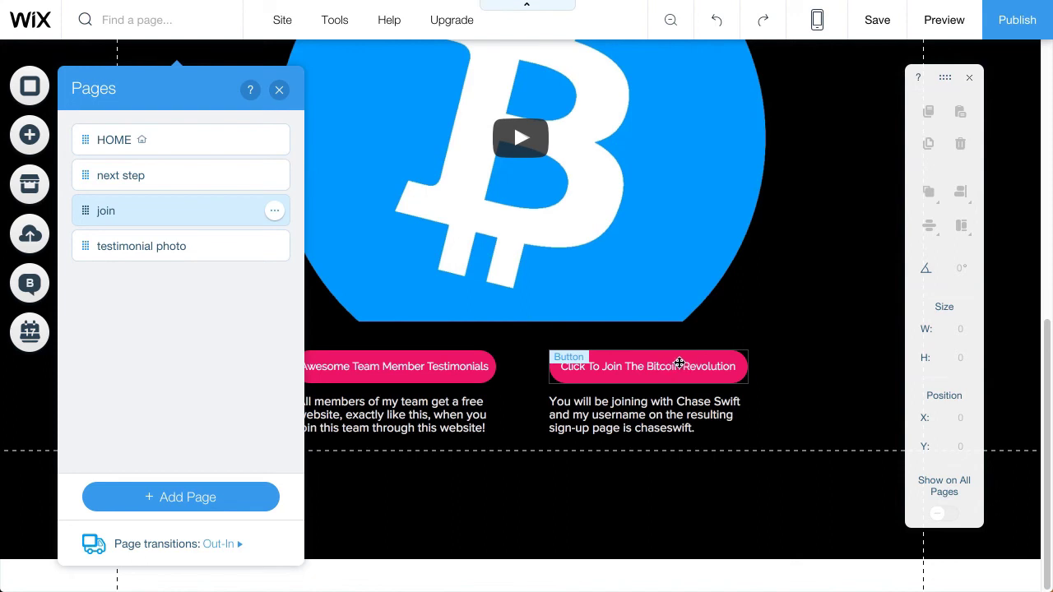
pyautogui.click(645, 415)
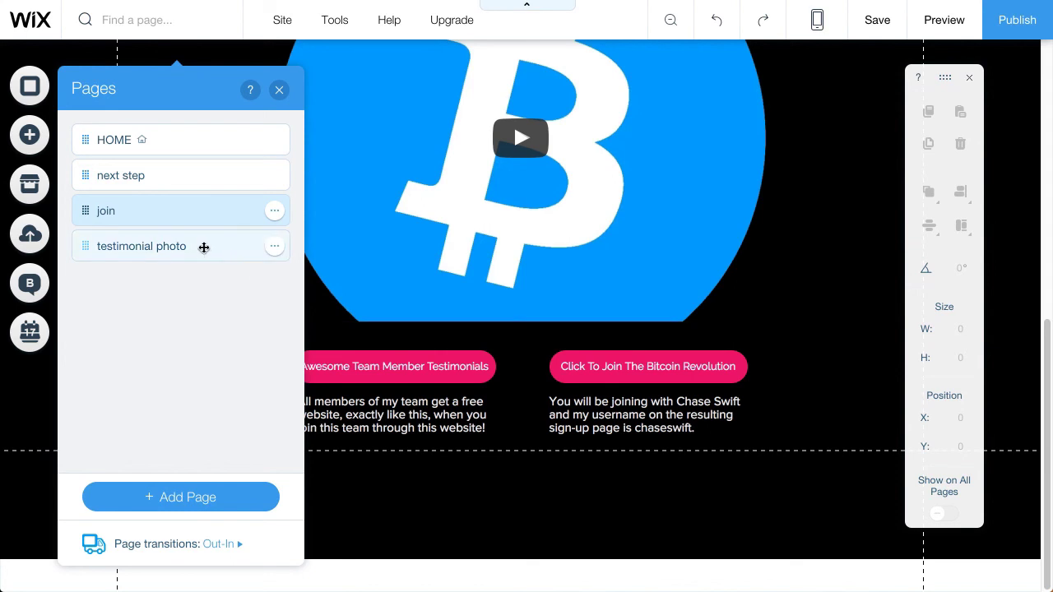
# - Switch the editor to the 'testimonial photo' page with its Fund My Cause banner
pyautogui.click(141, 246)
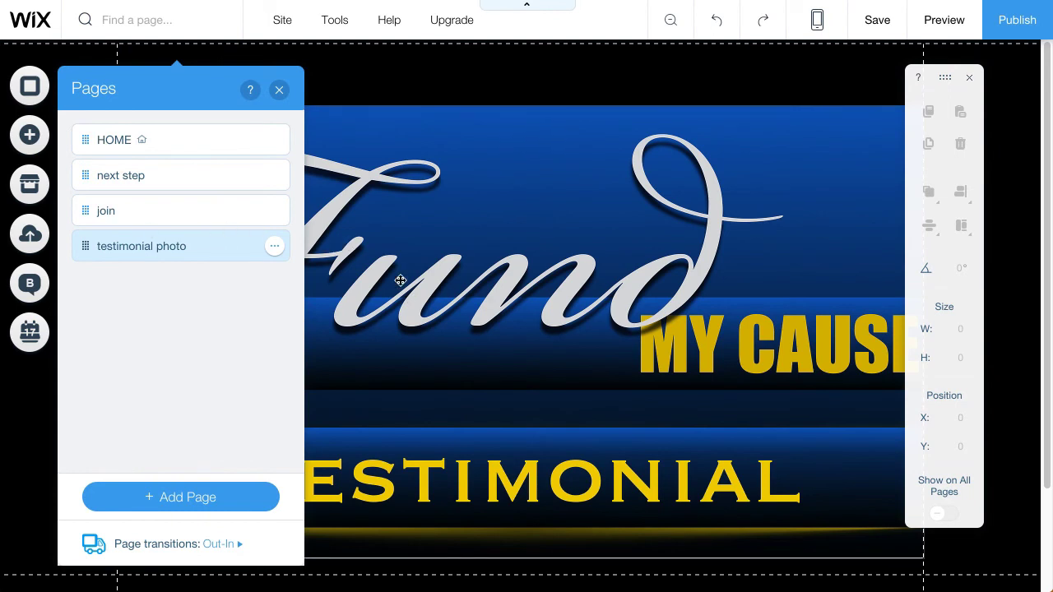
pyautogui.moveTo(401, 283)
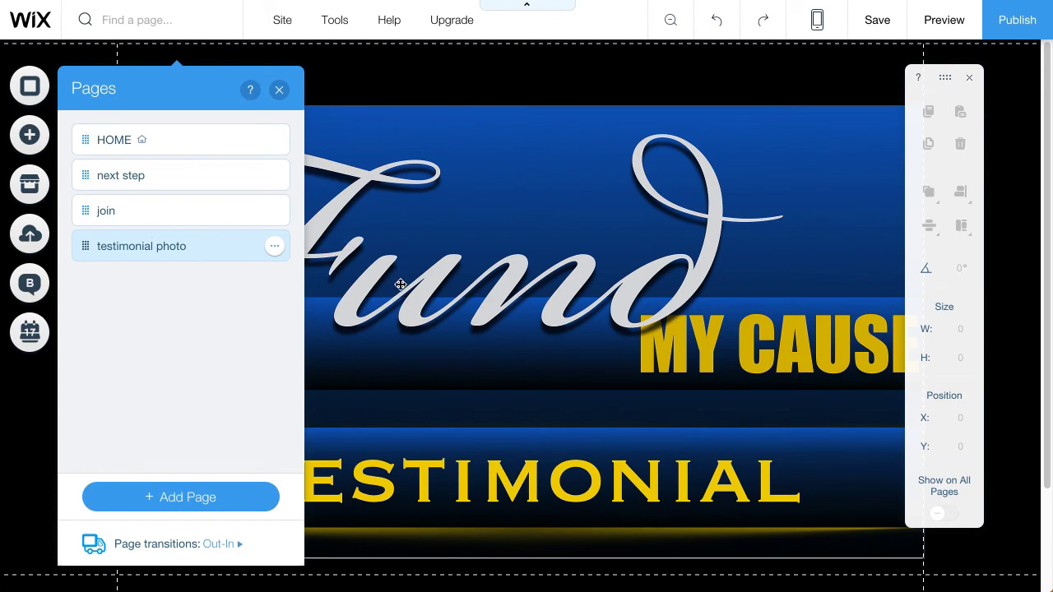
pyautogui.moveTo(497, 303)
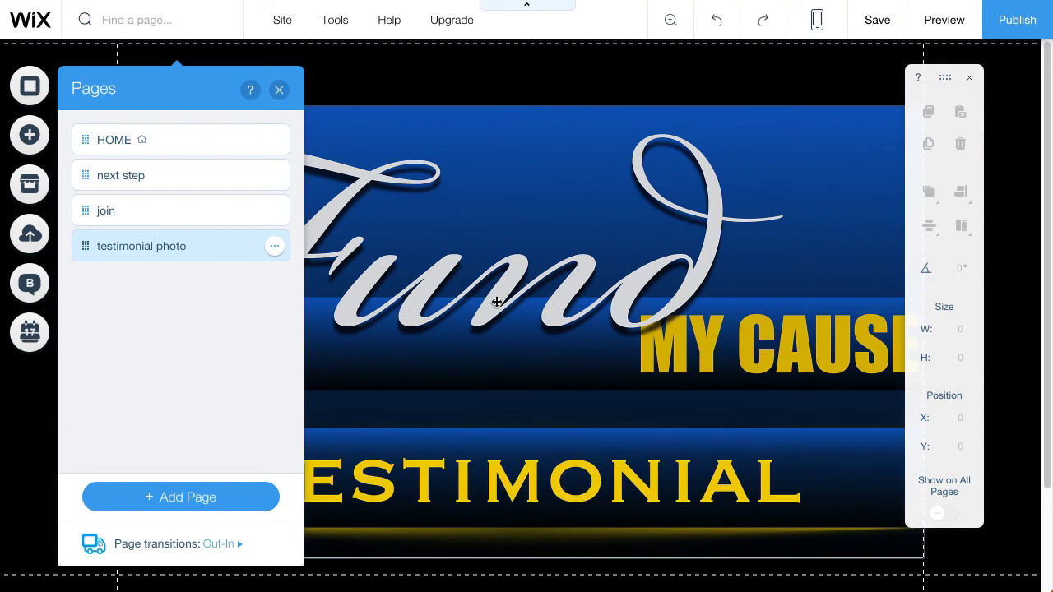
pyautogui.moveTo(490, 311)
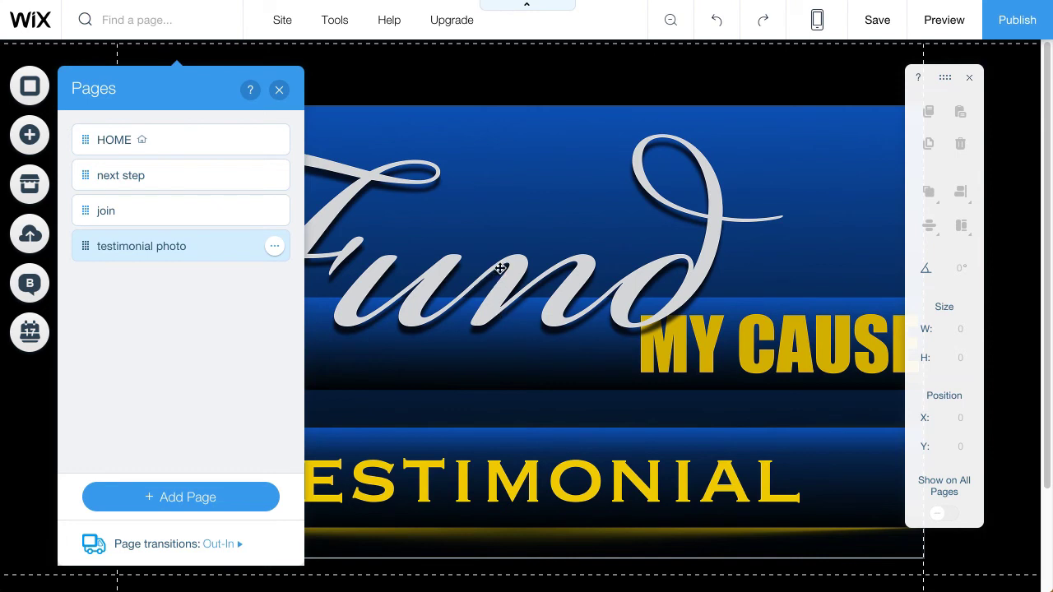
pyautogui.moveTo(481, 329)
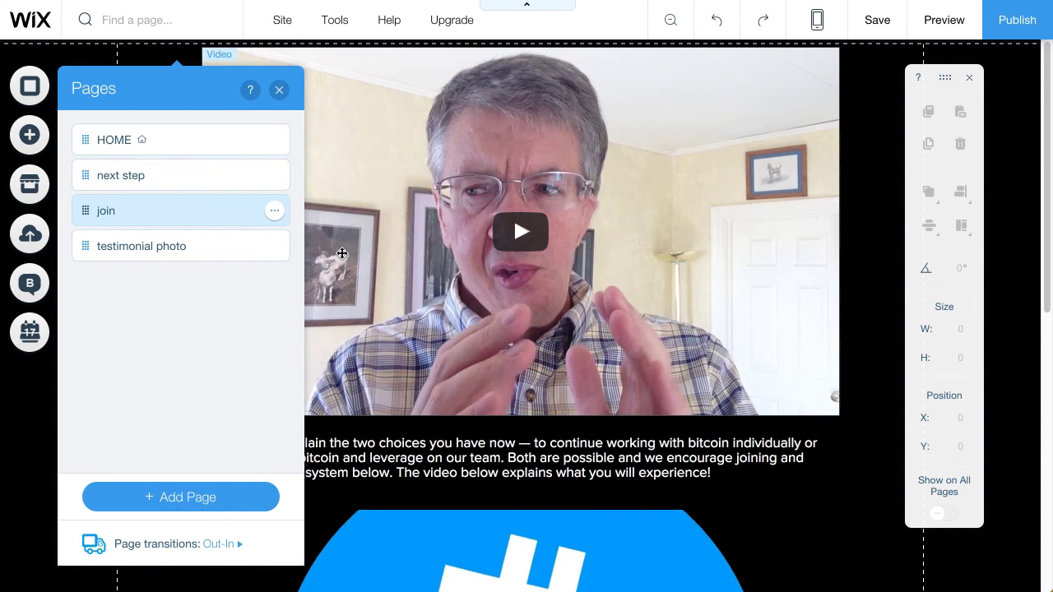
# - Scroll the join page down to the sponsor sentence naming Chase Swift beneath the join button
pyautogui.scroll(-3)
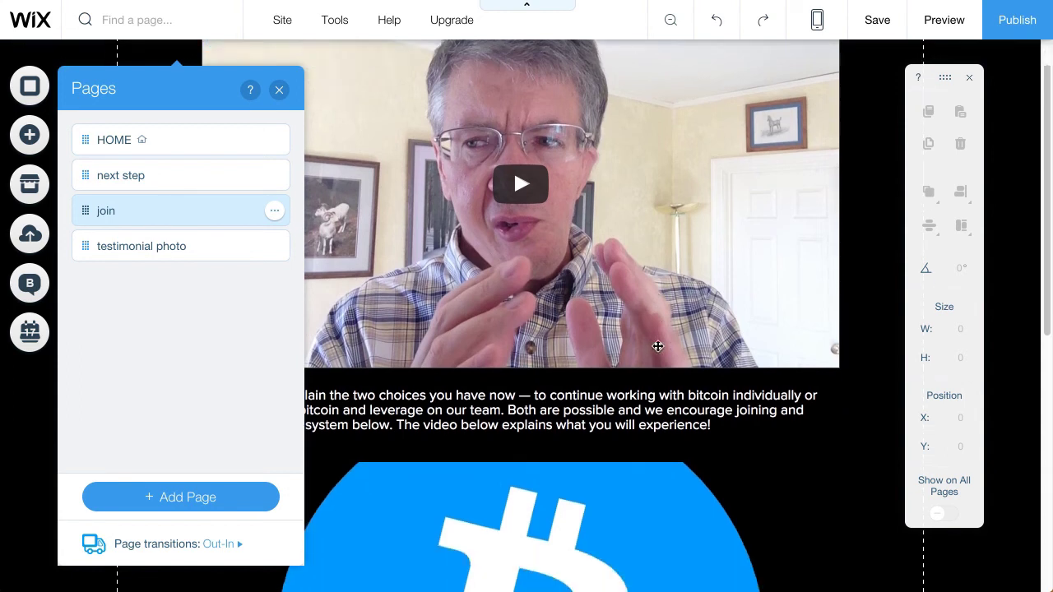
pyautogui.scroll(-3)
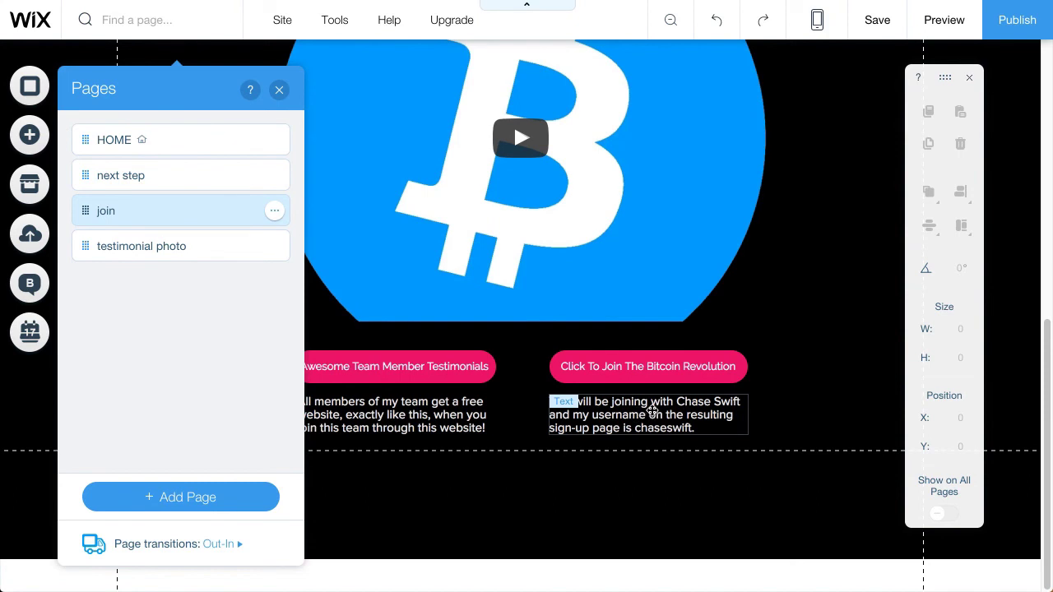
pyautogui.moveTo(668, 411)
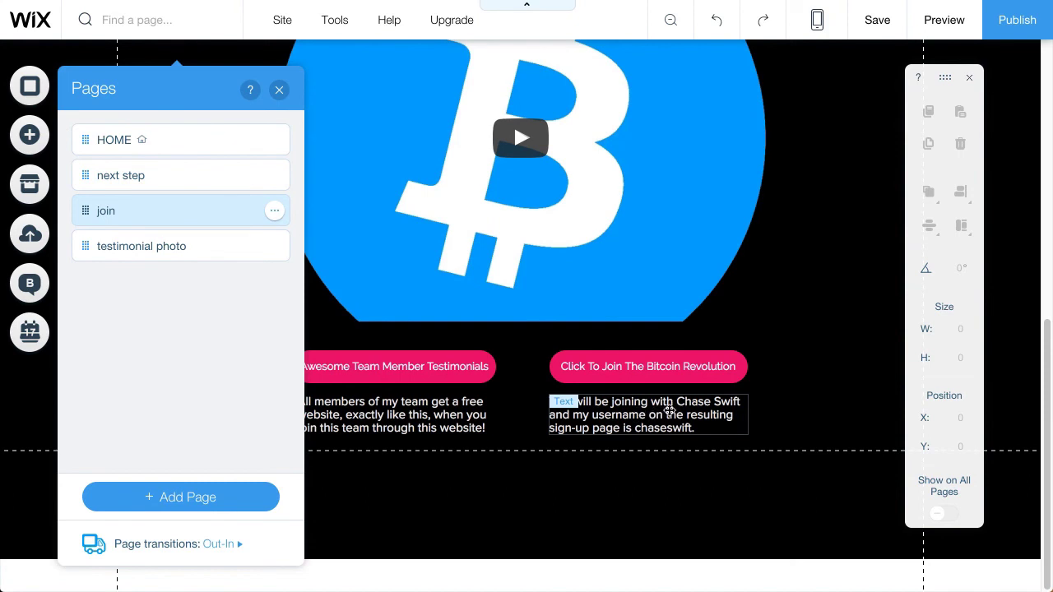
# - Rewrite the sponsor sentence to name Joseph Smith with sign-up username joseph
pyautogui.click(280, 89)
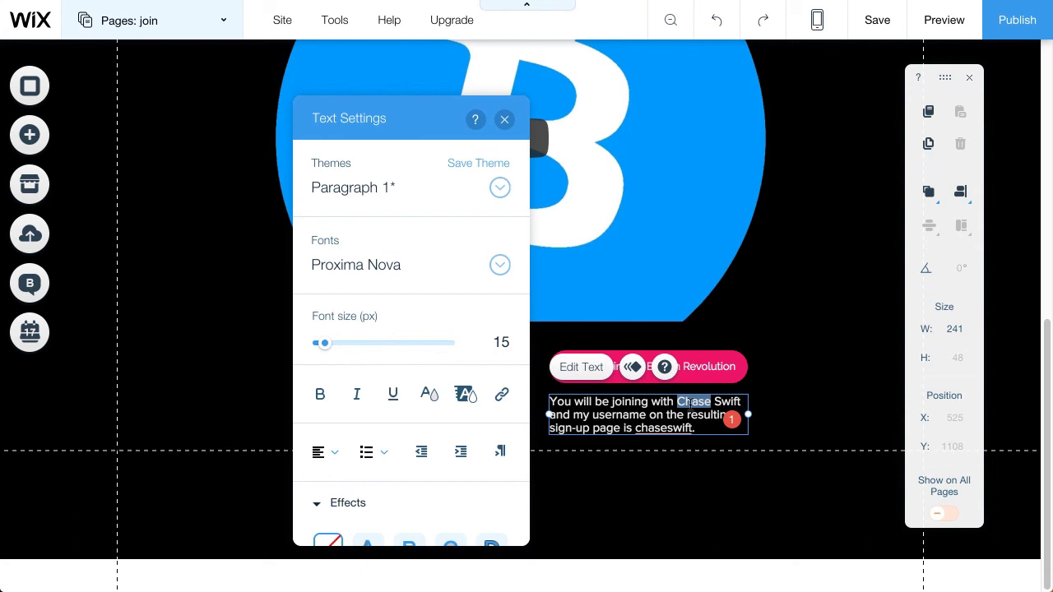
pyautogui.write('Joseph')
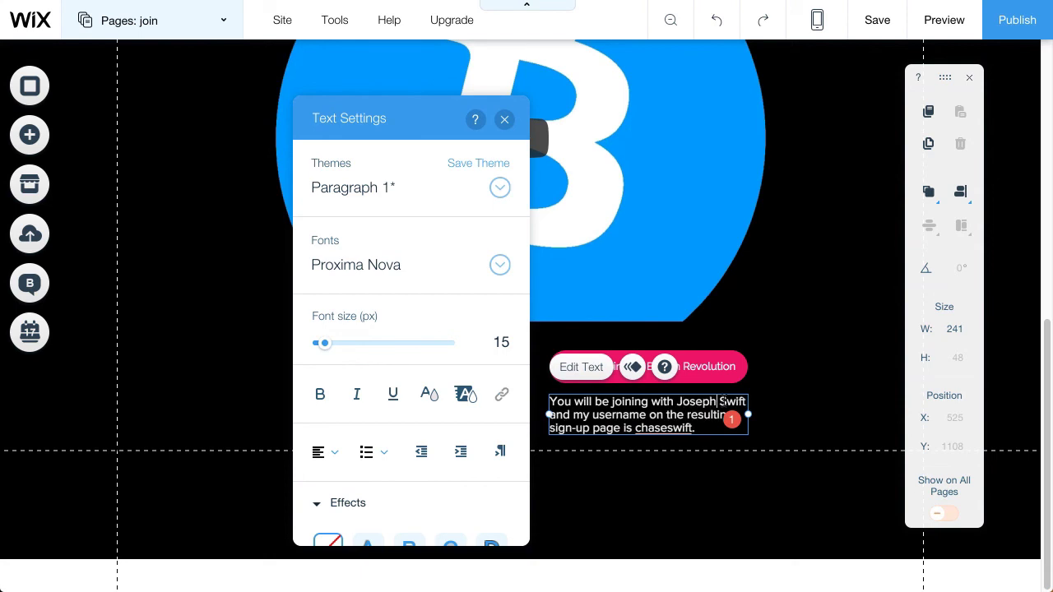
pyautogui.doubleClick(730, 402)
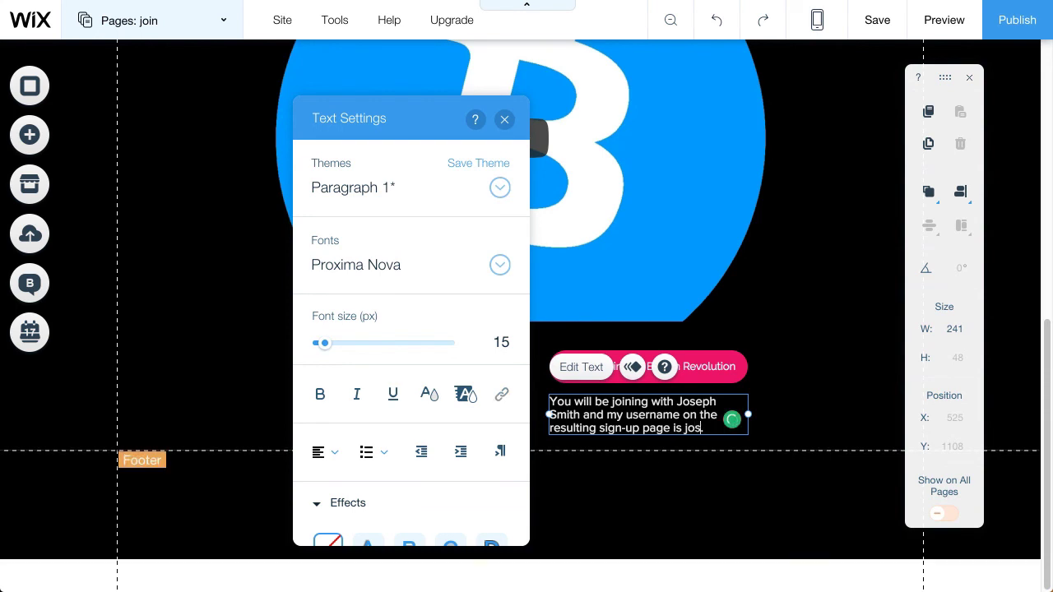
pyautogui.write('eph.')
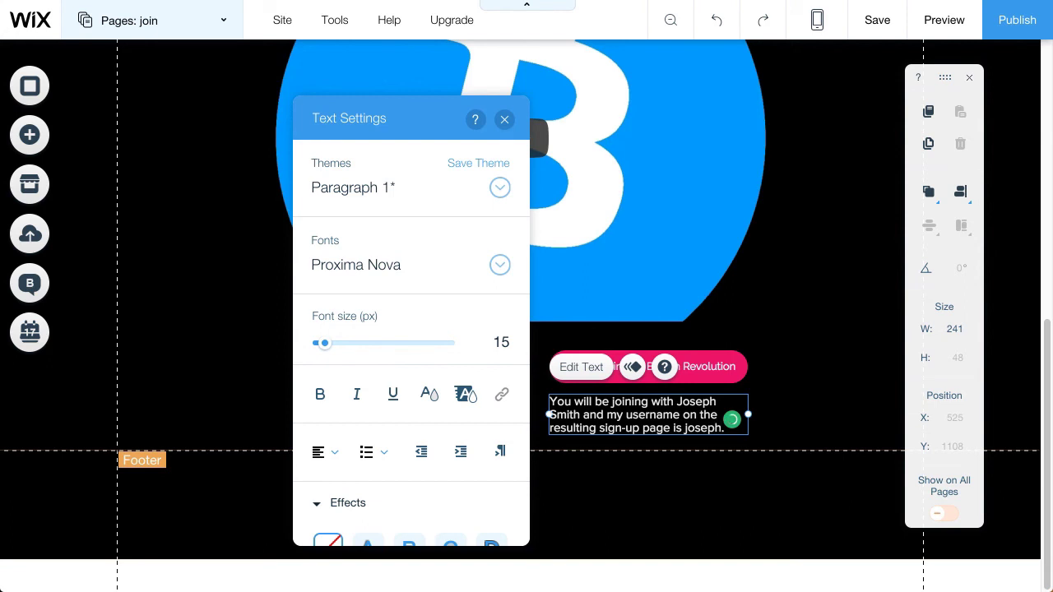
pyautogui.write('s')
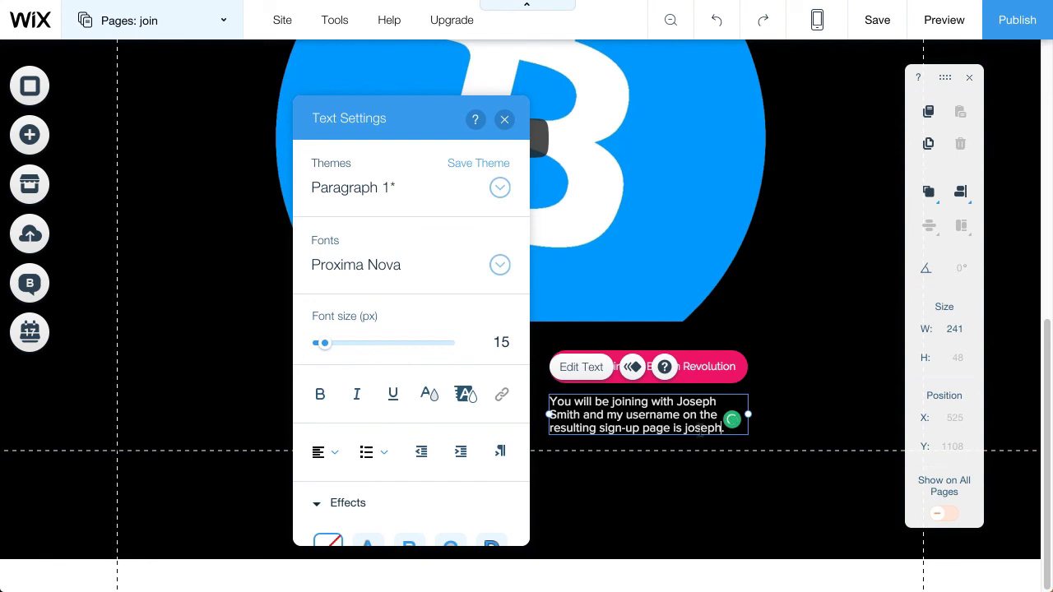
pyautogui.doubleClick(705, 428)
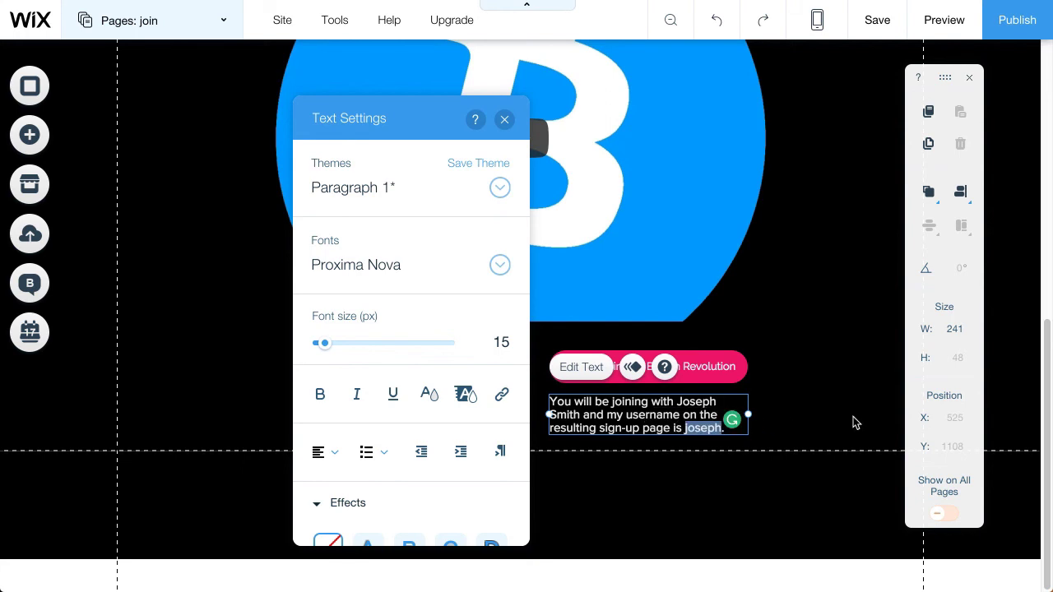
pyautogui.click(505, 118)
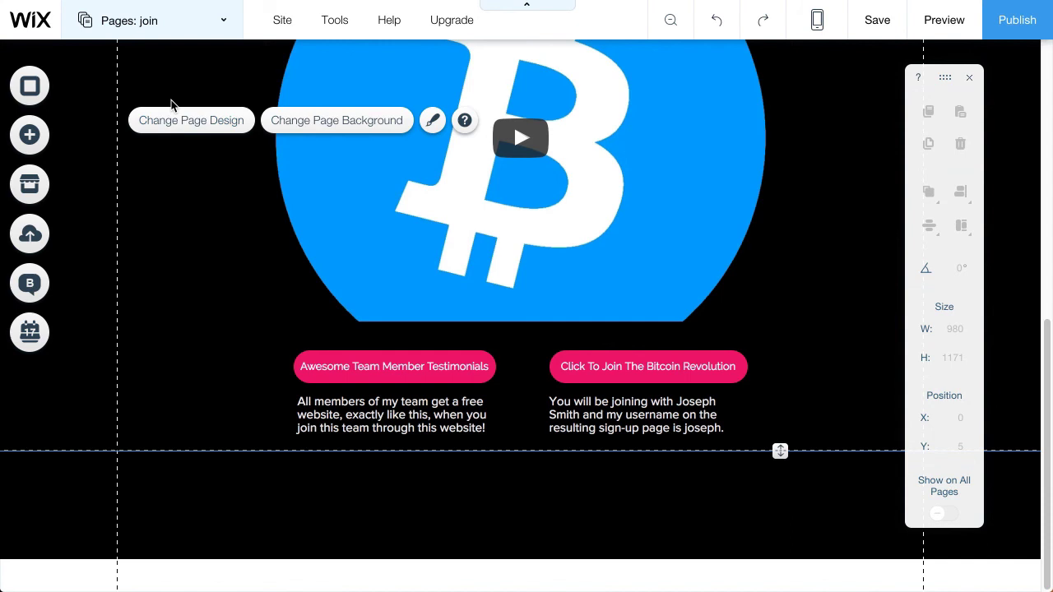
pyautogui.moveTo(306, 128)
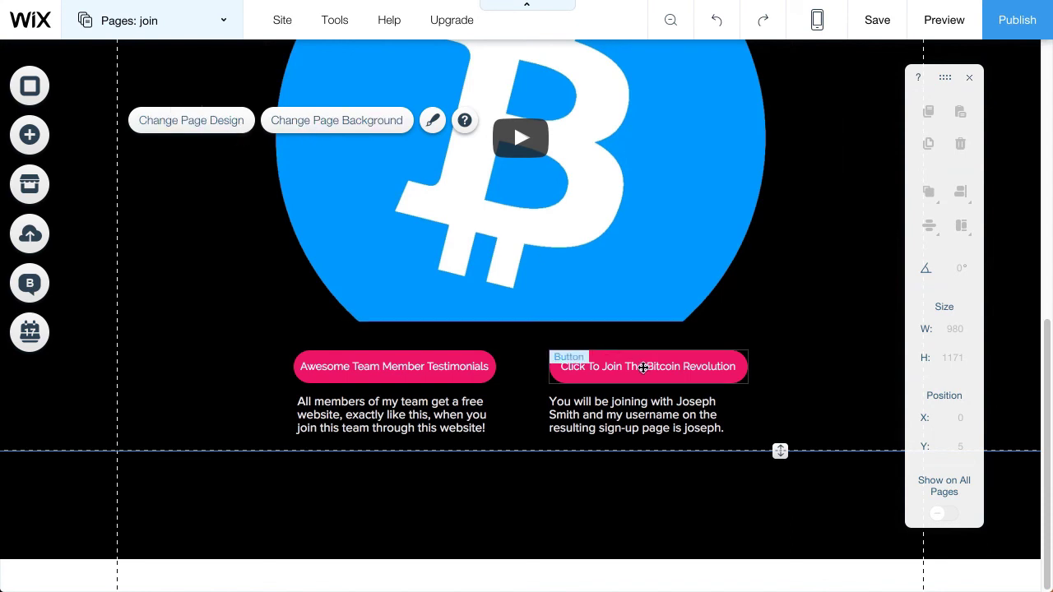
pyautogui.moveTo(655, 367)
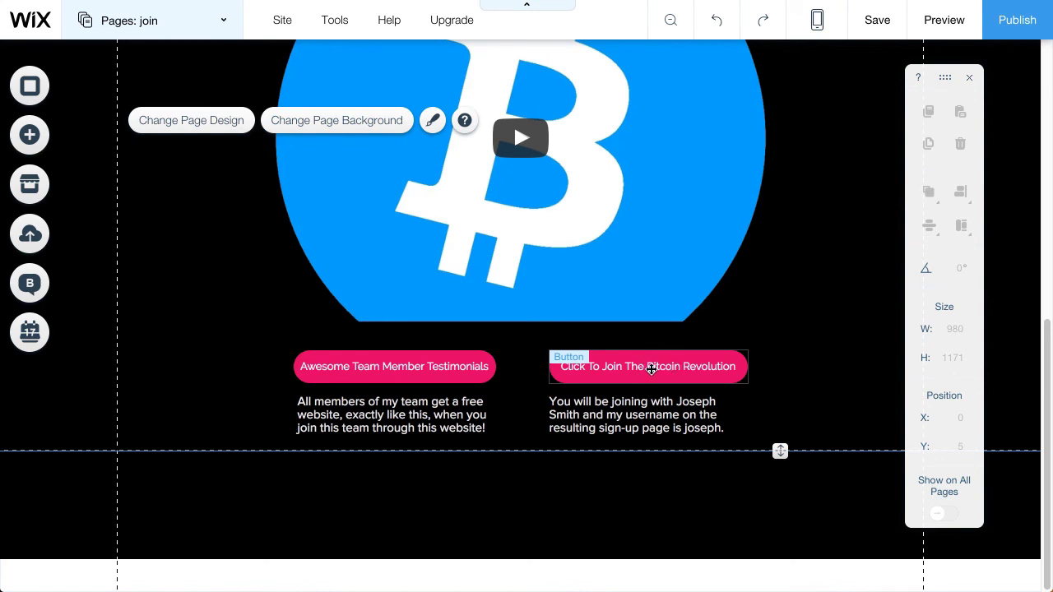
# - Select the Click To Join The Bitcoin Revolution button to show its editing toolbar
pyautogui.click(648, 366)
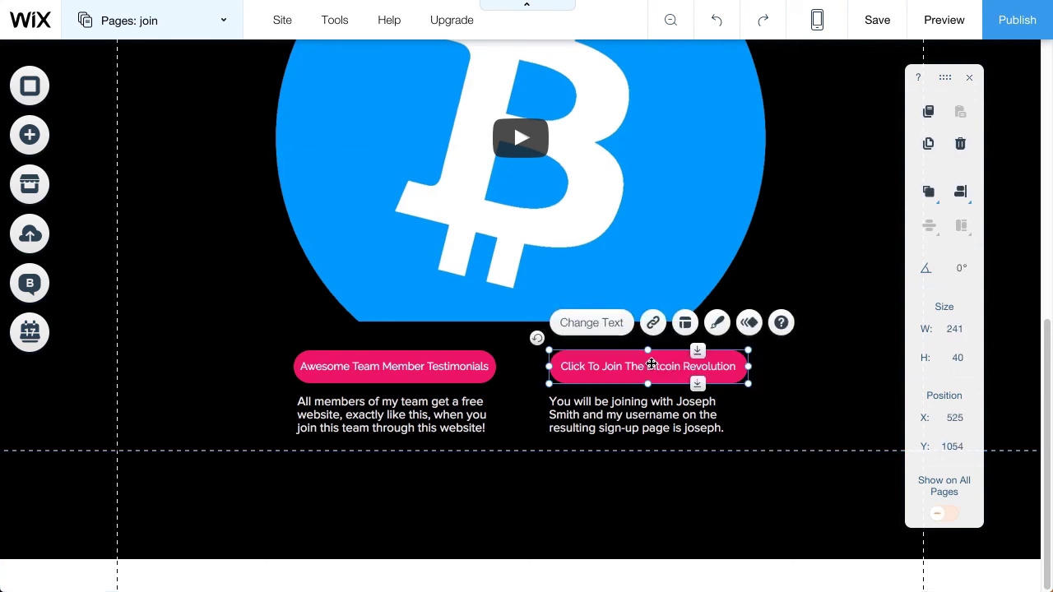
pyautogui.moveTo(651, 322)
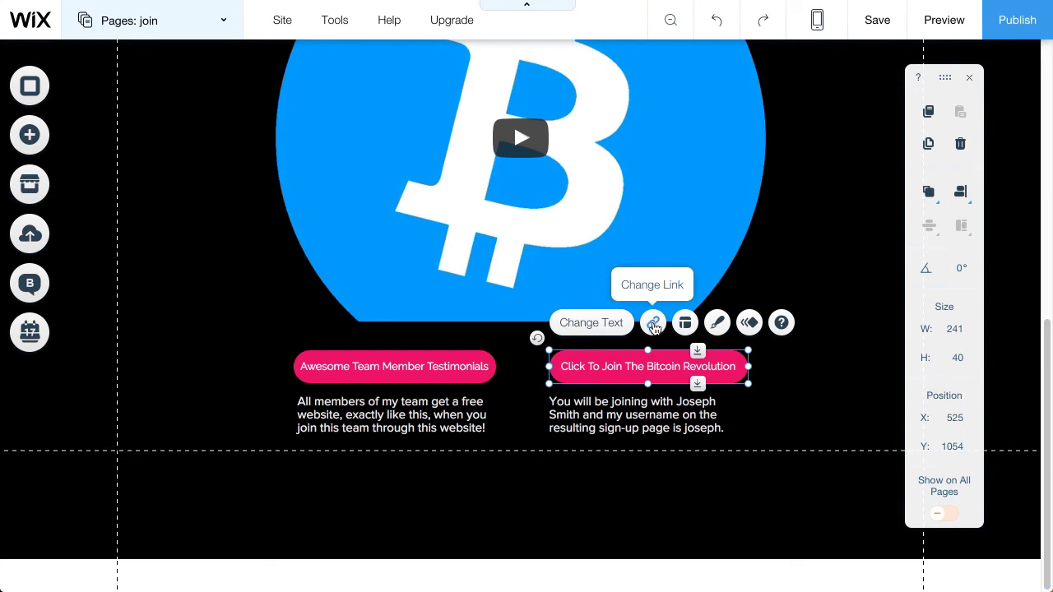
pyautogui.click(651, 323)
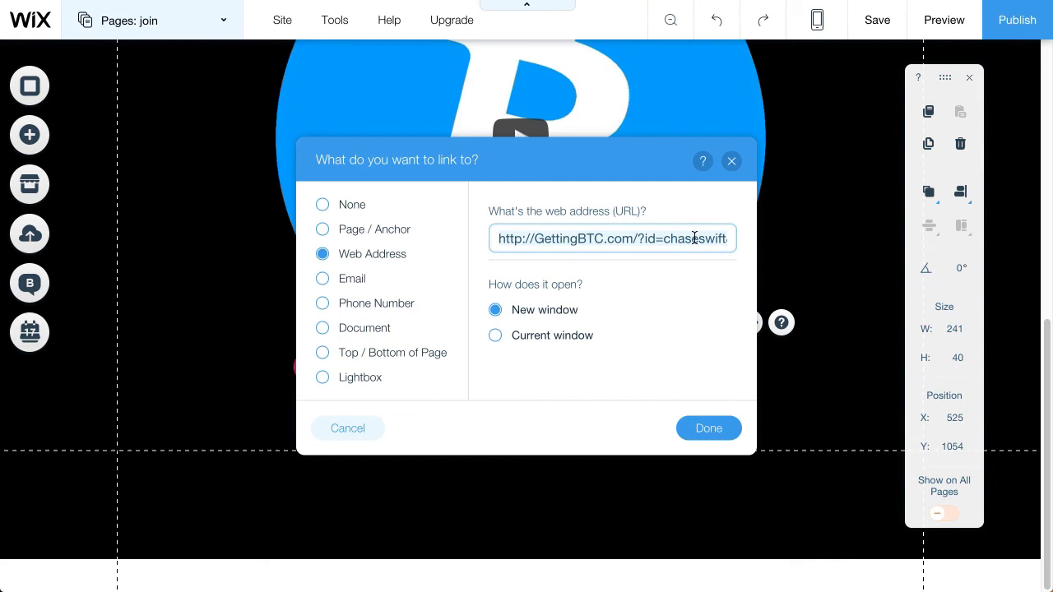
pyautogui.moveTo(697, 237)
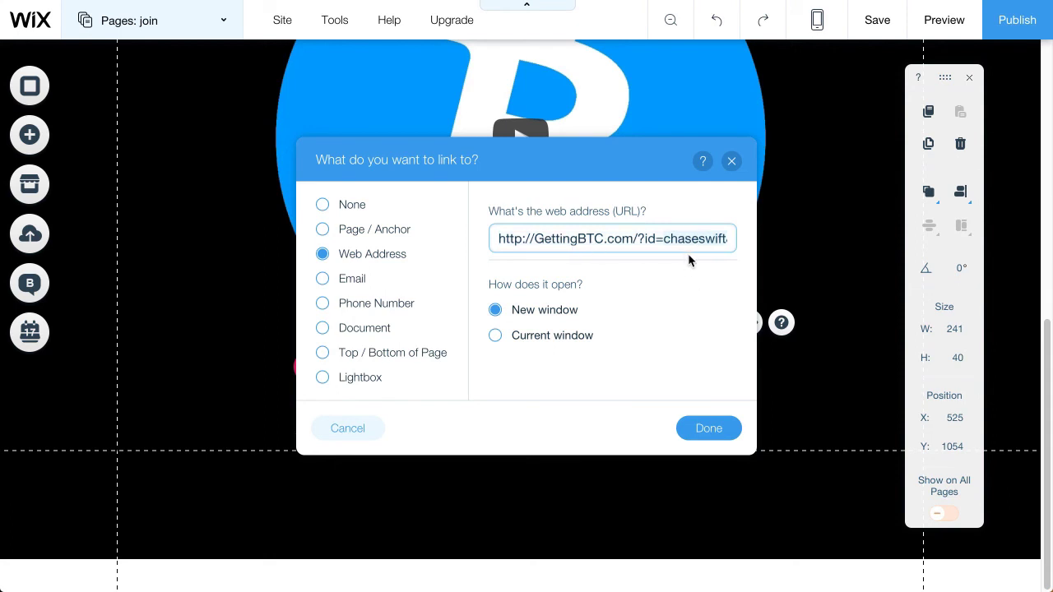
pyautogui.write('&ref')
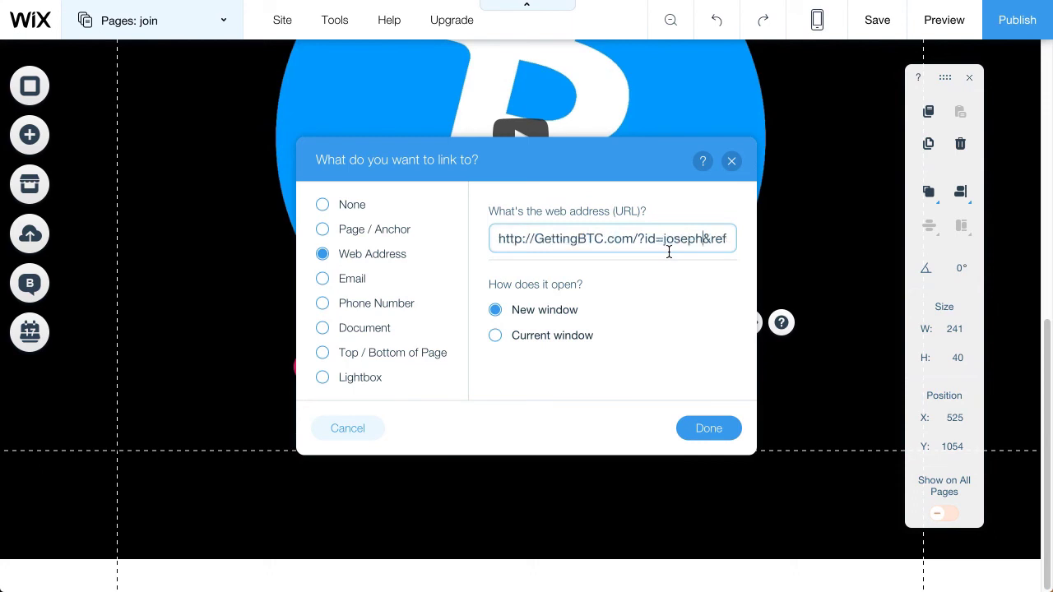
pyautogui.moveTo(691, 250)
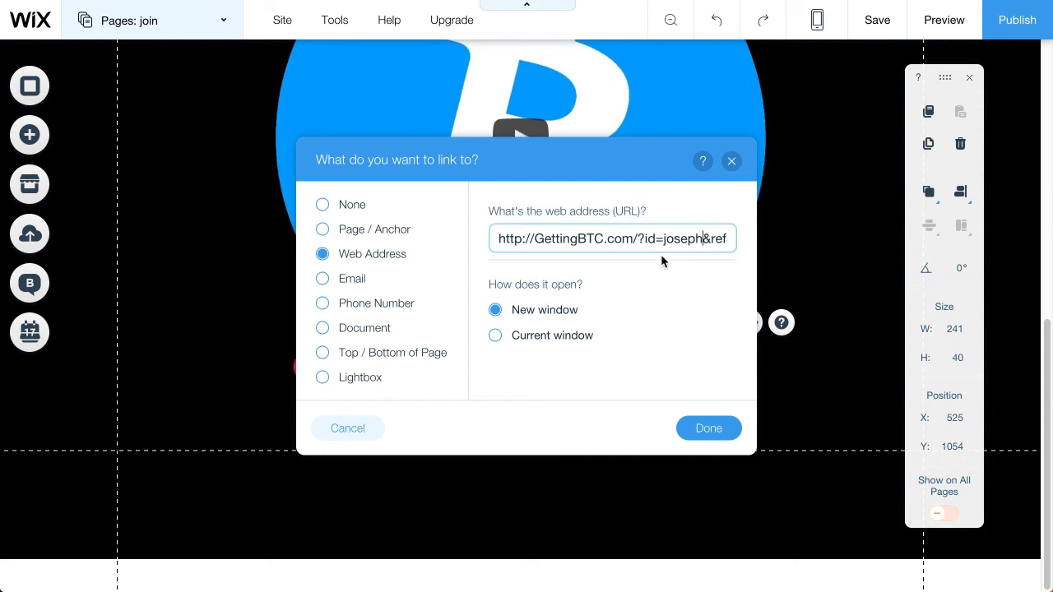
pyautogui.moveTo(626, 267)
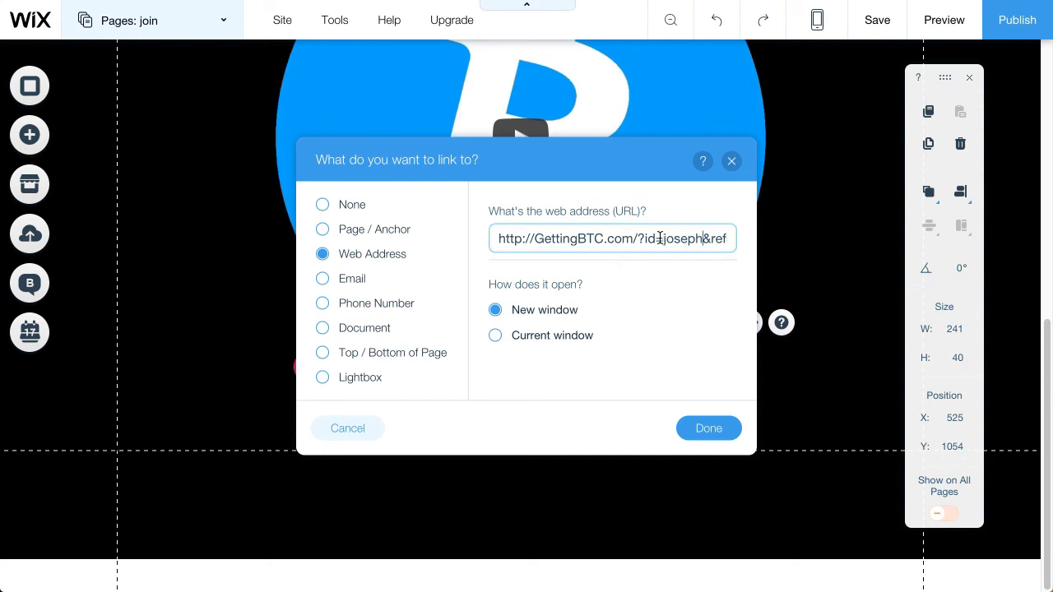
pyautogui.press('Backspace')
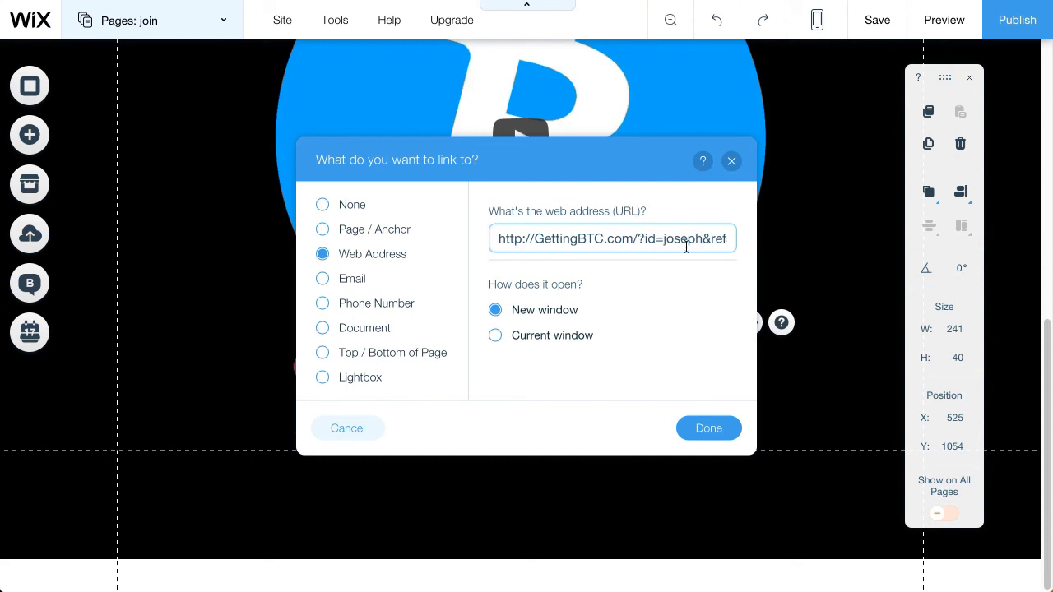
pyautogui.moveTo(691, 281)
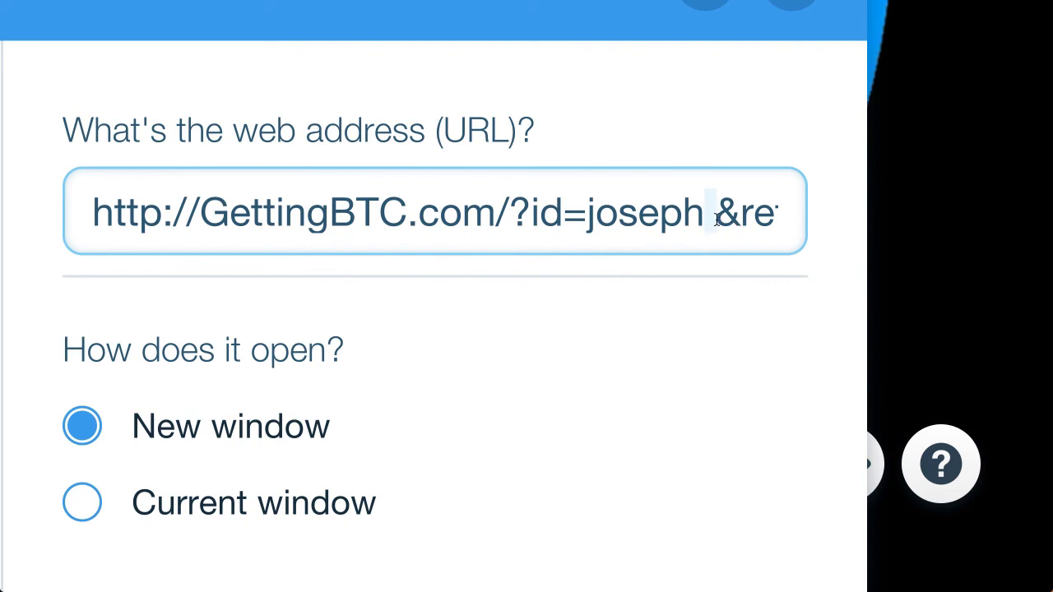
pyautogui.moveTo(709, 212)
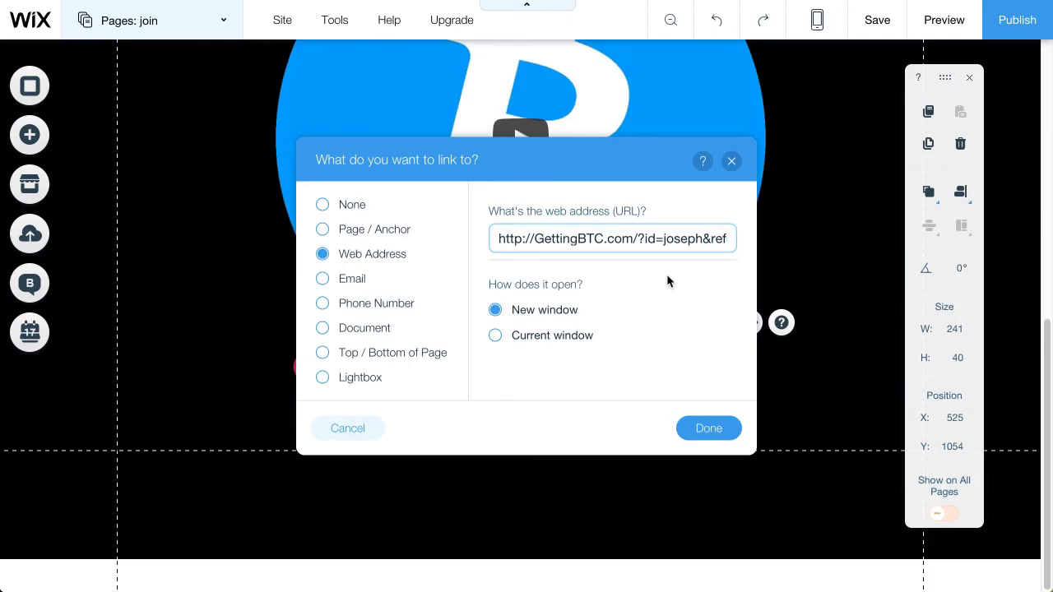
pyautogui.click(707, 427)
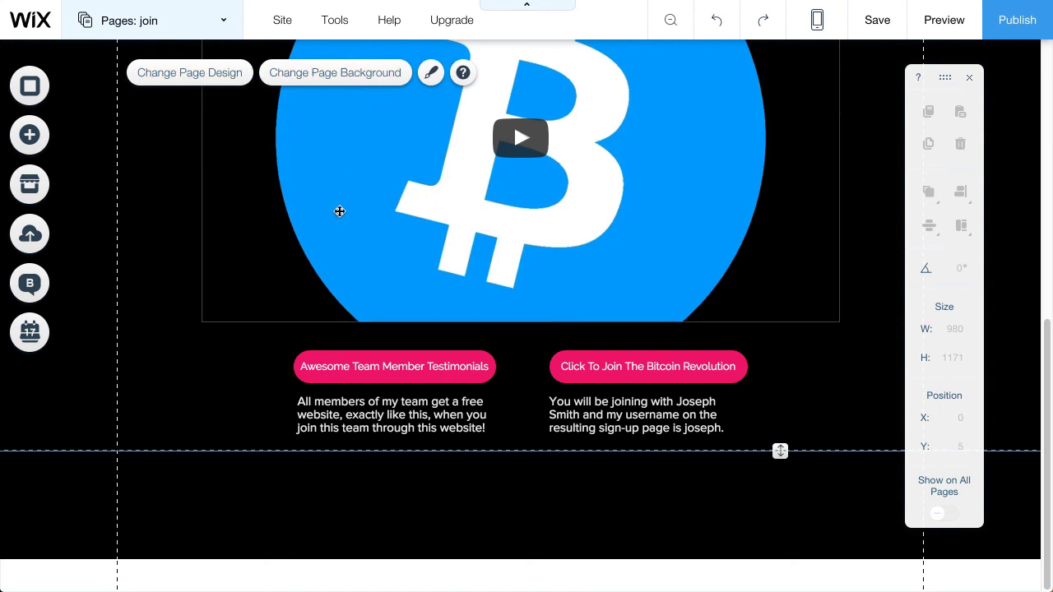
pyautogui.moveTo(567, 326)
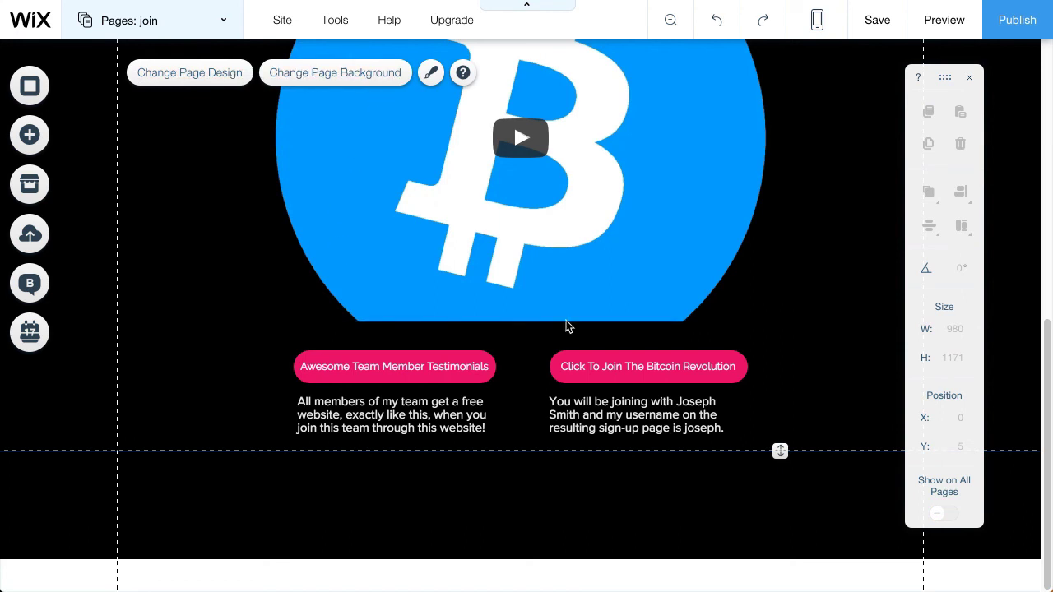
pyautogui.moveTo(875, 20)
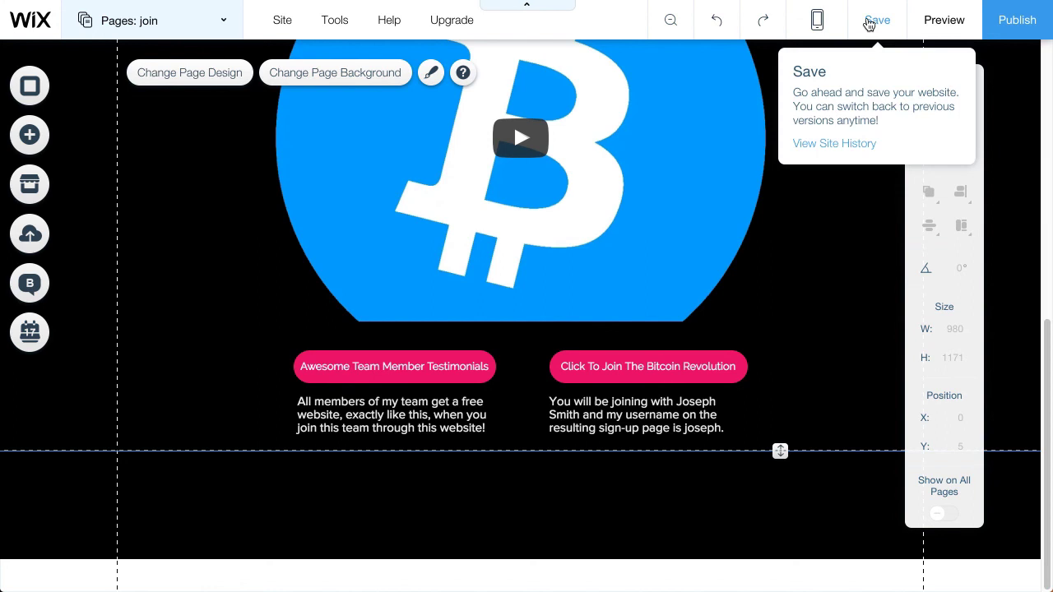
# - Save the joseph site's changes at partnerwithme.wixsite.com/joseph
pyautogui.click(666, 150)
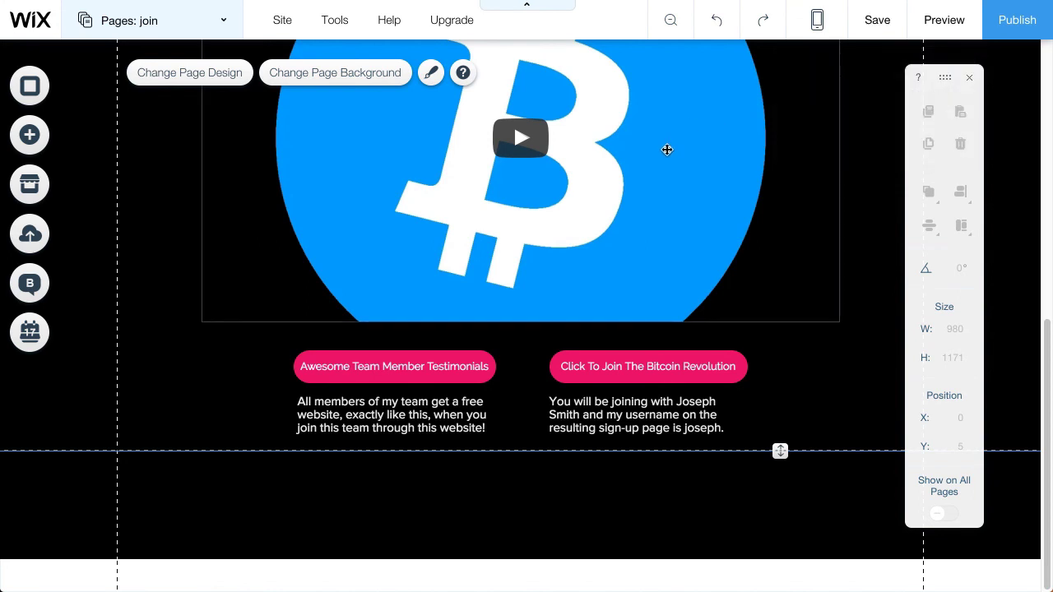
pyautogui.moveTo(877, 20)
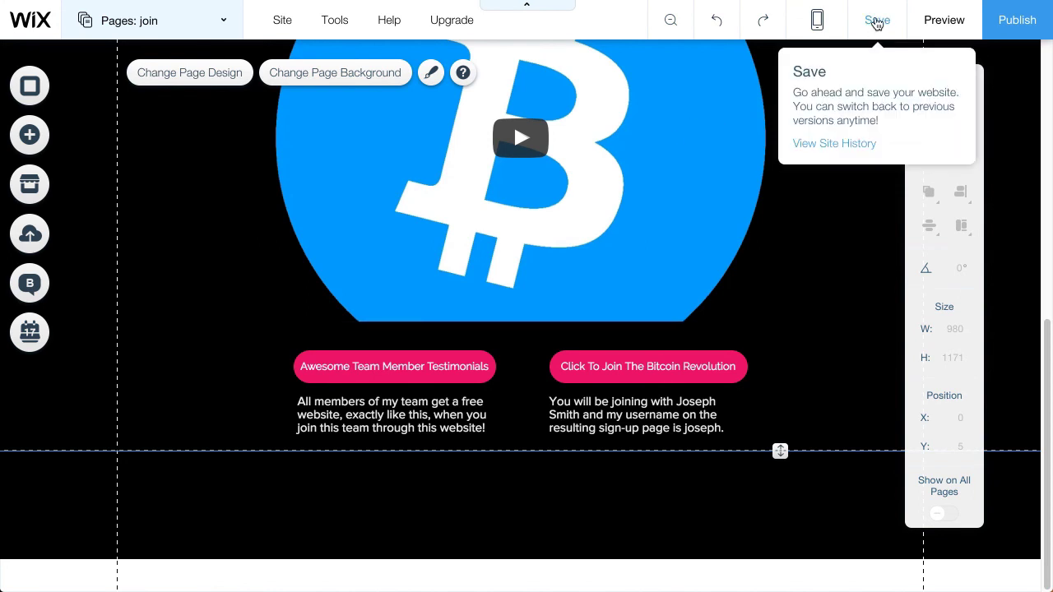
pyautogui.click(875, 20)
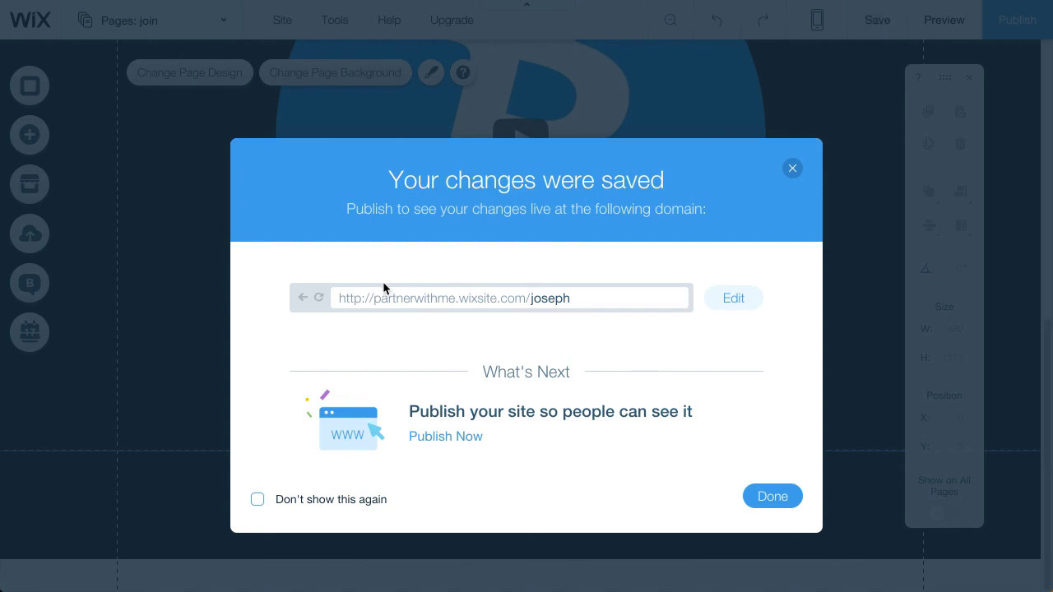
pyautogui.moveTo(535, 299)
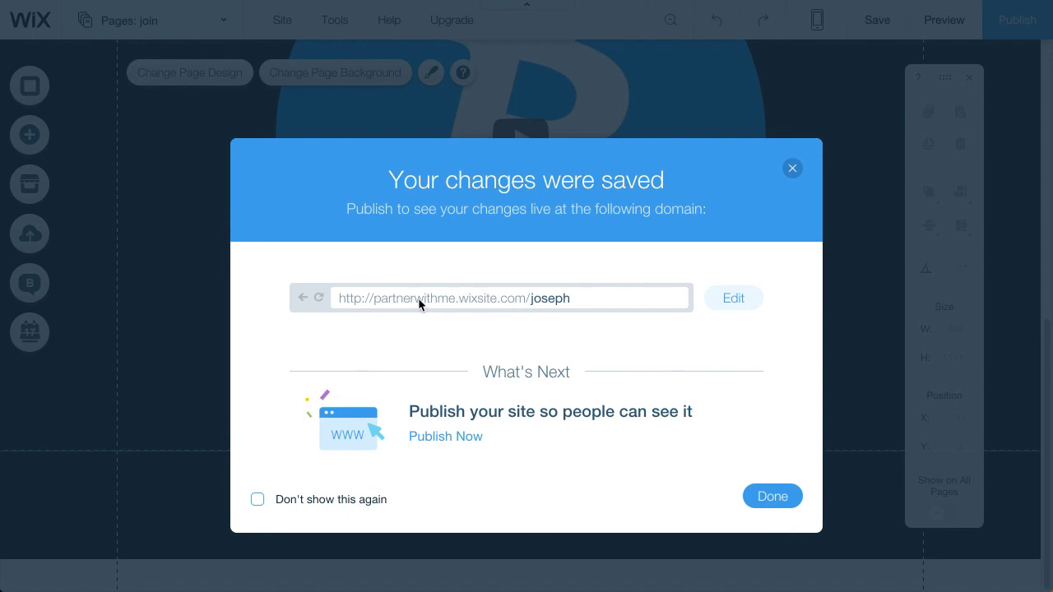
pyautogui.moveTo(427, 445)
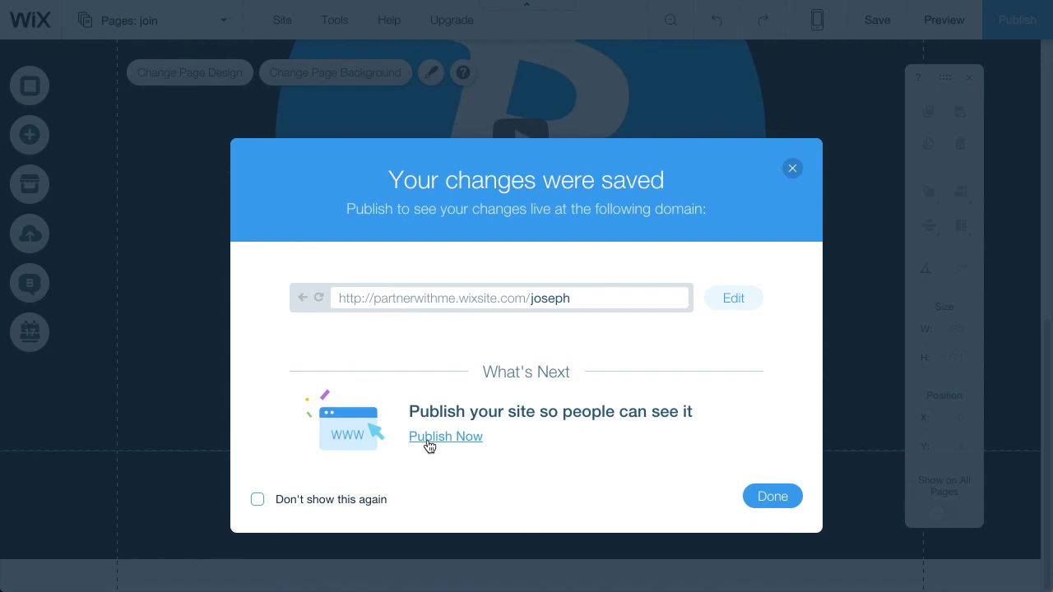
pyautogui.moveTo(454, 444)
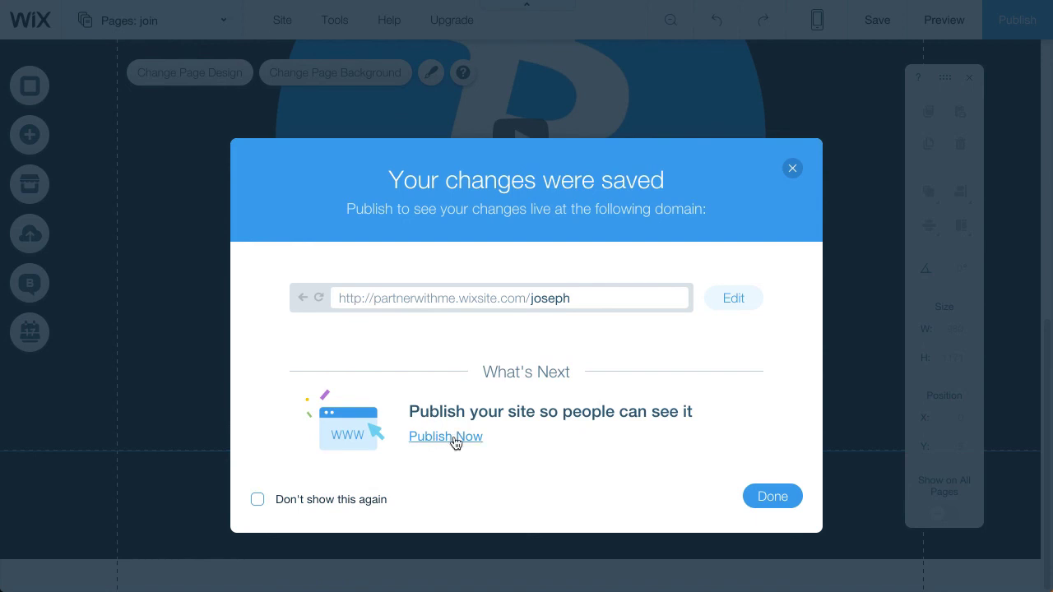
pyautogui.moveTo(444, 441)
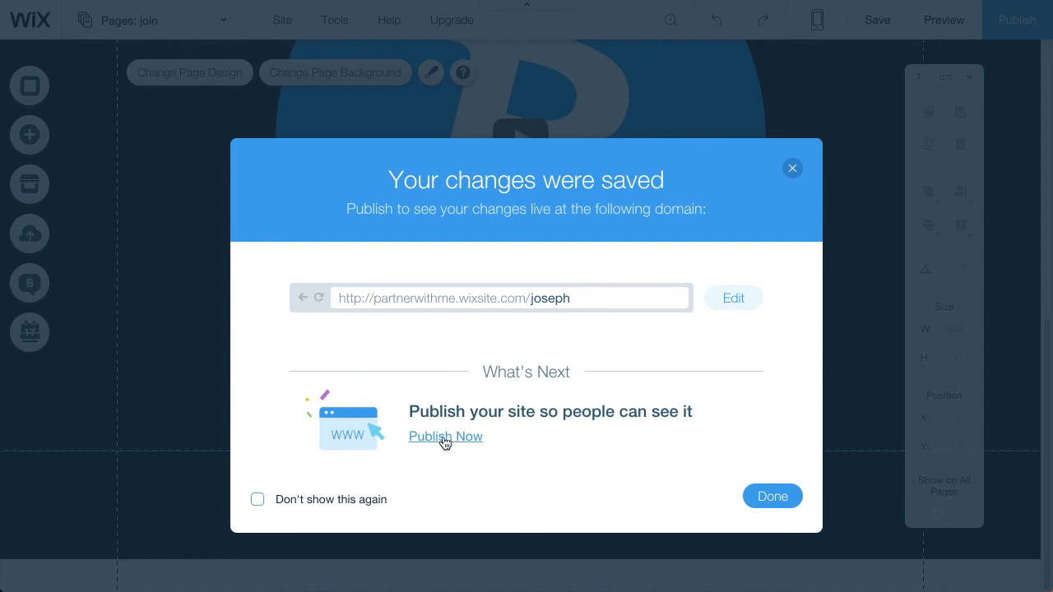
# - Publish the site live at partnerwithme.wixsite.com/joseph via Publish Now
pyautogui.click(445, 436)
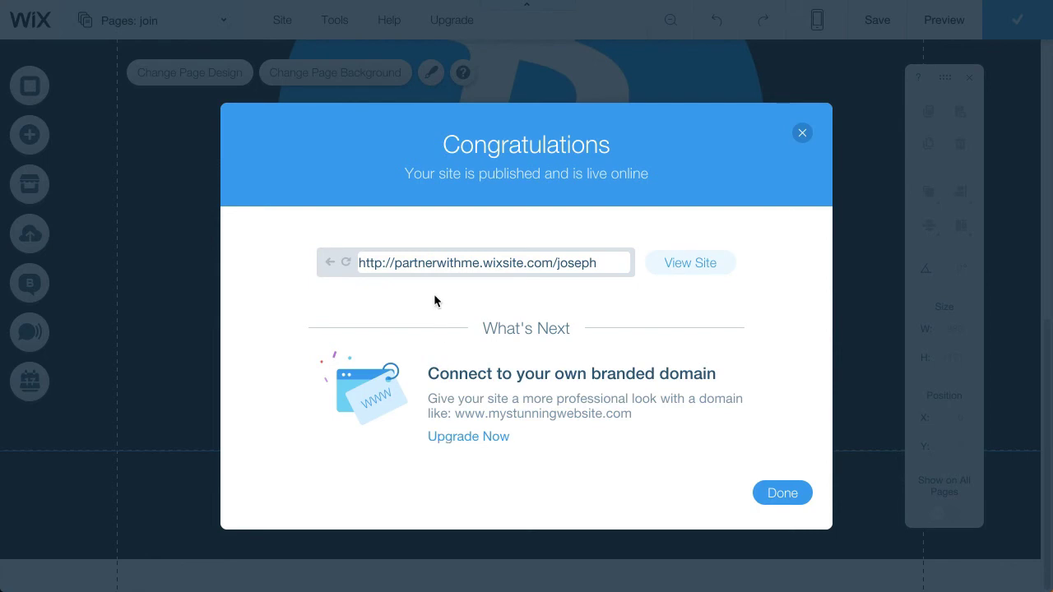
# - Select the live site address and view the published joseph site in the browser
pyautogui.doubleClick(438, 263)
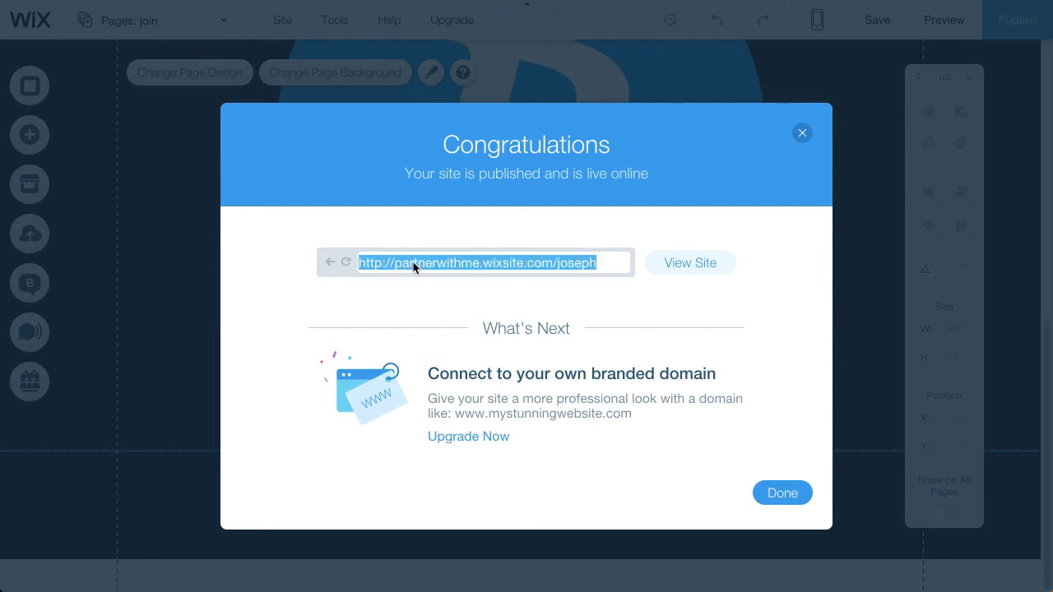
pyautogui.moveTo(418, 266)
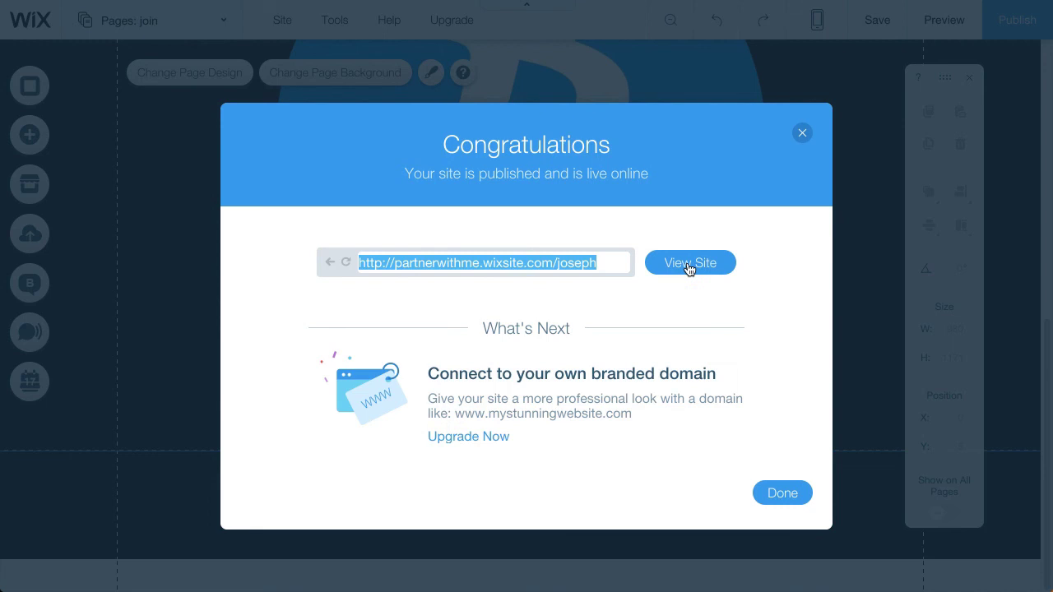
pyautogui.moveTo(665, 266)
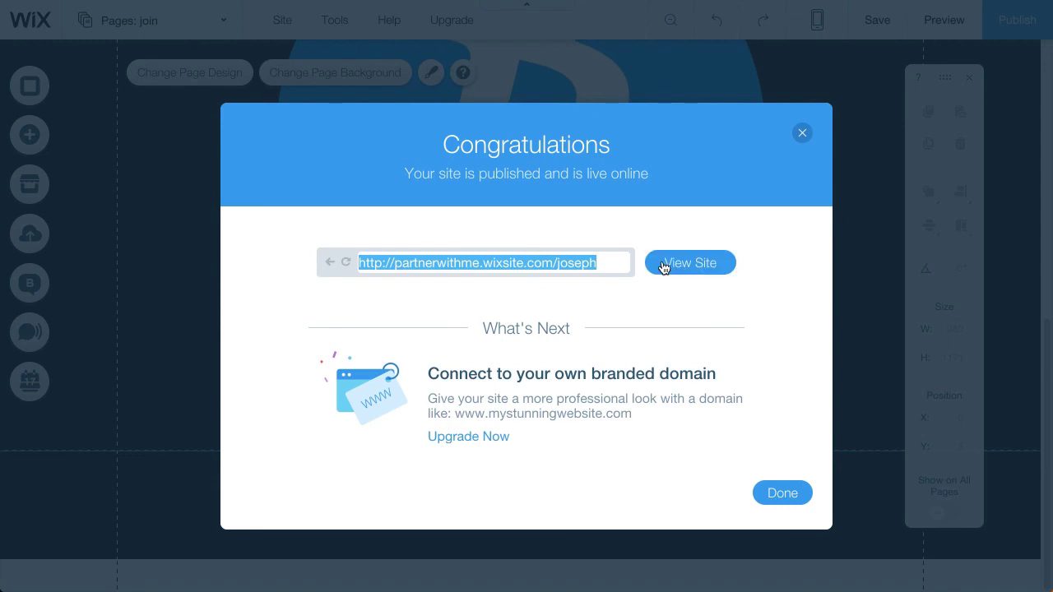
pyautogui.moveTo(689, 267)
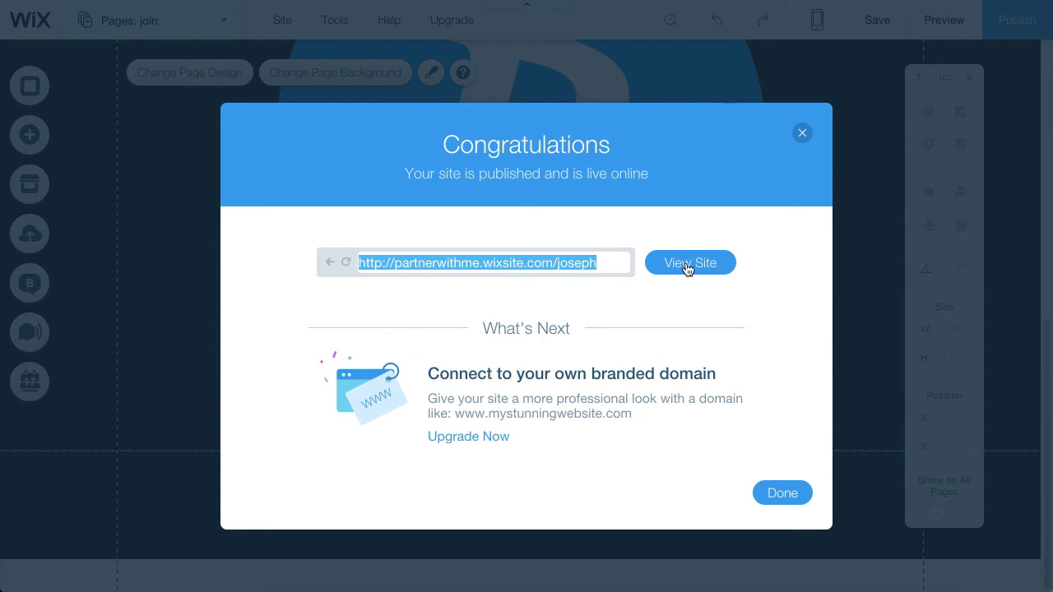
pyautogui.click(689, 264)
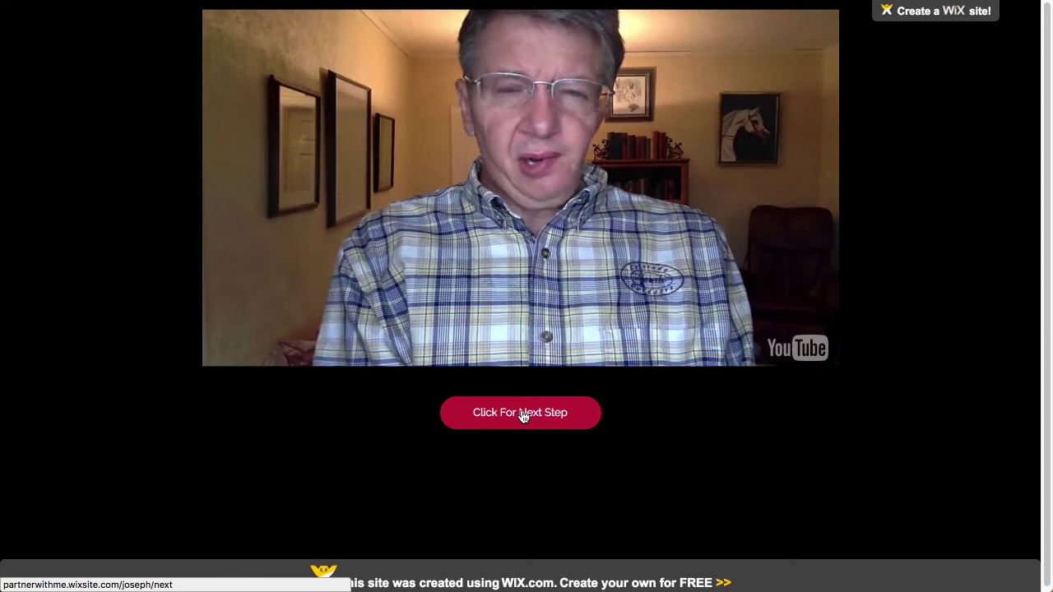
# - Go to the live site's next step page and scroll through its Bitcoin explainer videos
pyautogui.click(520, 411)
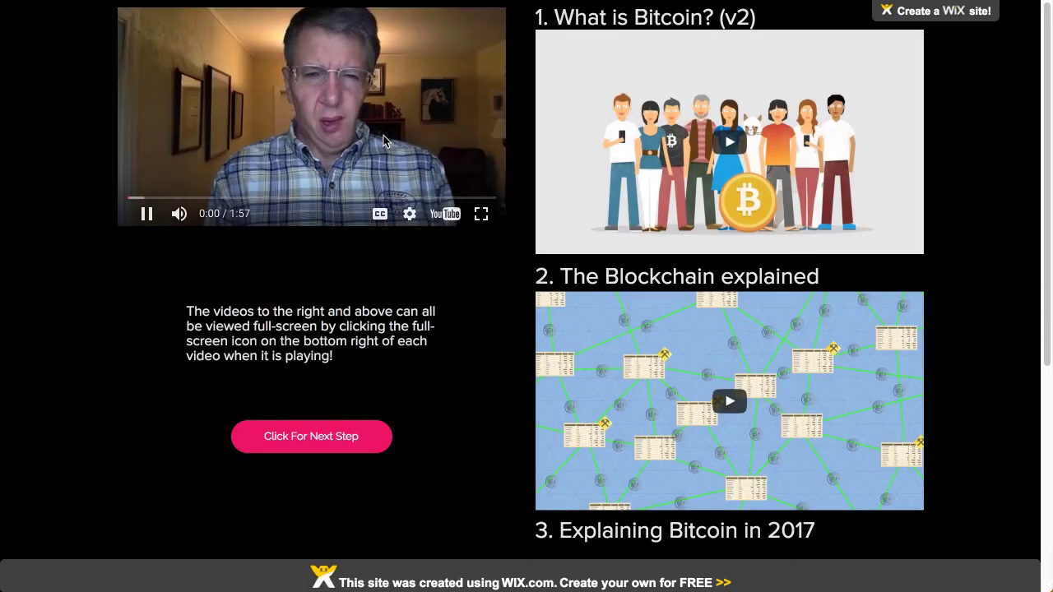
pyautogui.scroll(-3)
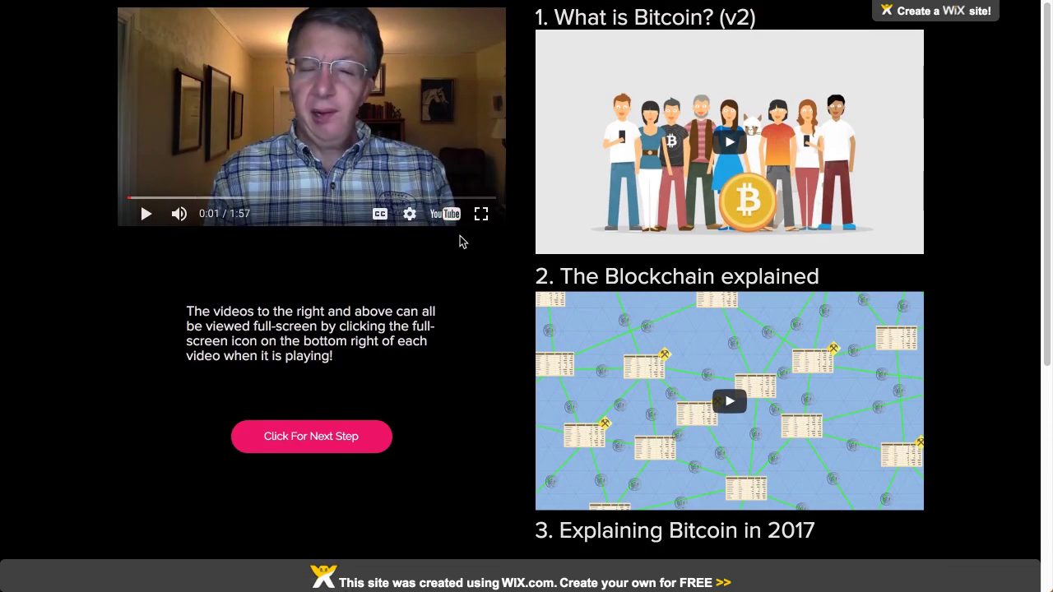
pyautogui.scroll(-3)
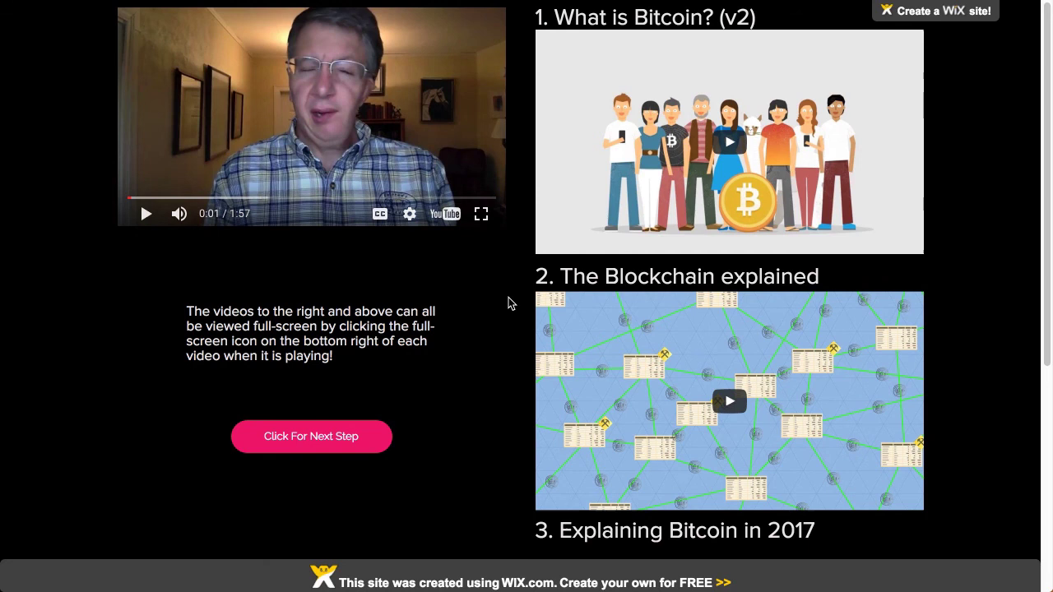
pyautogui.scroll(-3)
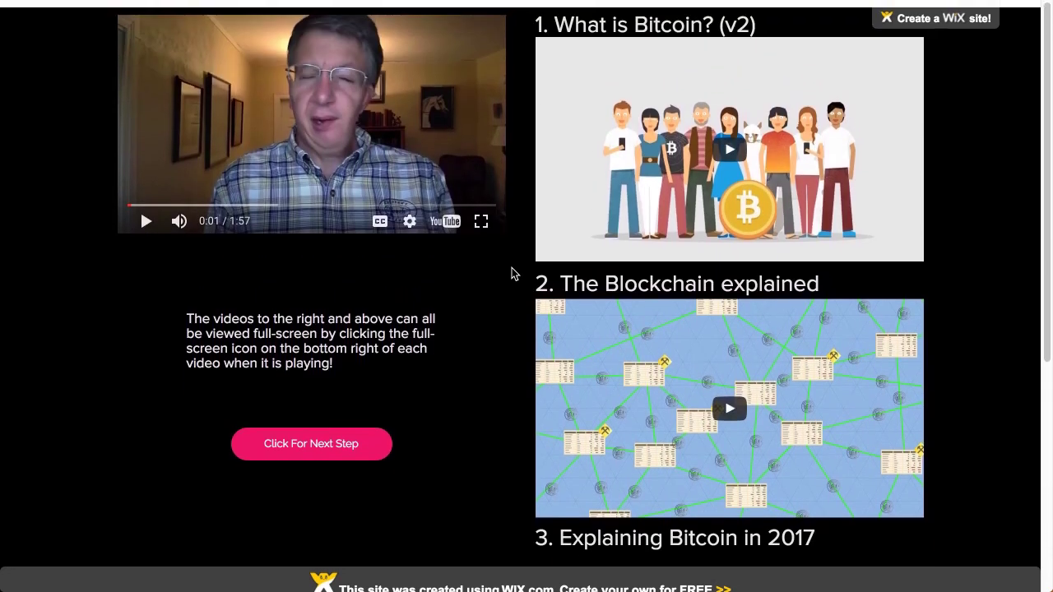
pyautogui.scroll(-3)
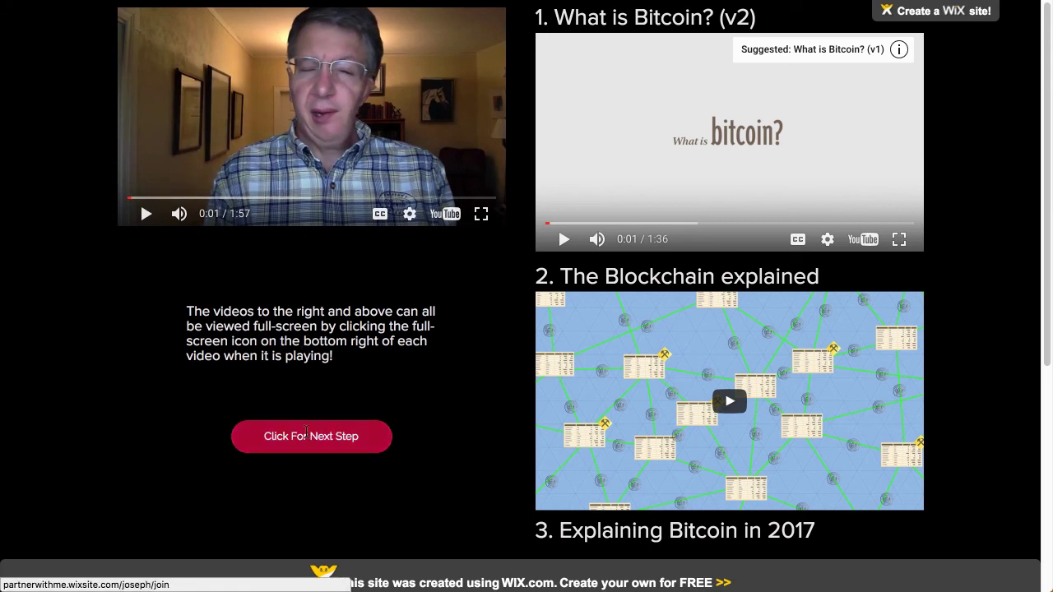
# - On the live join page, check the username joseph and follow the join link to GettingBTC
pyautogui.click(311, 436)
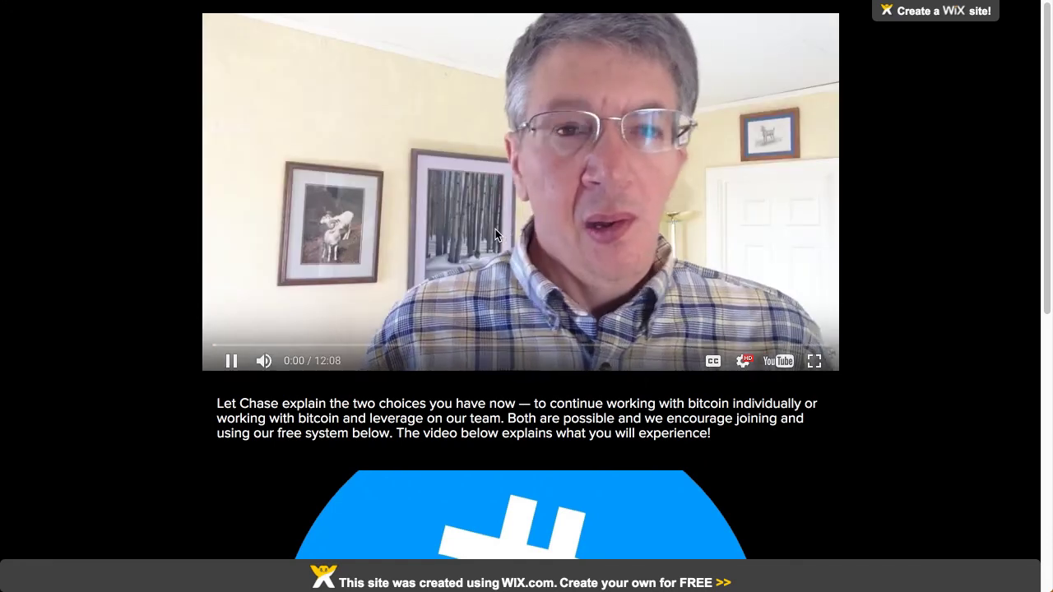
pyautogui.scroll(-3)
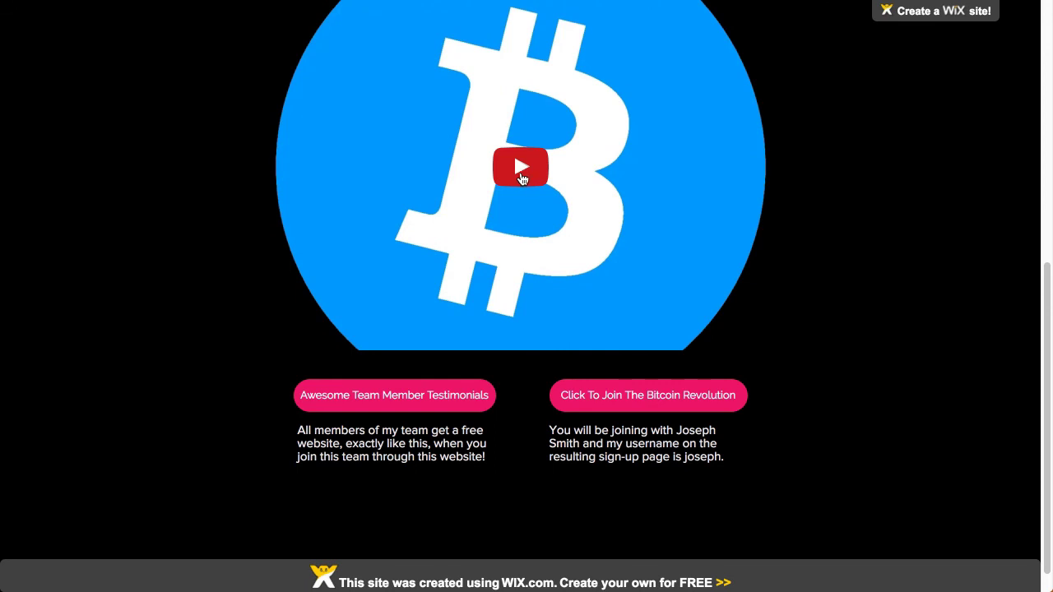
pyautogui.moveTo(543, 273)
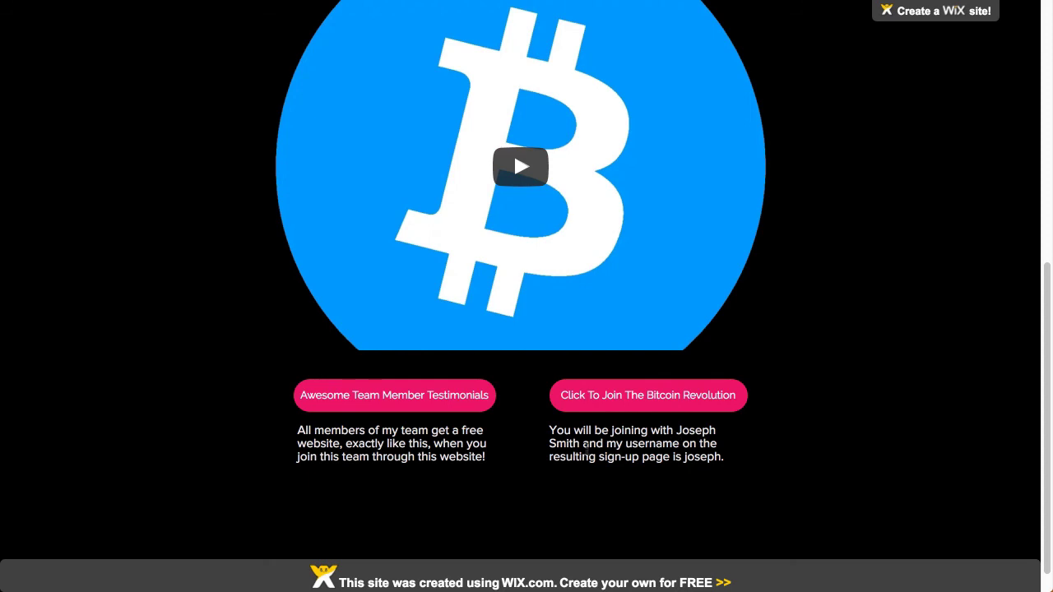
pyautogui.moveTo(579, 476)
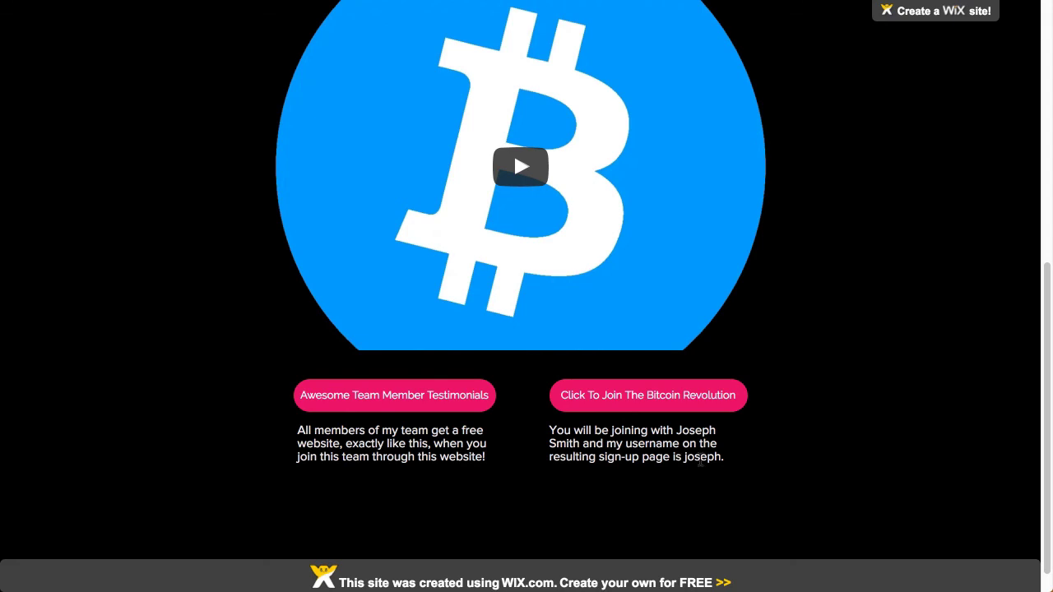
pyautogui.doubleClick(700, 457)
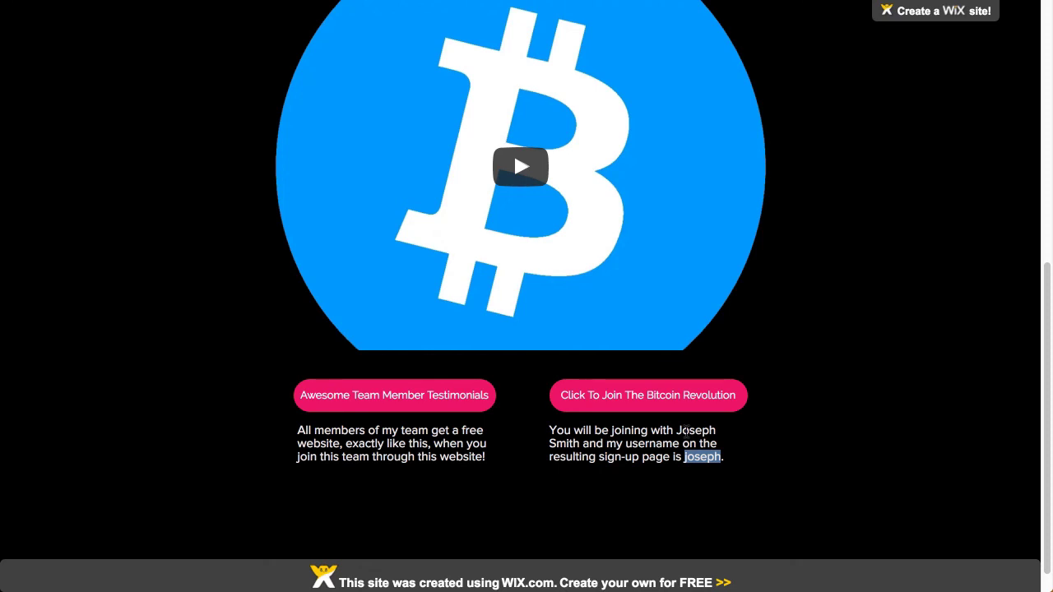
pyautogui.click(649, 395)
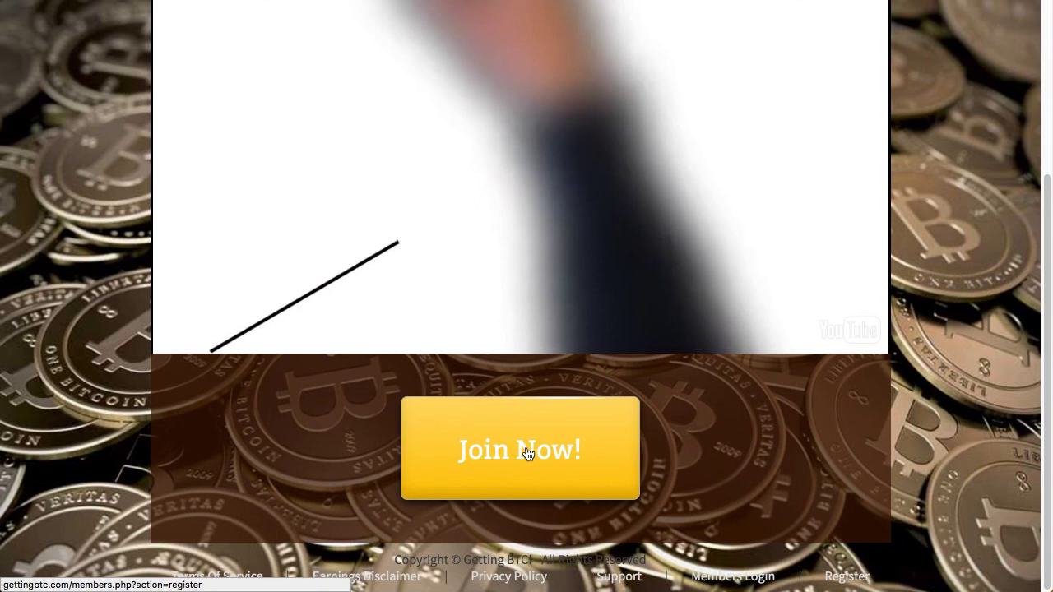
# - Open GettingBTC's Create Your Free Account form and verify the sponsor shows as joseph
pyautogui.click(520, 450)
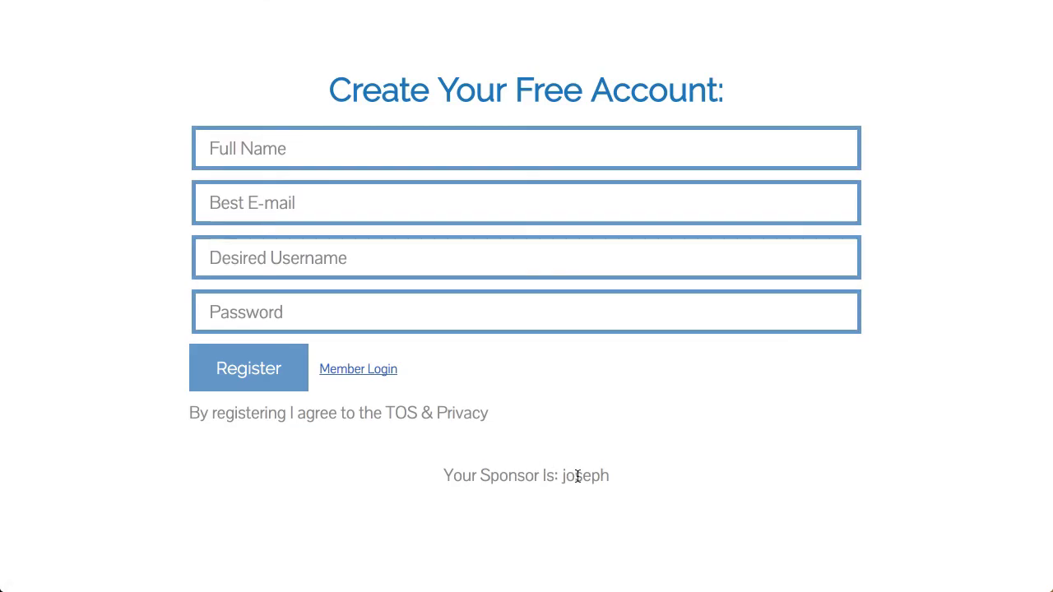
pyautogui.doubleClick(585, 475)
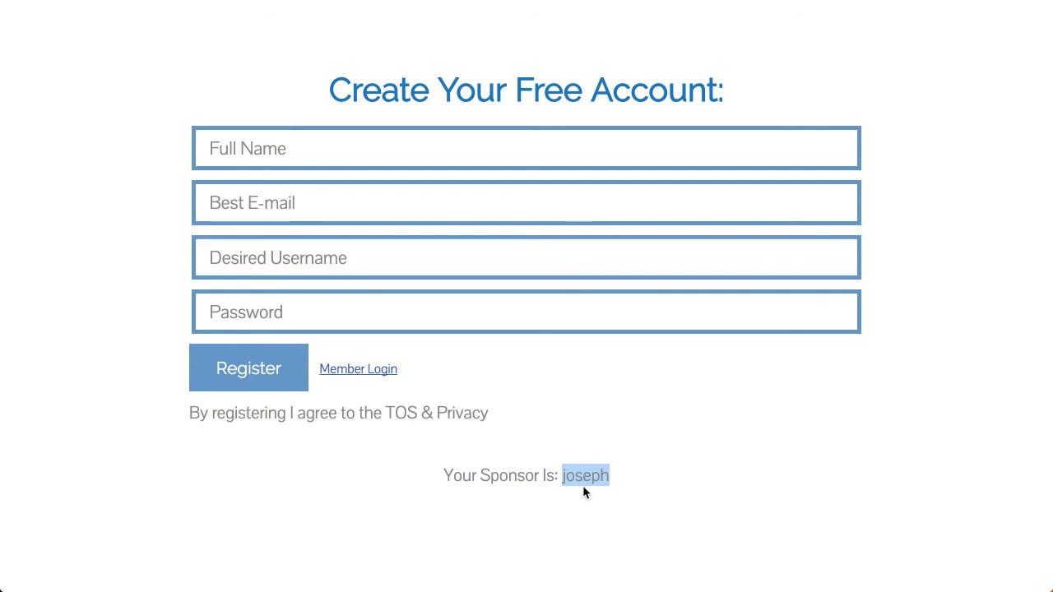
pyautogui.moveTo(584, 464)
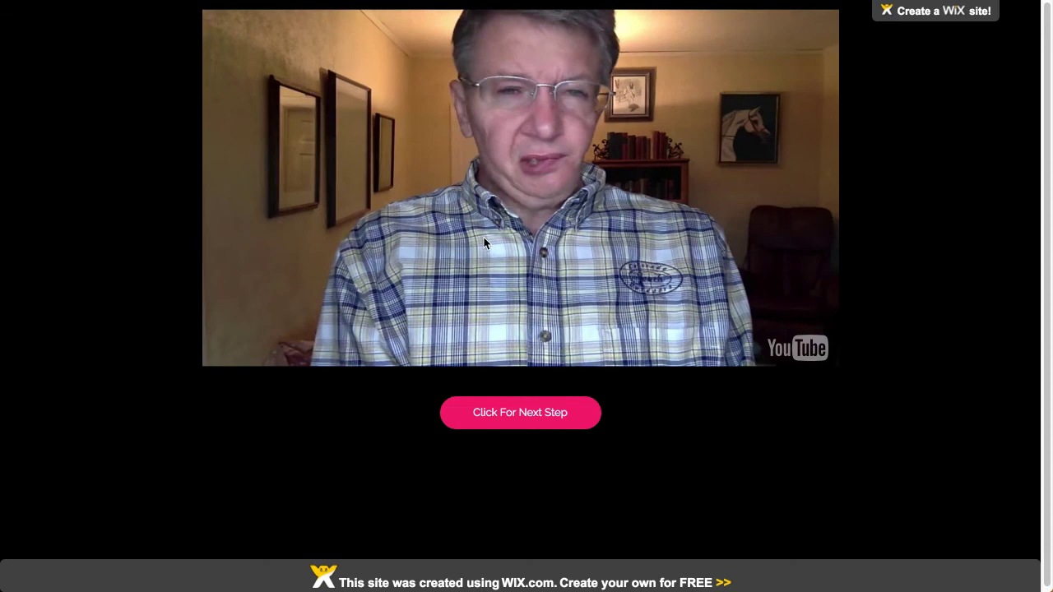
pyautogui.moveTo(537, 219)
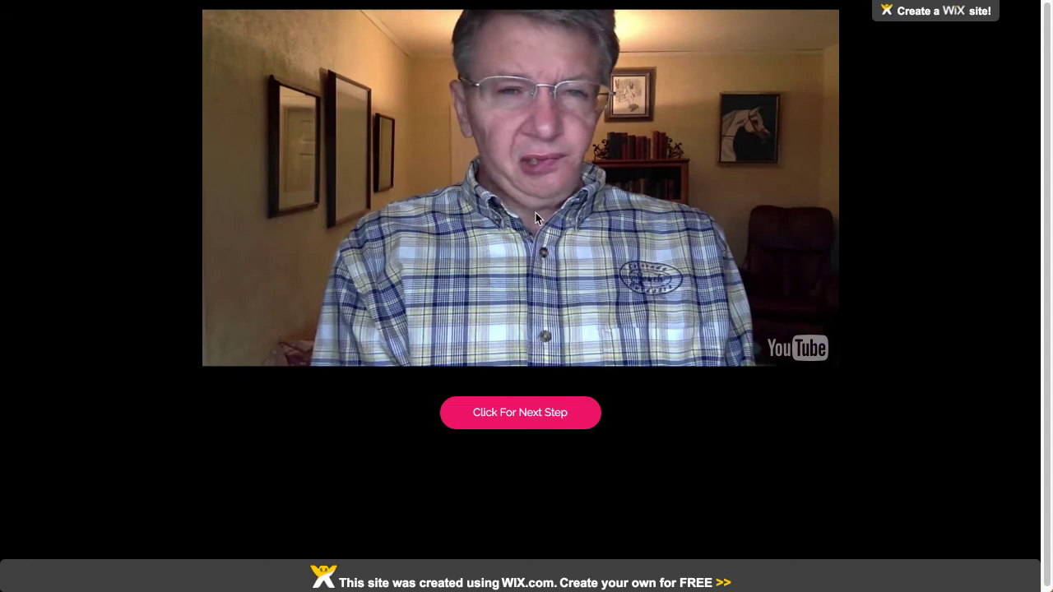
pyautogui.moveTo(575, 231)
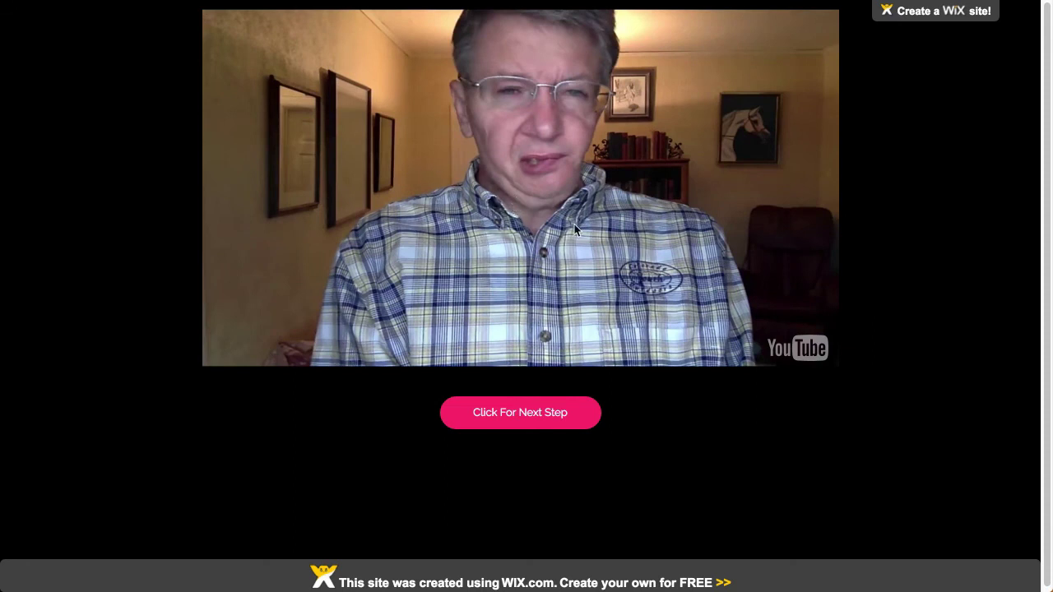
pyautogui.moveTo(530, 234)
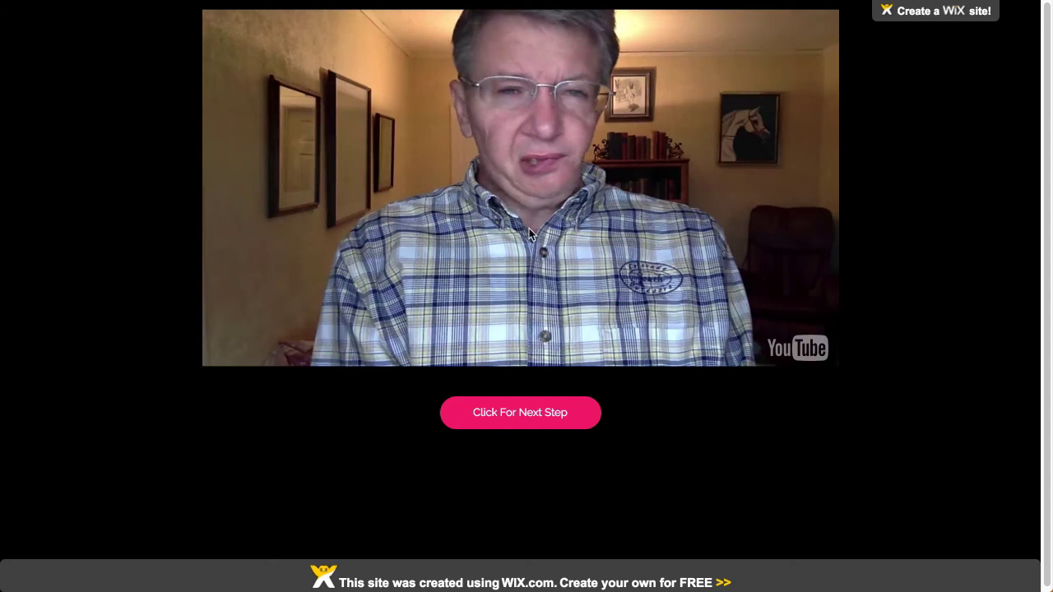
pyautogui.moveTo(518, 326)
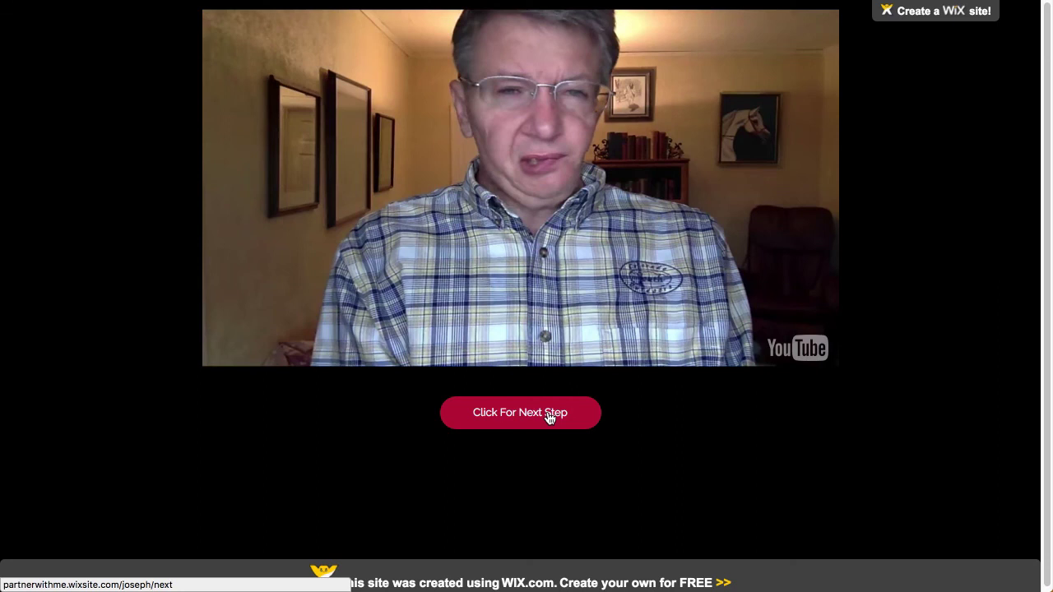
# - Advance to the 'Click For Next Step' page and look through its Bitcoin explainer videos
pyautogui.click(520, 411)
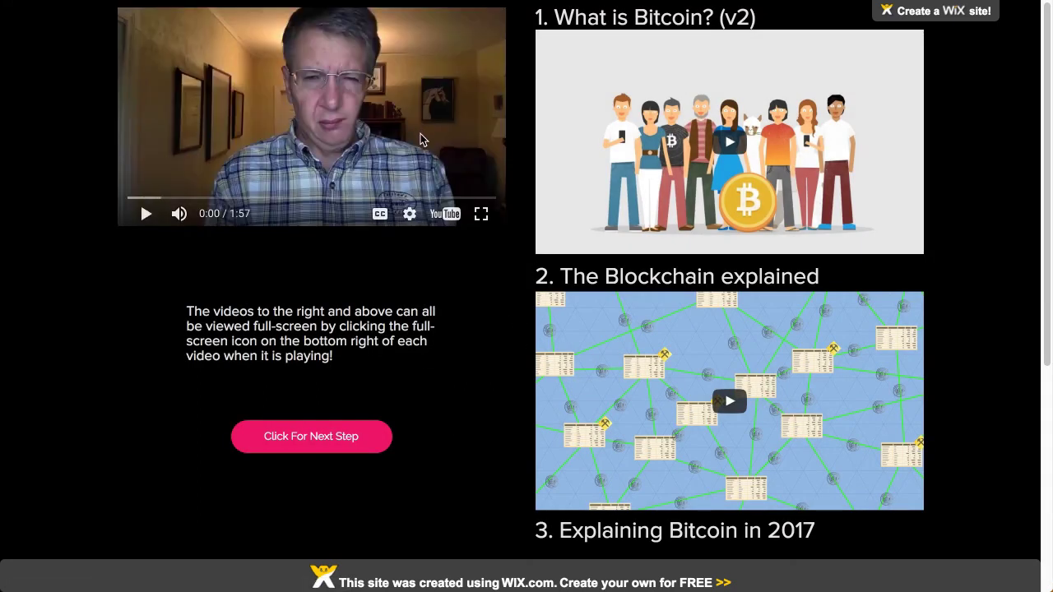
pyautogui.scroll(-3)
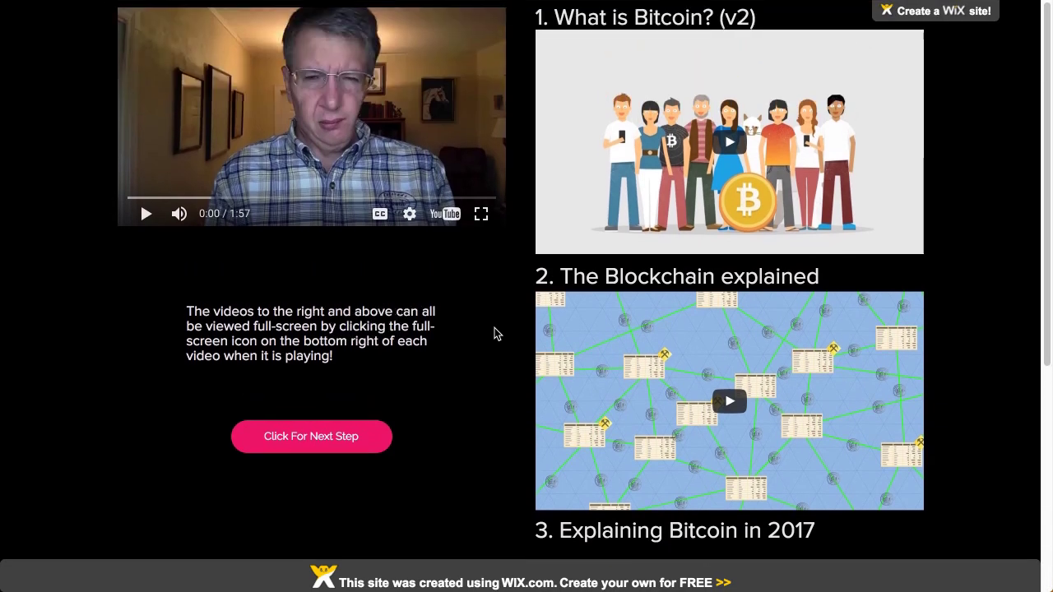
pyautogui.scroll(-3)
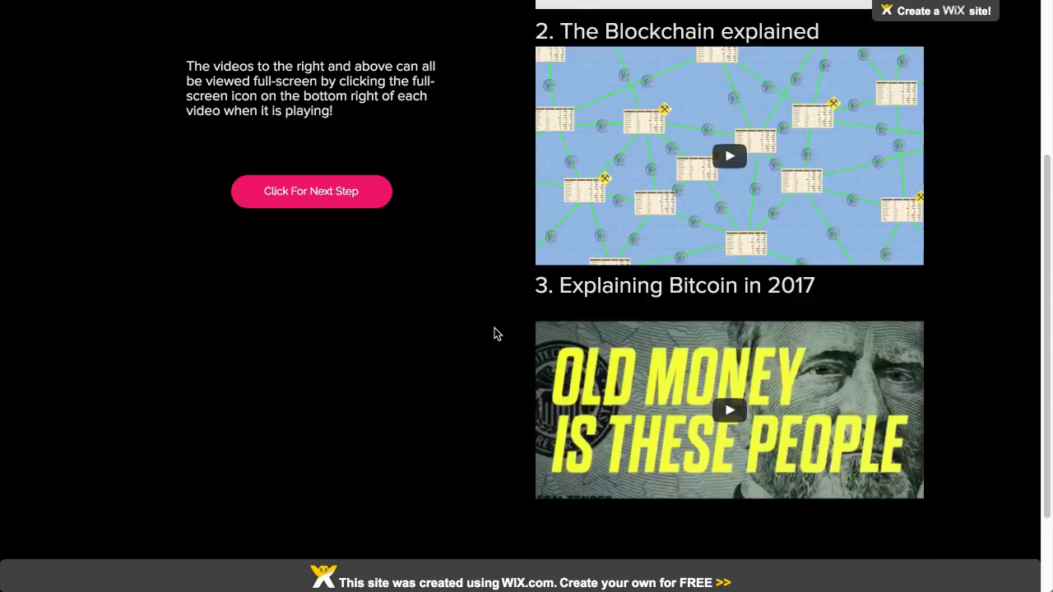
pyautogui.scroll(3)
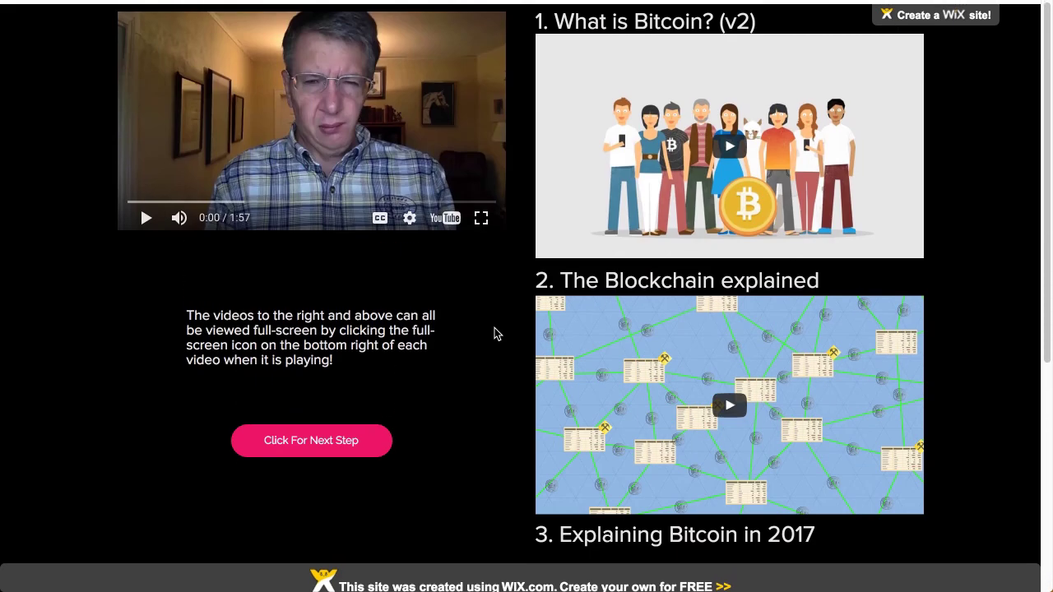
pyautogui.scroll(-3)
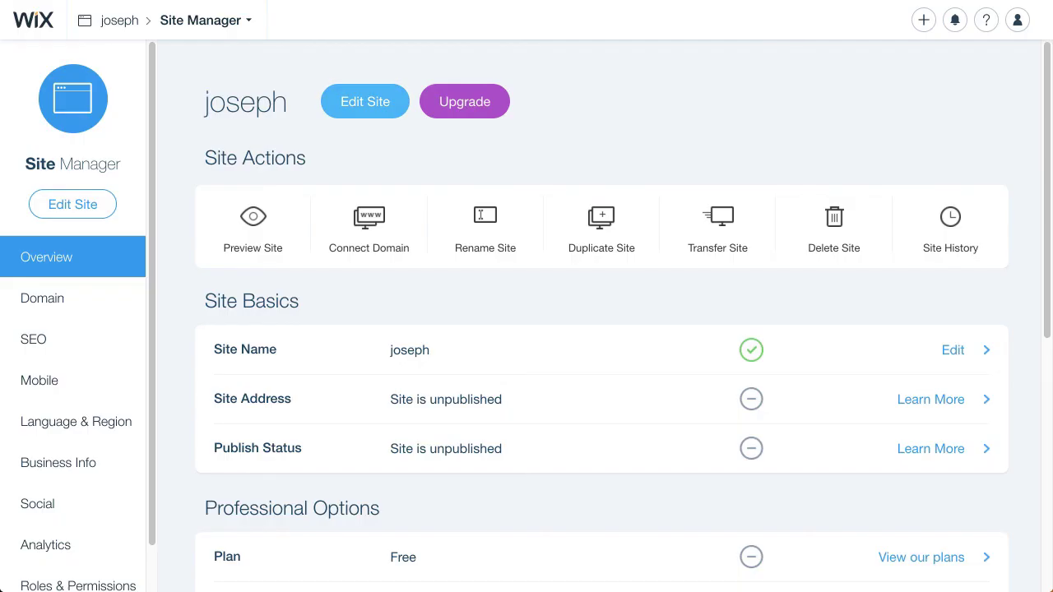
pyautogui.moveTo(483, 230)
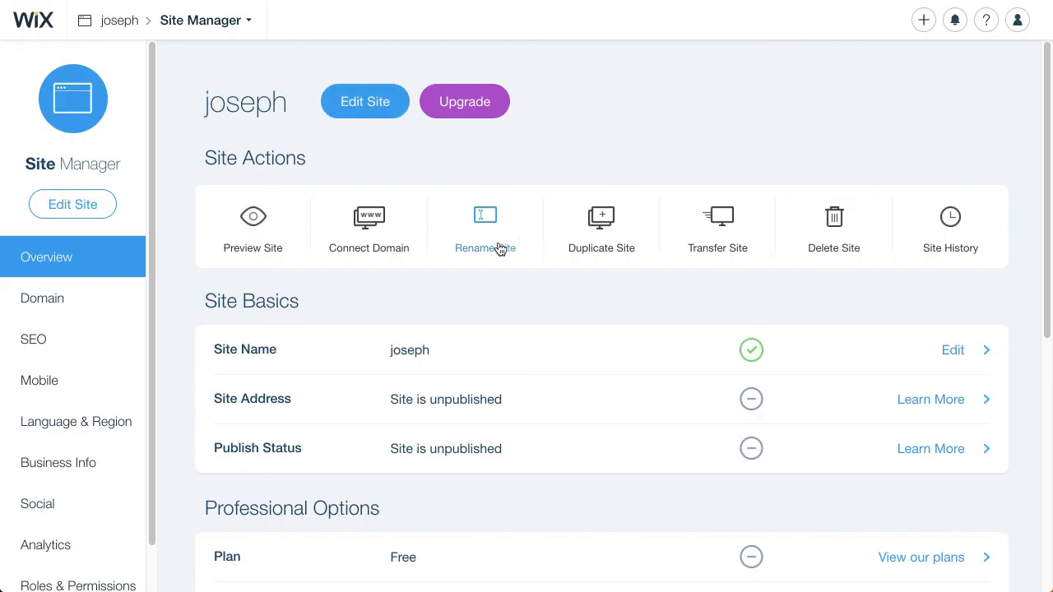
pyautogui.moveTo(602, 227)
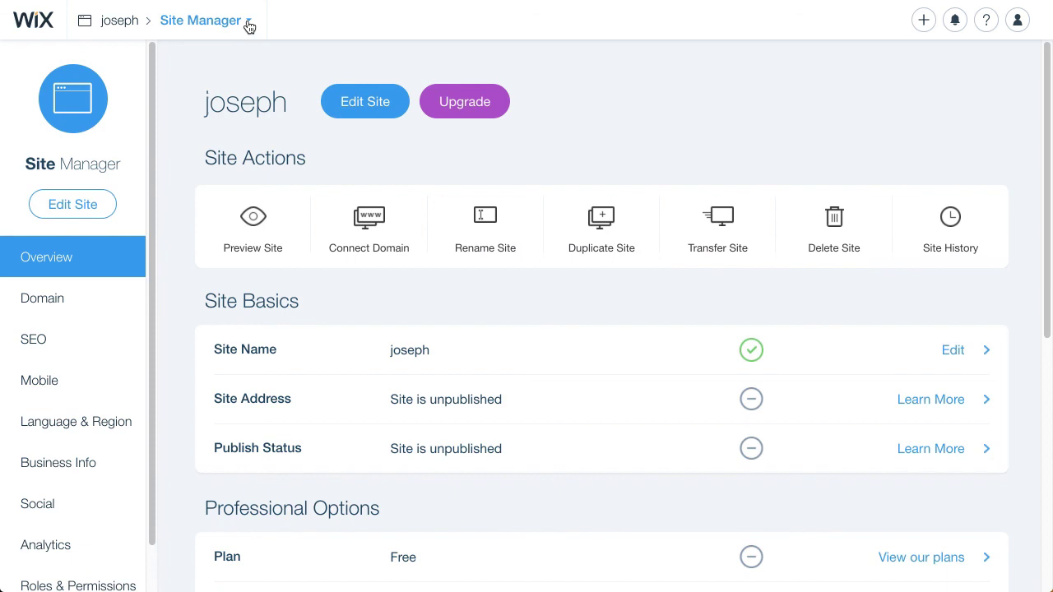
# - Return from Site Manager to the joseph site's dashboard home via 'Go back to Home'
pyautogui.click(201, 20)
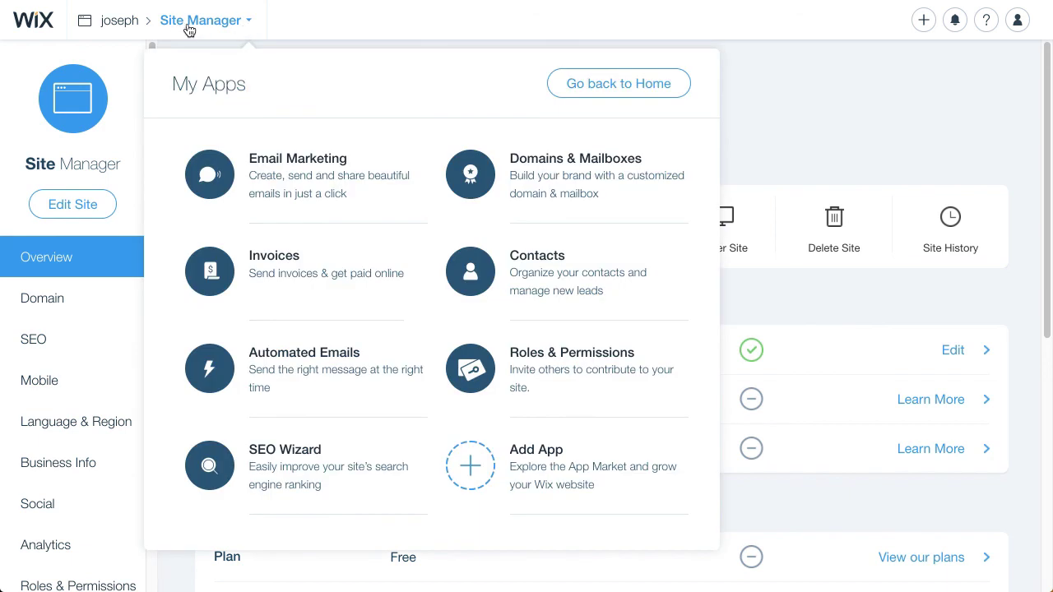
pyautogui.moveTo(119, 19)
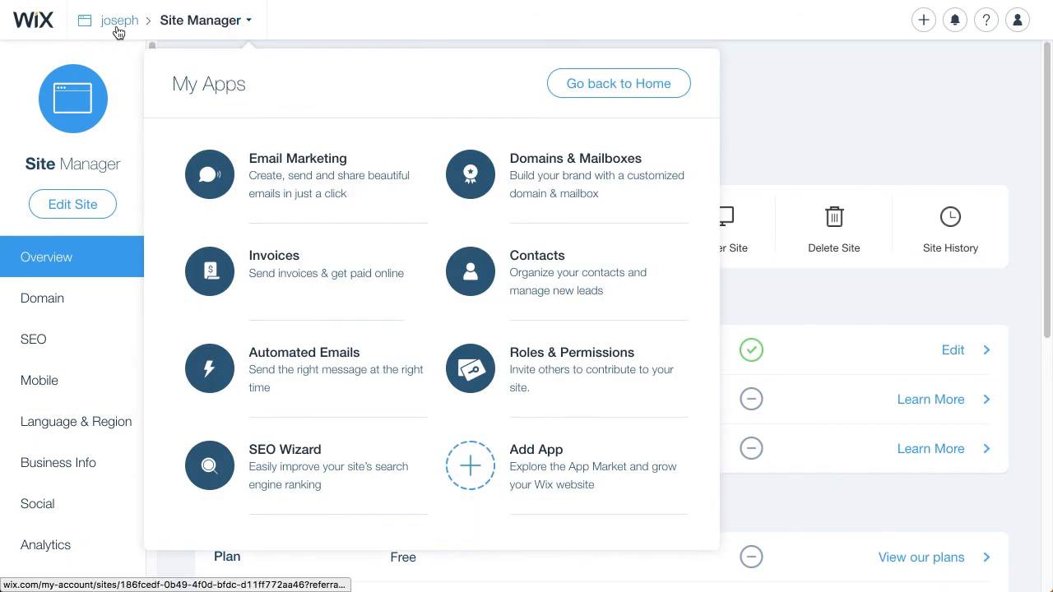
pyautogui.moveTo(342, 253)
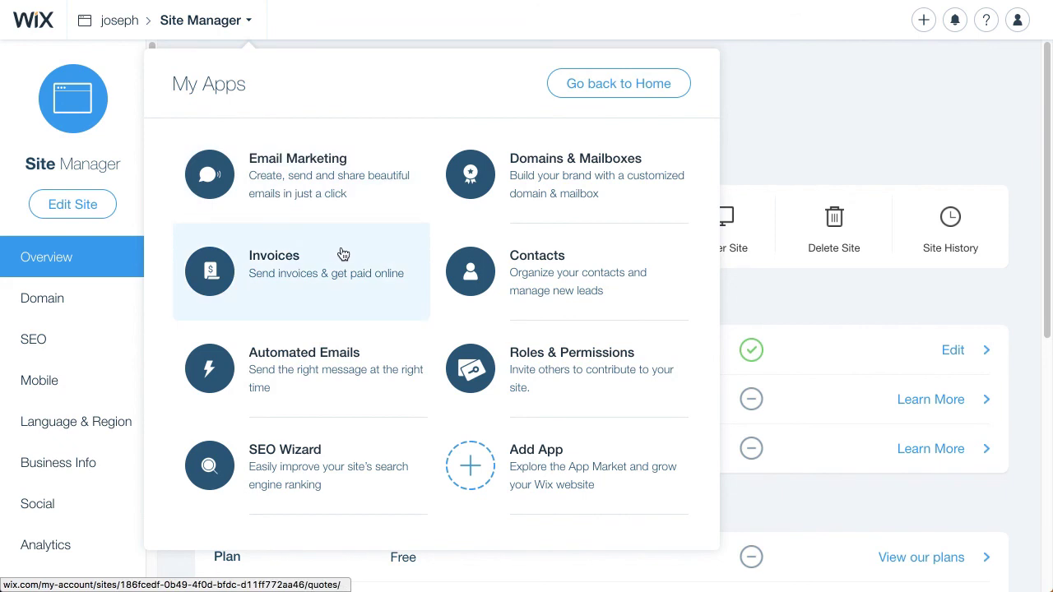
pyautogui.moveTo(619, 83)
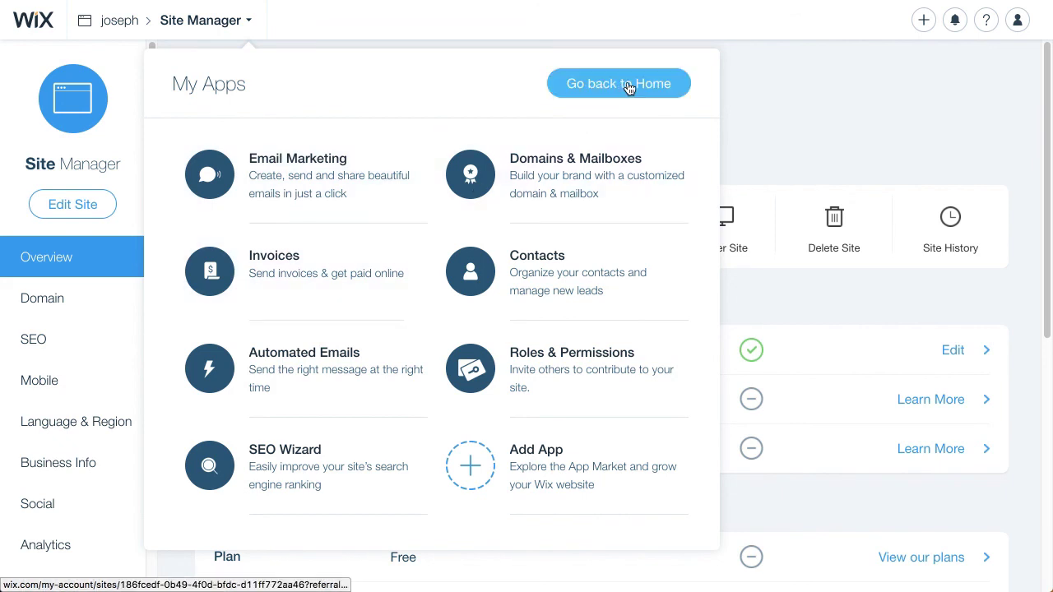
pyautogui.click(618, 82)
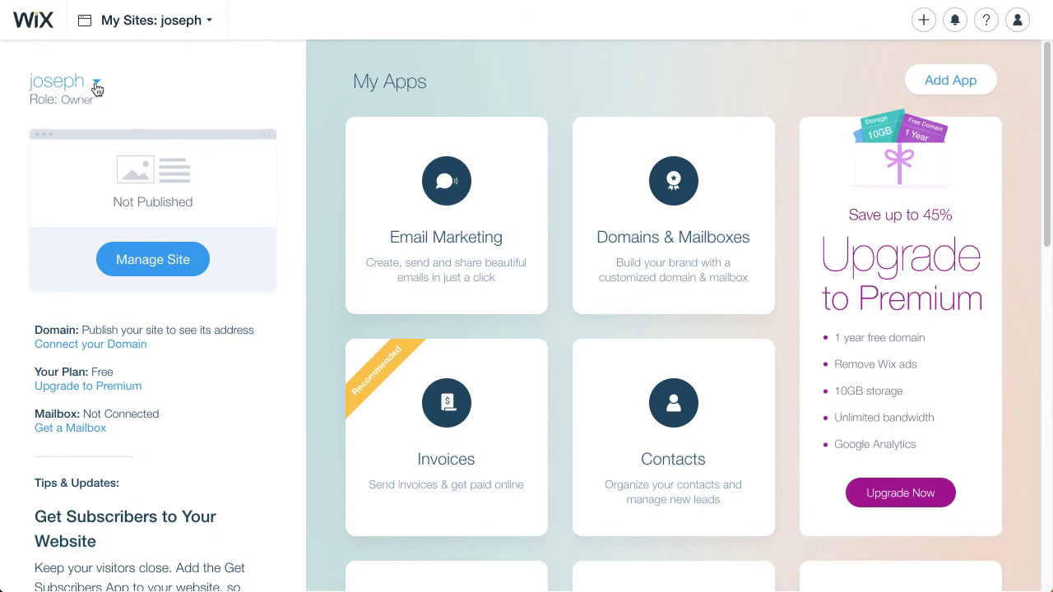
# - Show the My Sites list and scroll through the account's sites down to the home site
pyautogui.click(95, 86)
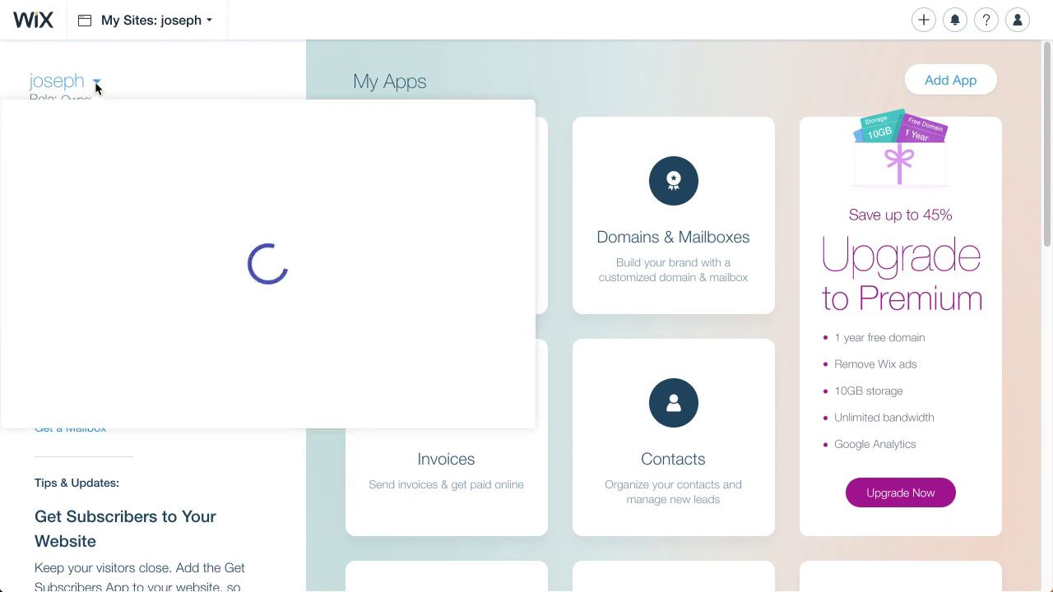
pyautogui.click(95, 82)
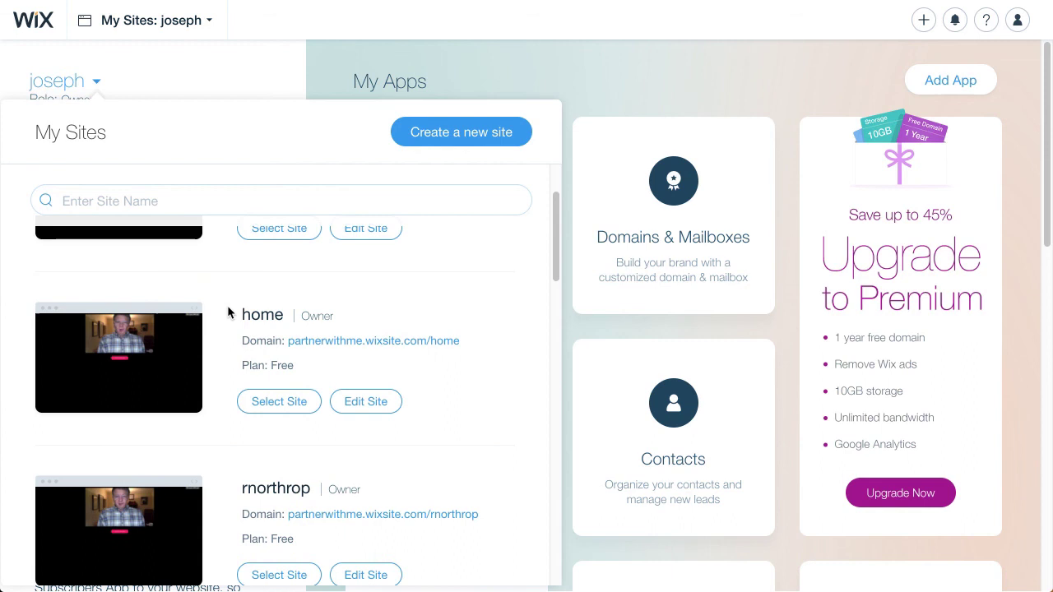
pyautogui.moveTo(272, 316)
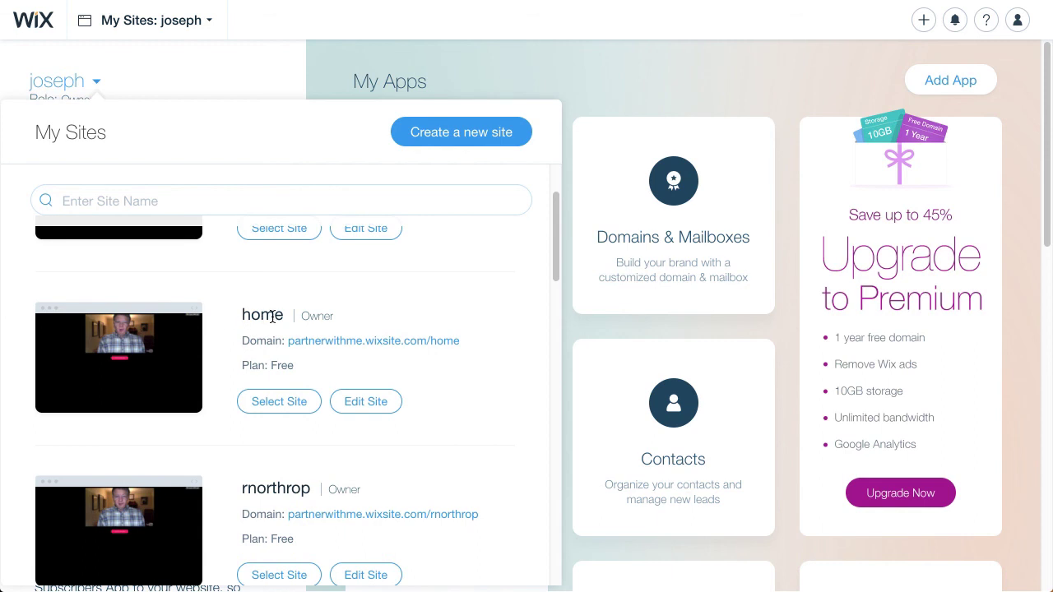
pyautogui.scroll(-3)
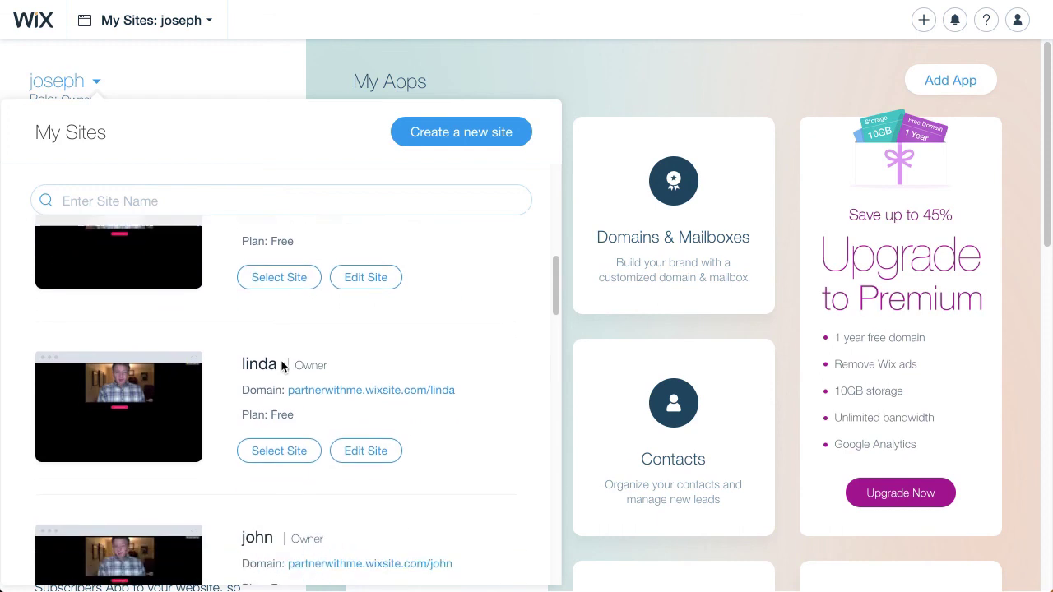
pyautogui.scroll(-3)
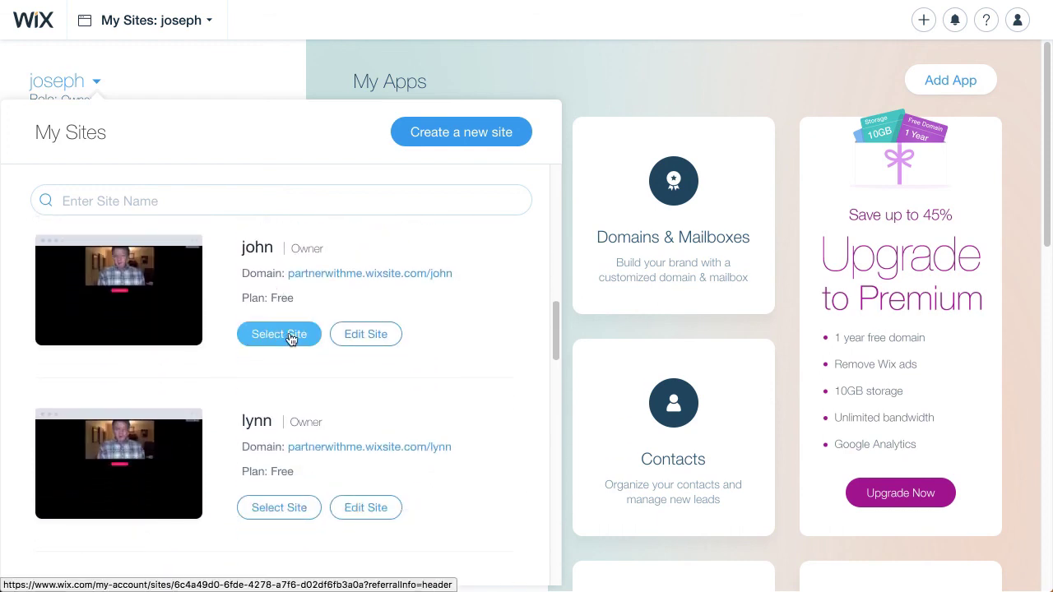
pyautogui.scroll(-3)
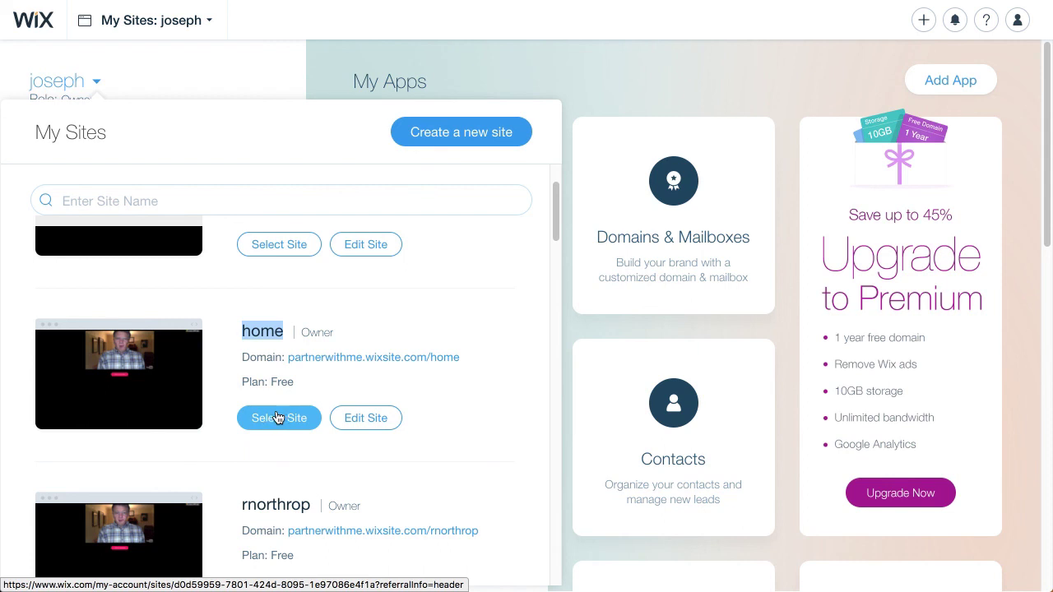
pyautogui.moveTo(454, 38)
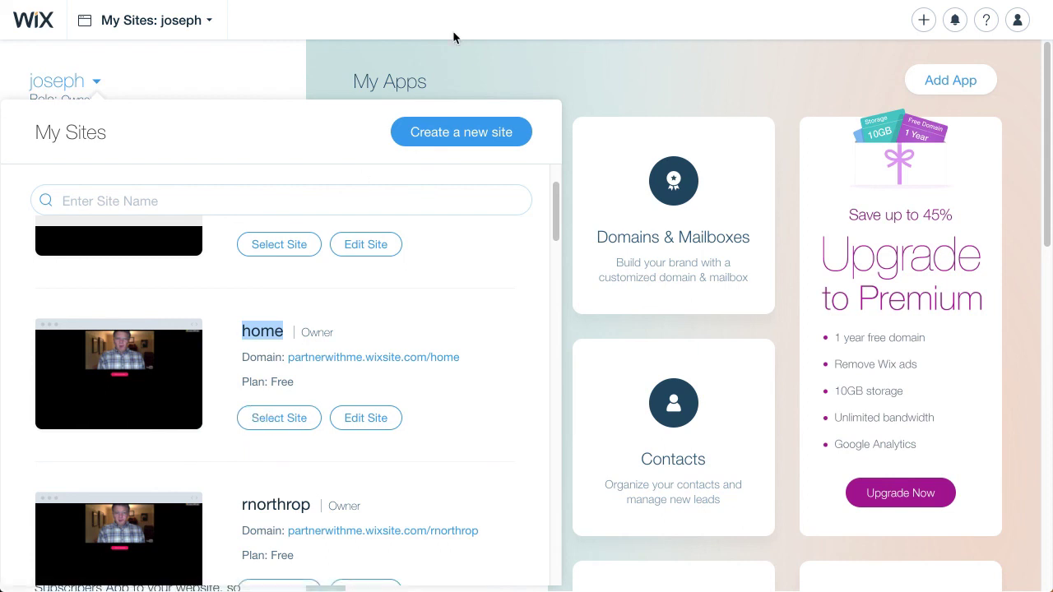